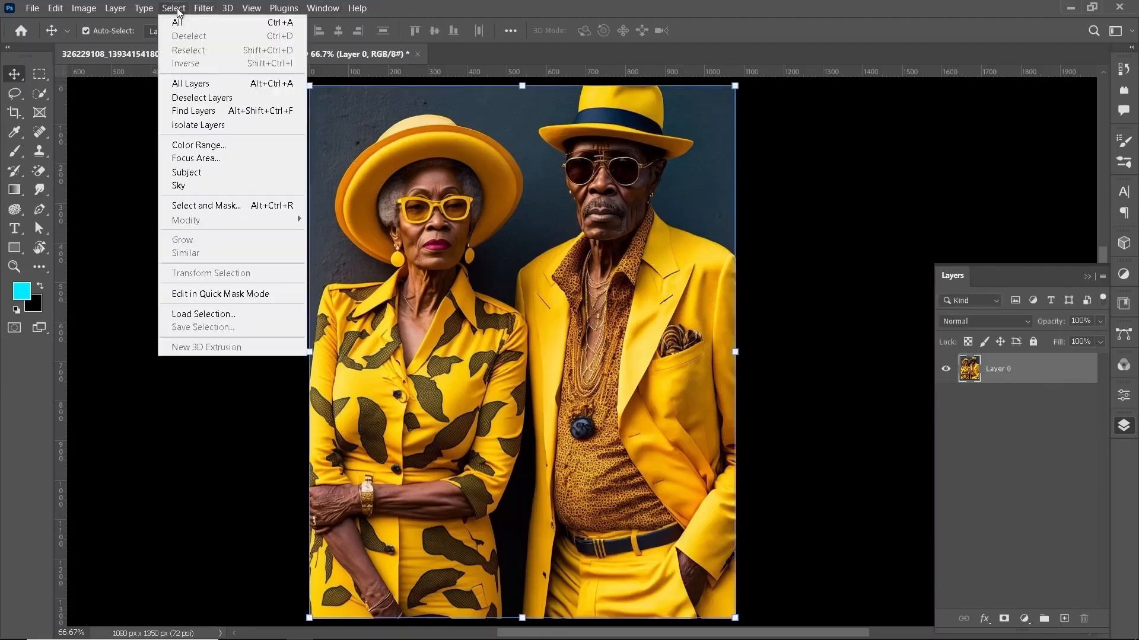
# Select the yellow-dressed couple, copy them to a new layer, and hide Layer 0
pyautogui.click(186, 172)
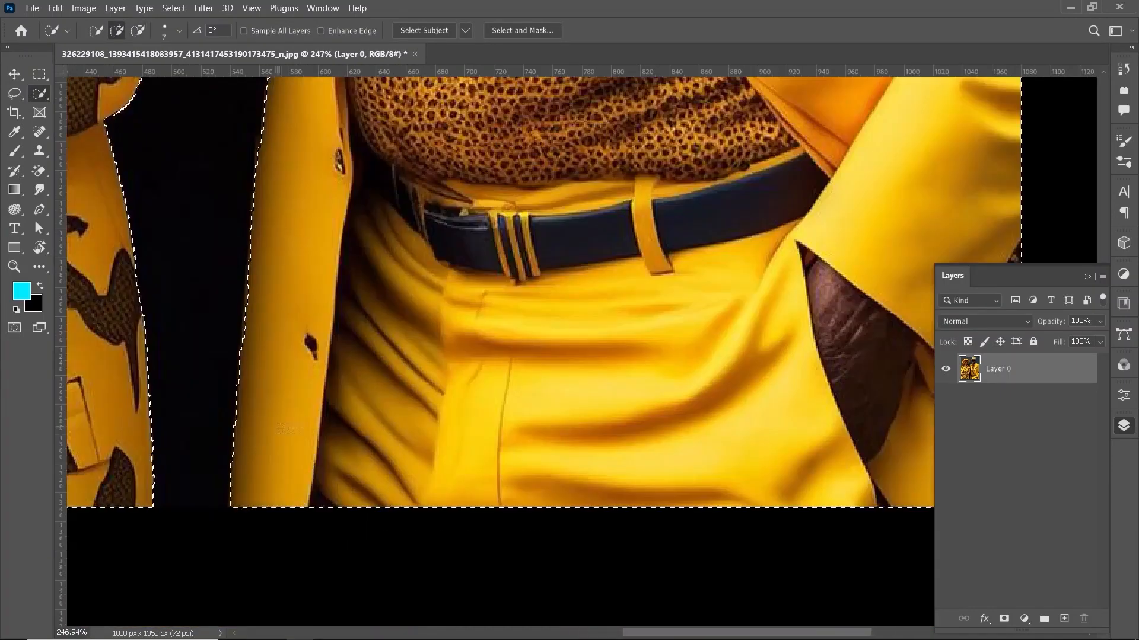
pyautogui.press('ctrl+j')
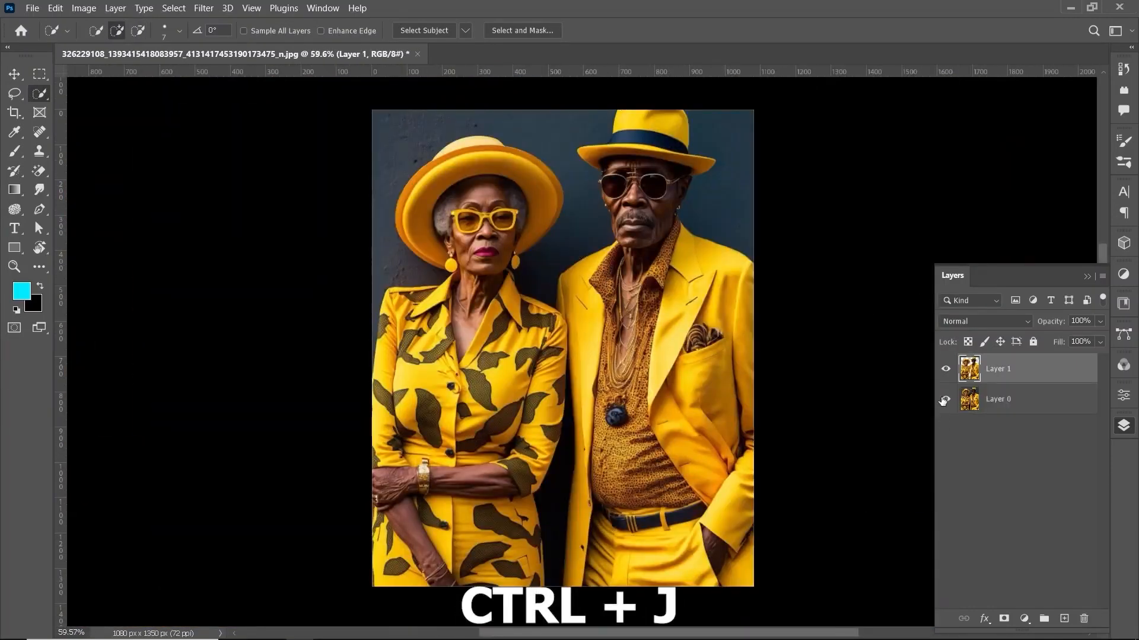
pyautogui.click(944, 399)
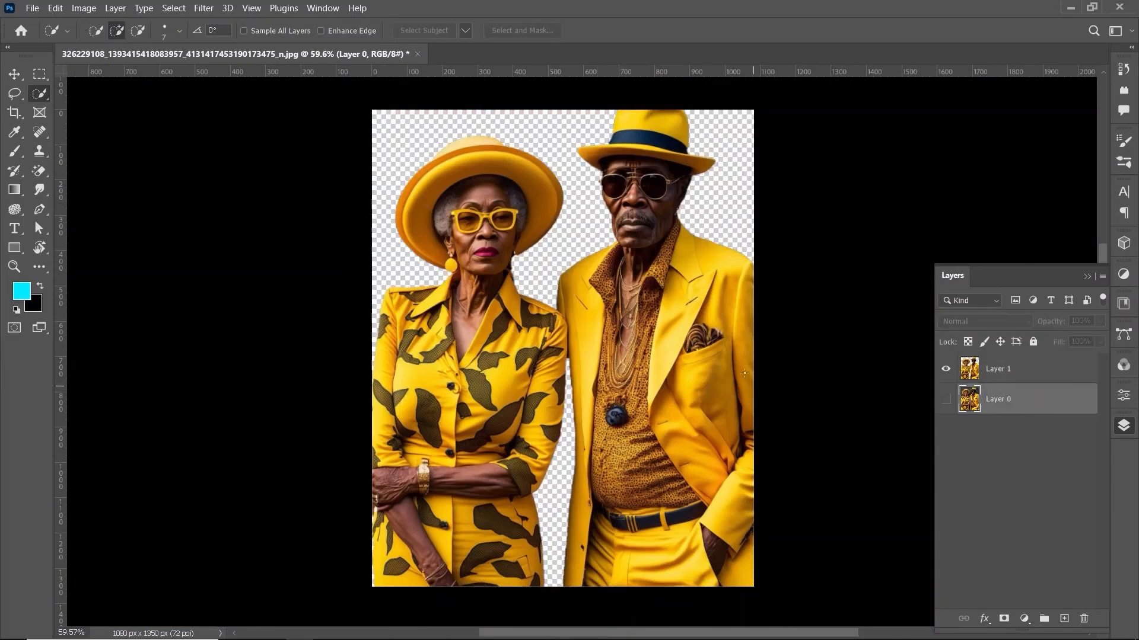
pyautogui.click(997, 369)
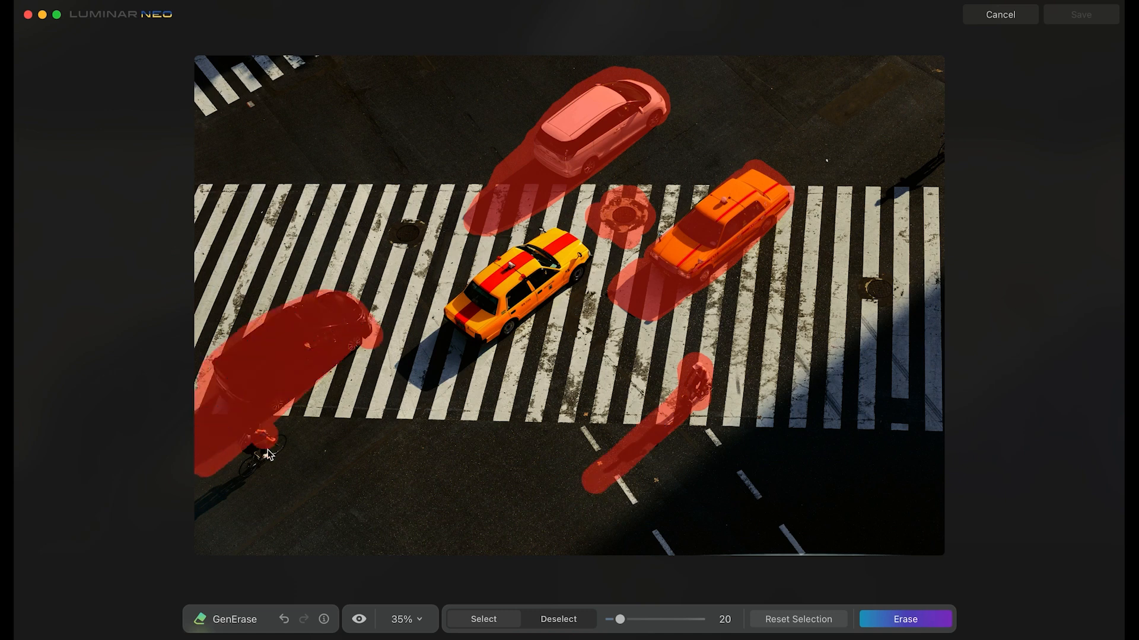
# Erase the marked cars from the crosswalk and generate scenery on the widened right side
pyautogui.click(905, 619)
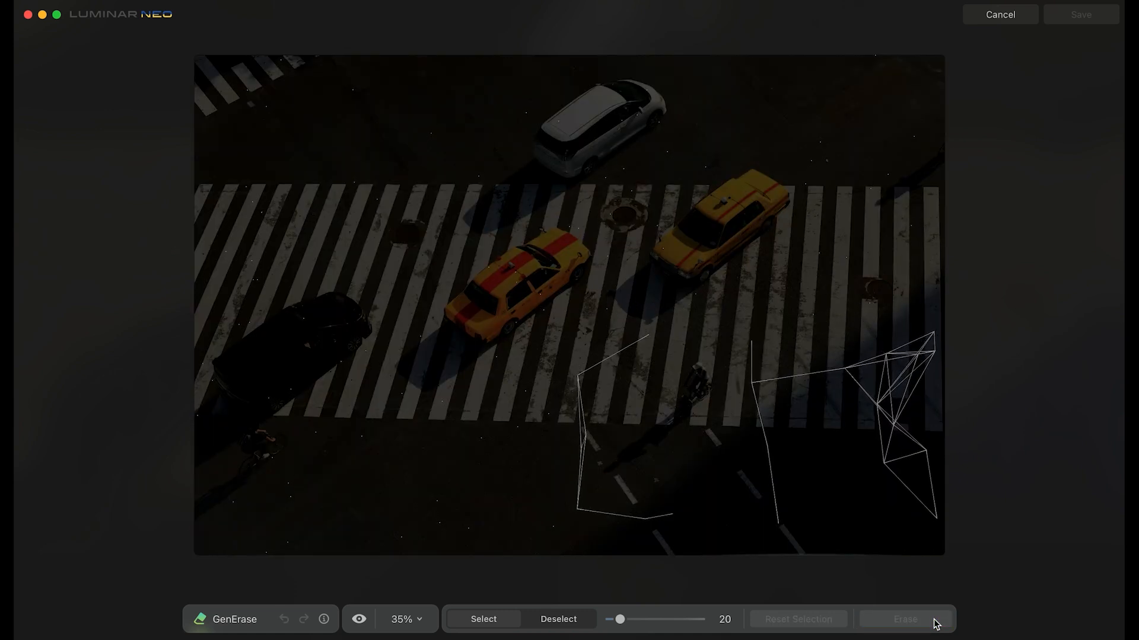
pyautogui.click(904, 619)
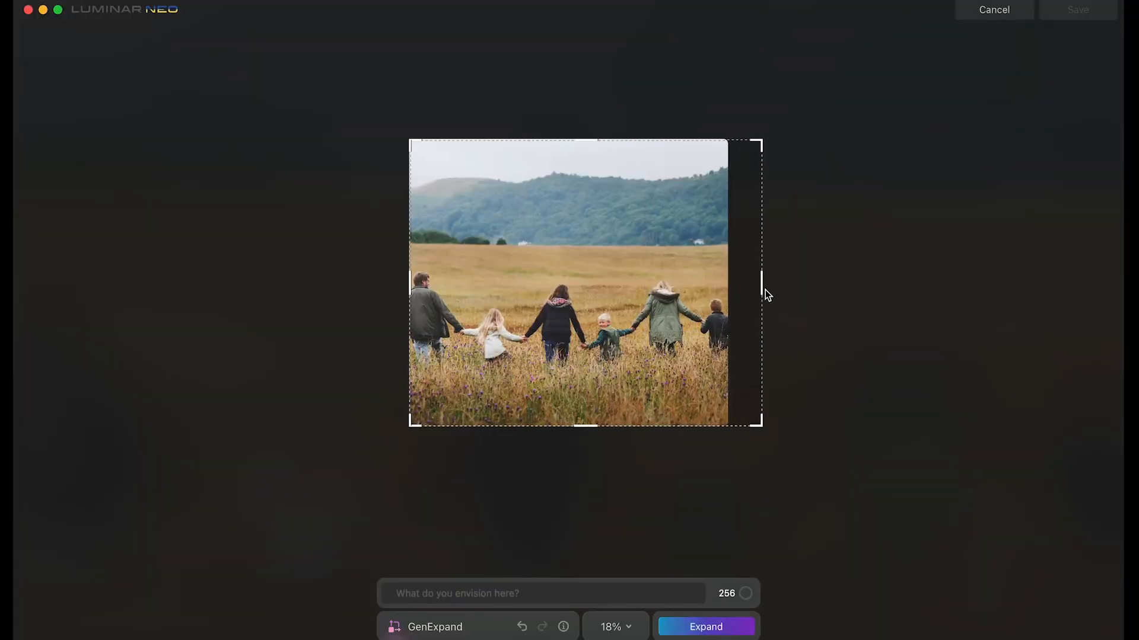
pyautogui.click(705, 627)
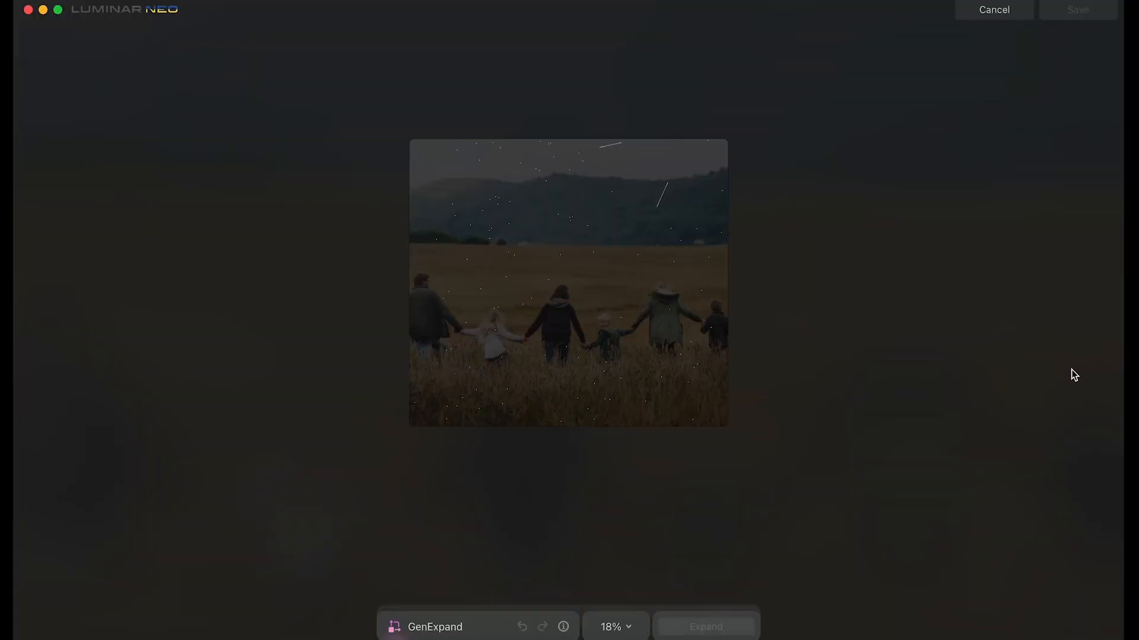
pyautogui.click(704, 627)
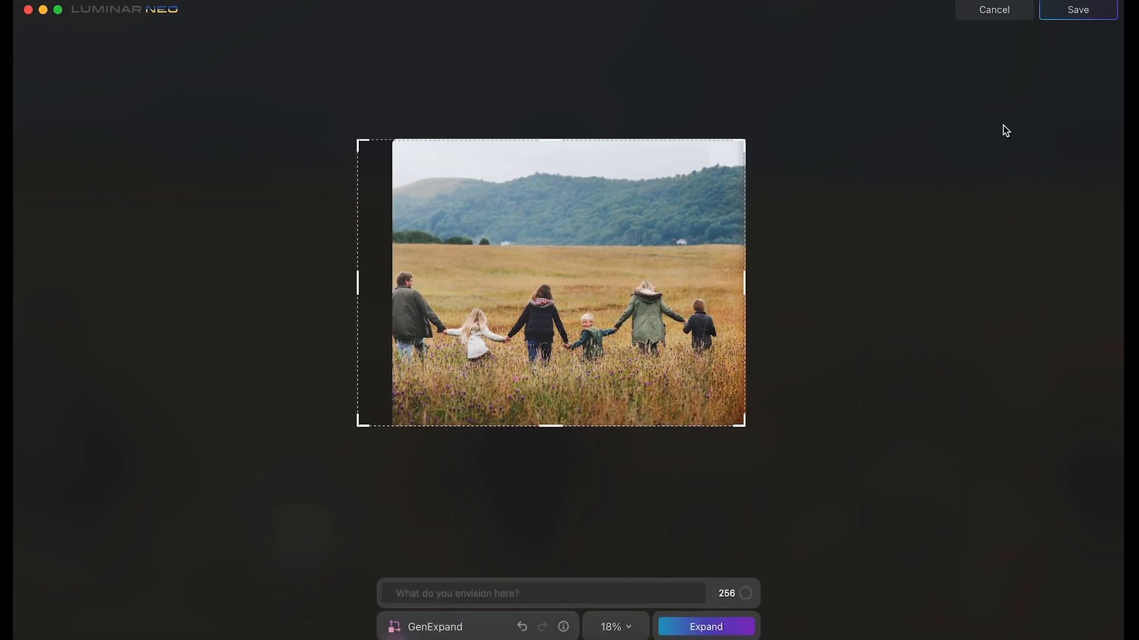
# Fill the new left strip, then generate a turtle underwater from the prompt 'turtle'
pyautogui.click(704, 627)
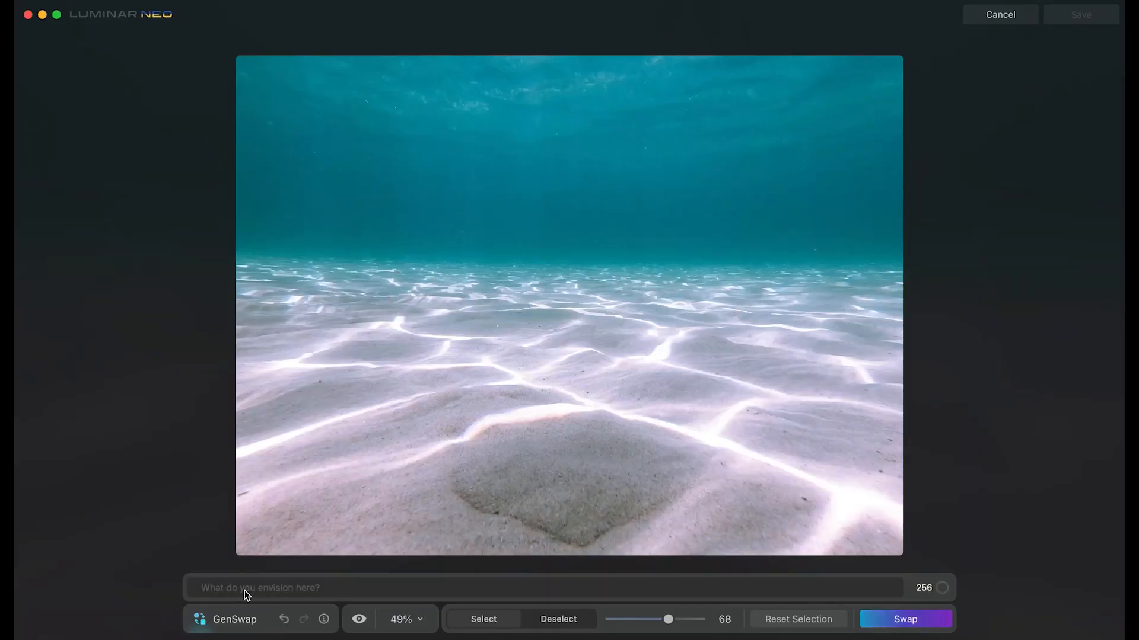
pyautogui.write('turtle')
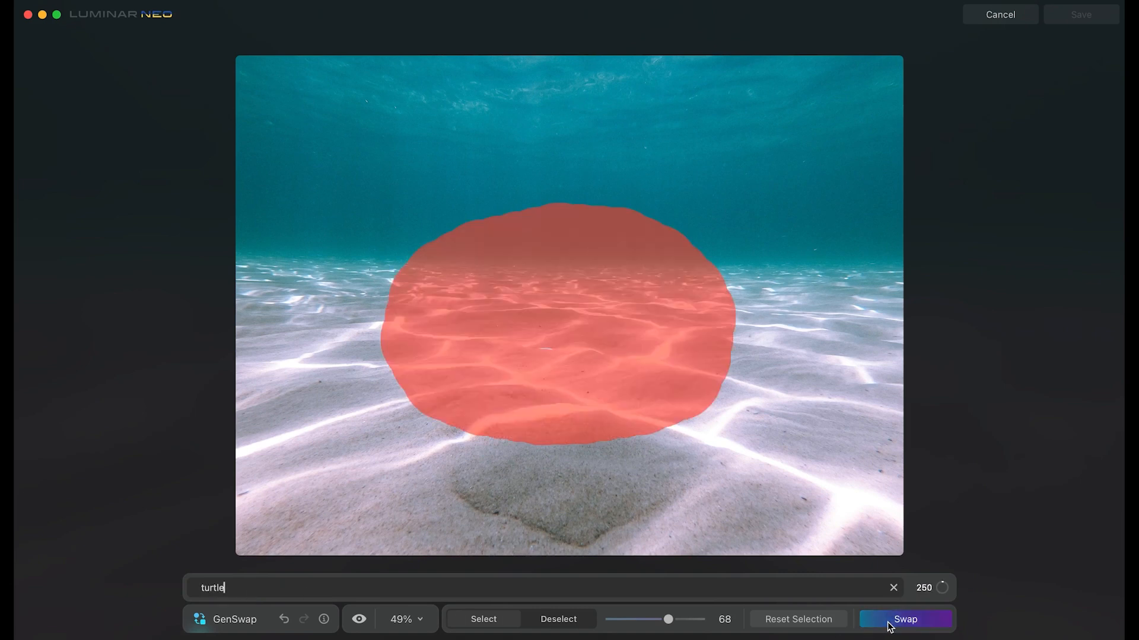
pyautogui.click(905, 619)
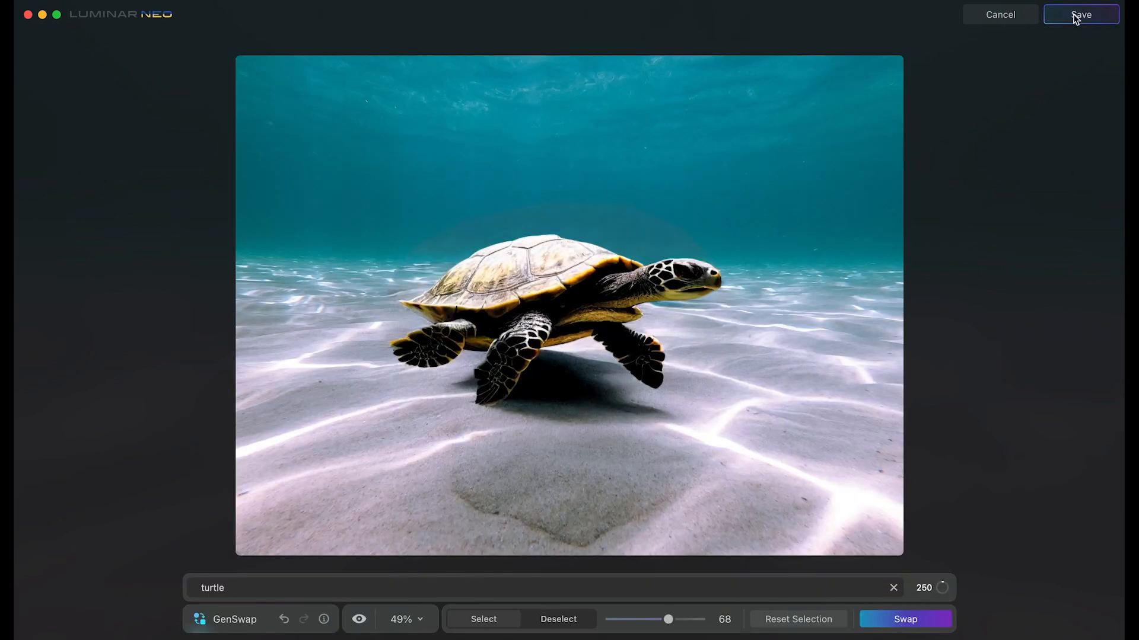
# Replace the mountain lake sky with Blue Sky 3, lowering its horizon and setting reflection
pyautogui.click(1080, 14)
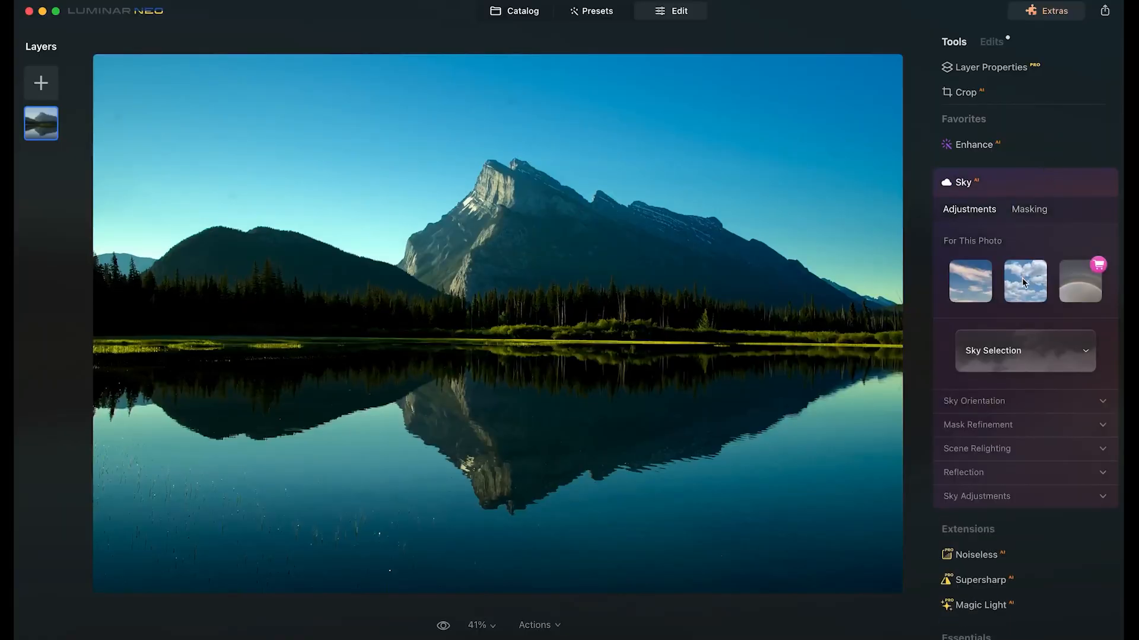
pyautogui.click(1025, 281)
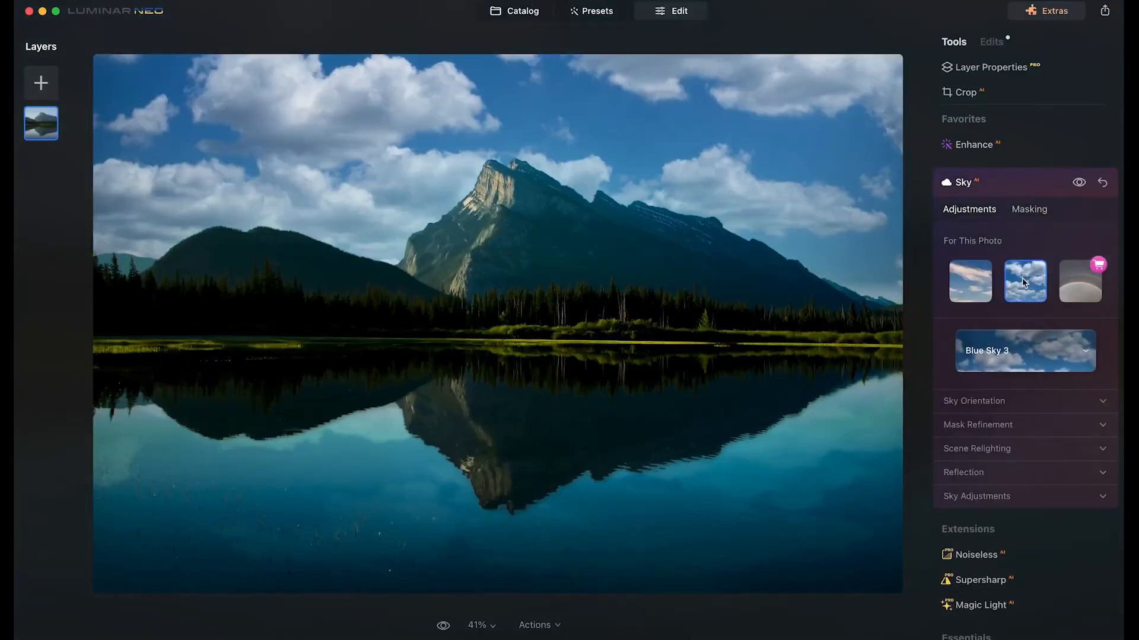
pyautogui.click(973, 401)
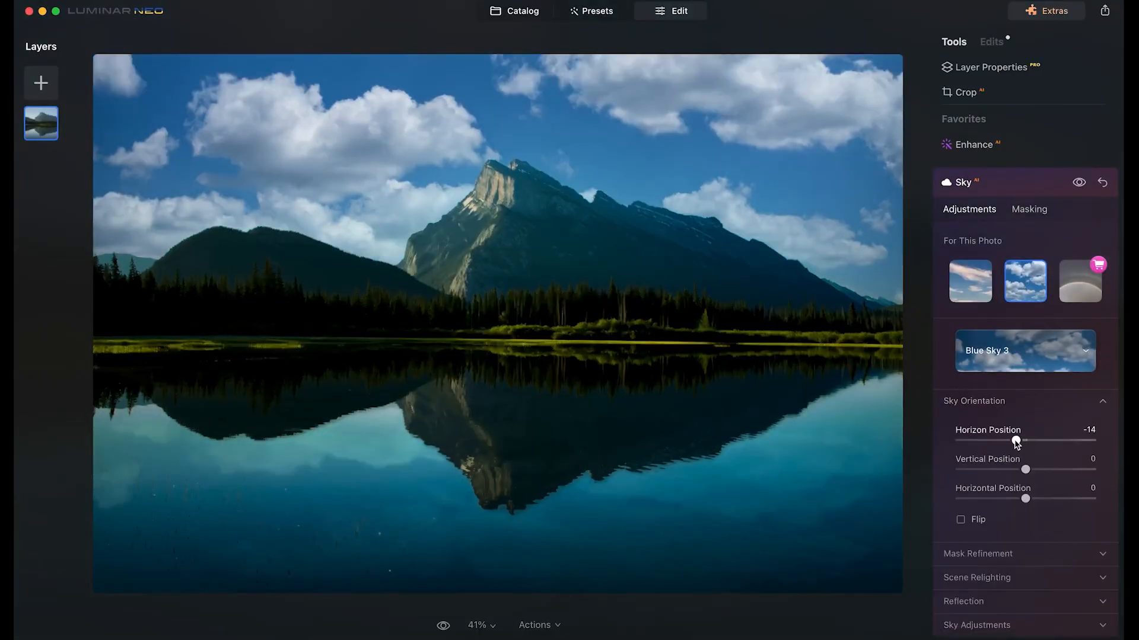
pyautogui.moveTo(1026, 498); pyautogui.dragTo(1009, 498)
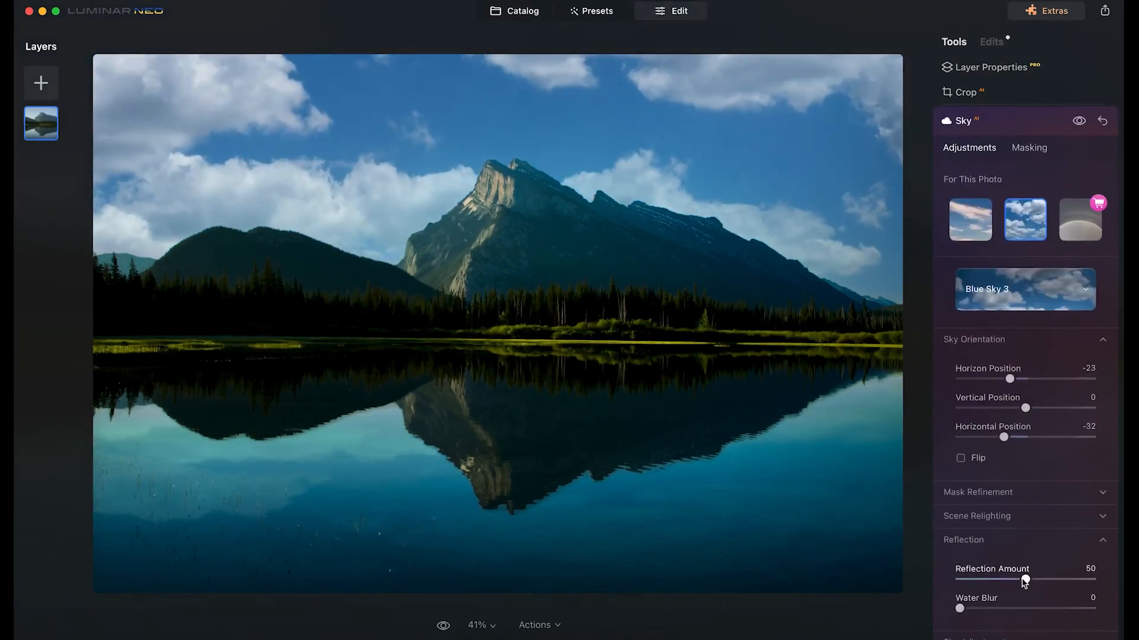
pyautogui.moveTo(1024, 579); pyautogui.dragTo(1064, 579)
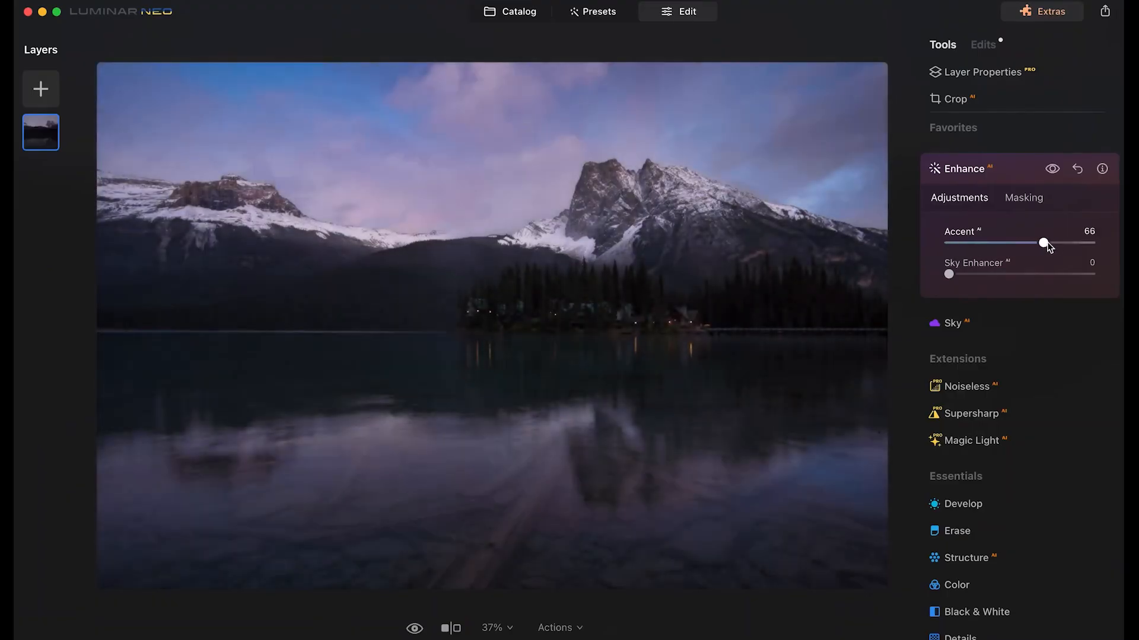
# Raise Enhance Accent and Sky Enhancer on the dusk lake, and Relight Brightness Near near maximum
pyautogui.moveTo(949, 274); pyautogui.dragTo(962, 274)
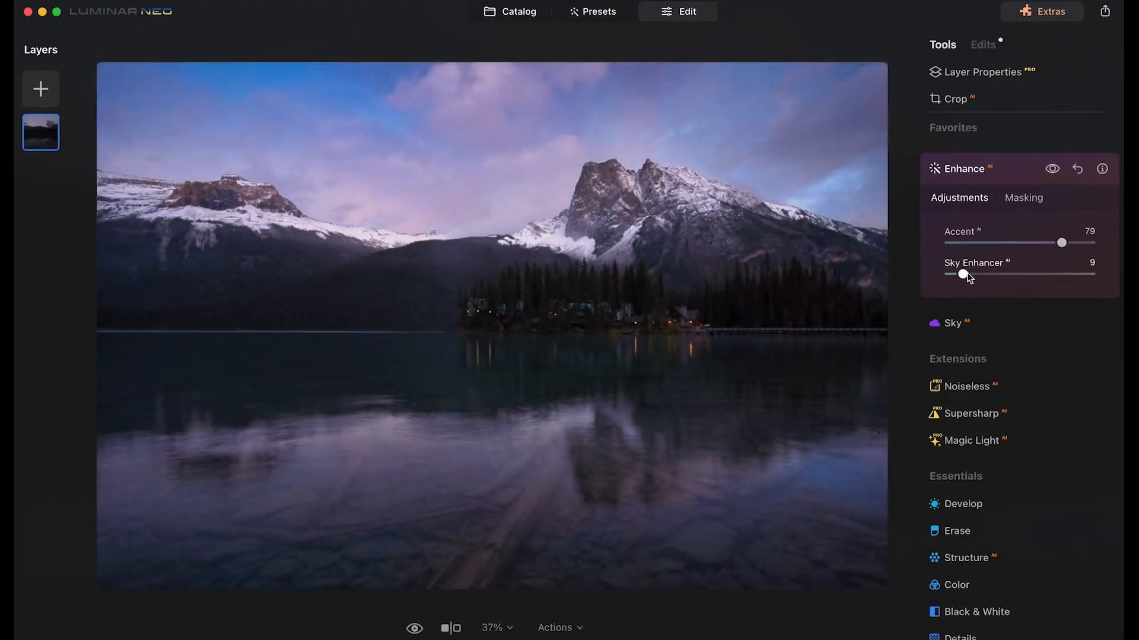
pyautogui.moveTo(967, 274); pyautogui.dragTo(1007, 274)
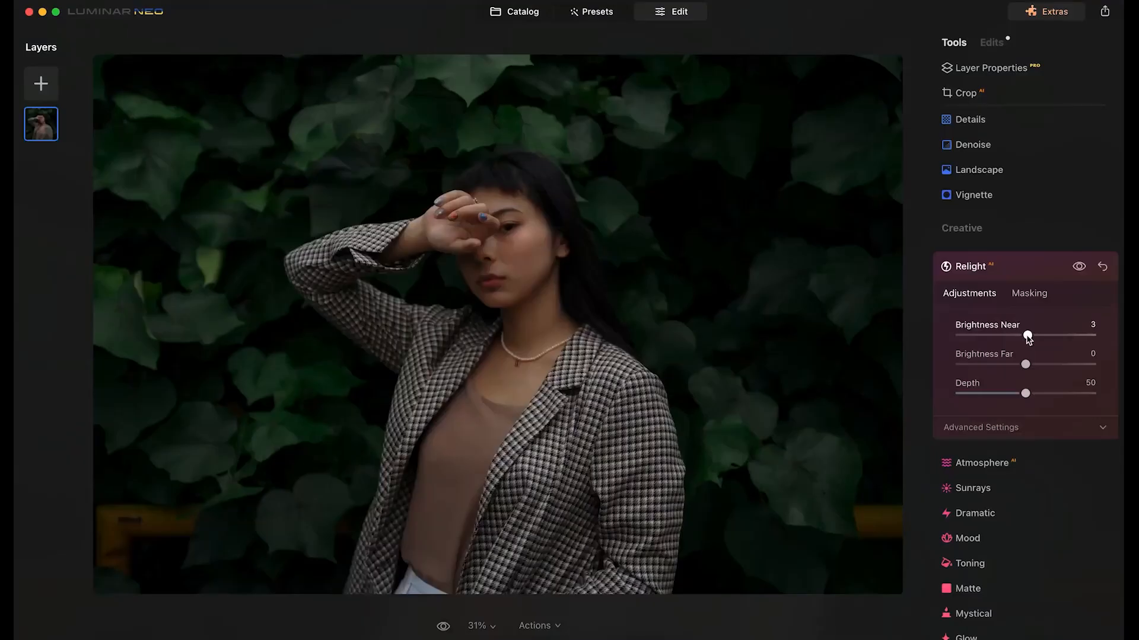
pyautogui.moveTo(1029, 335); pyautogui.dragTo(1091, 334)
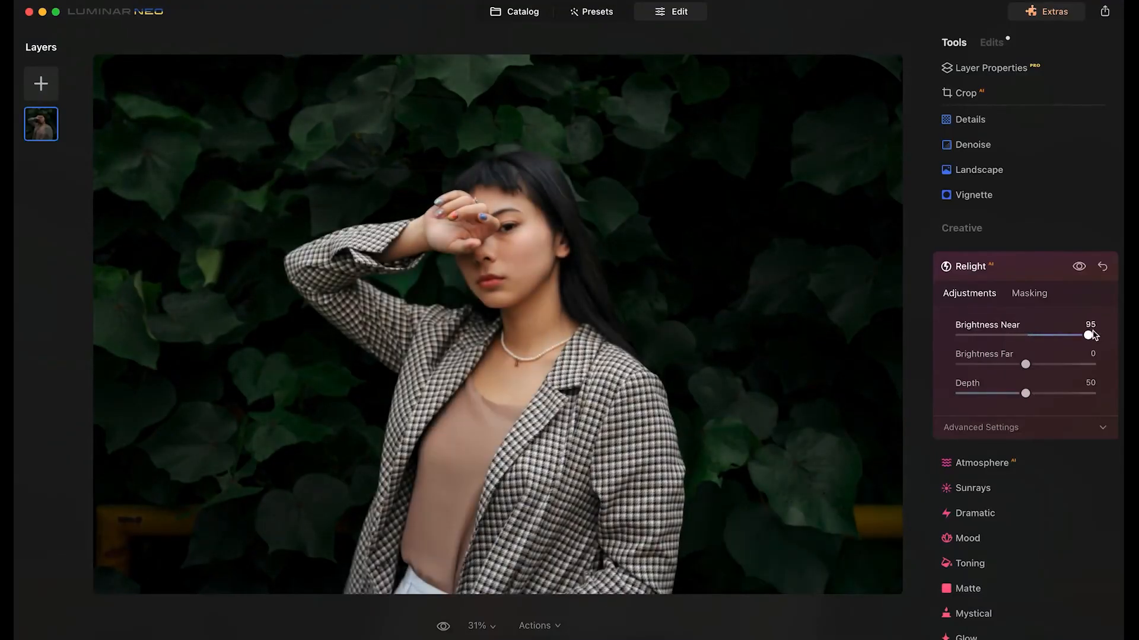
pyautogui.moveTo(1089, 334); pyautogui.dragTo(1093, 335)
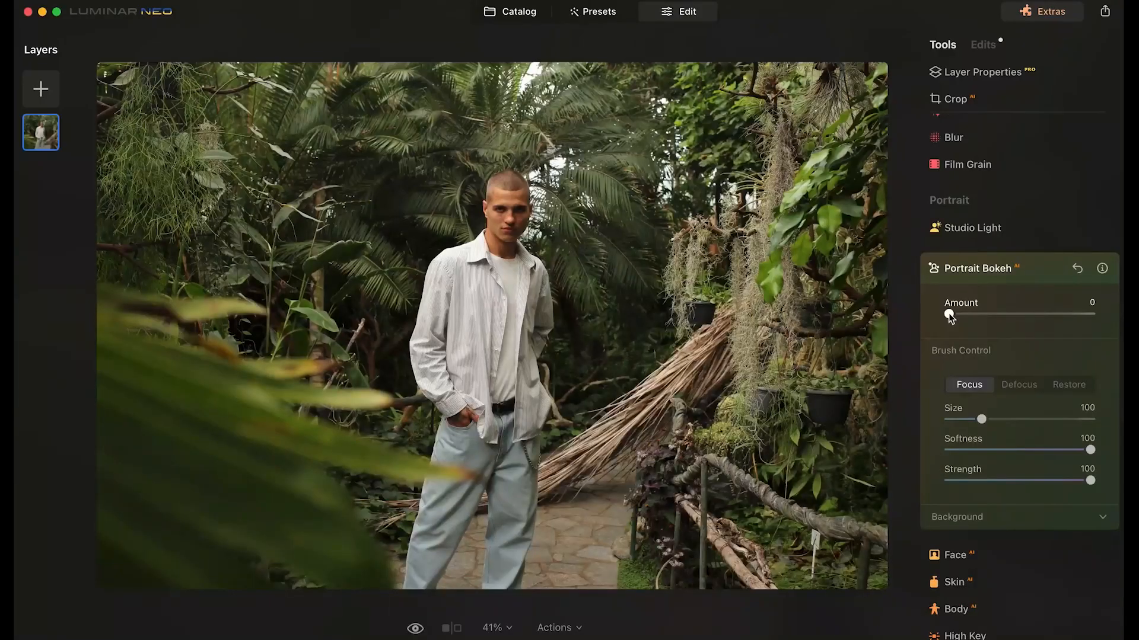
# Blur the greenhouse background with Portrait Bokeh, tweaking Depth Correction and Highlights Glow
pyautogui.moveTo(950, 313); pyautogui.dragTo(1023, 313)
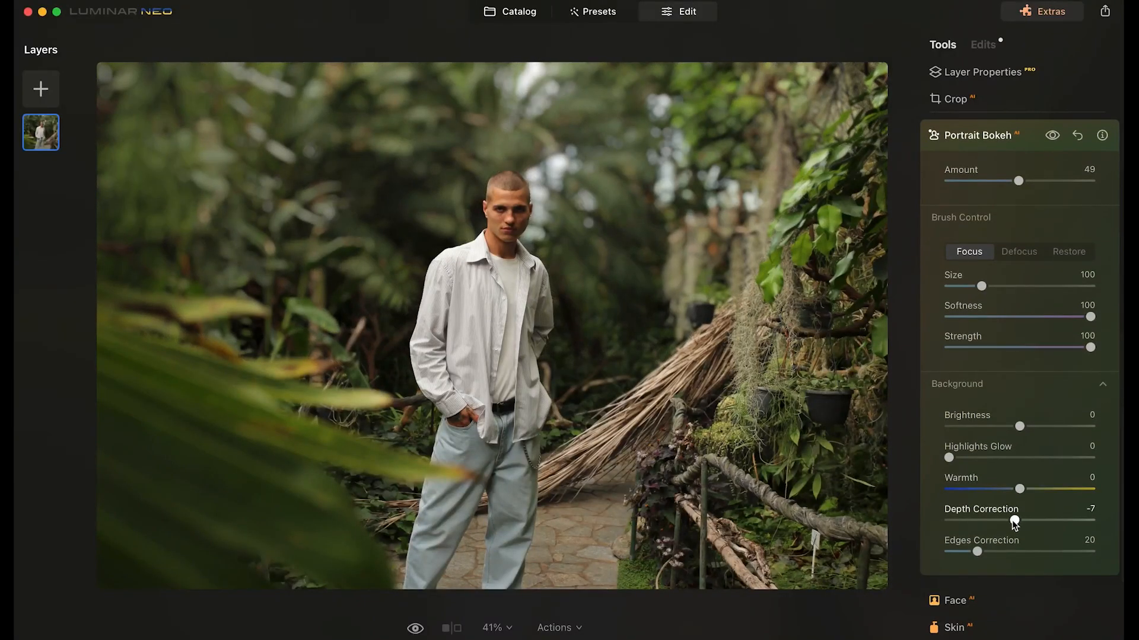
pyautogui.moveTo(1013, 524); pyautogui.dragTo(1024, 525)
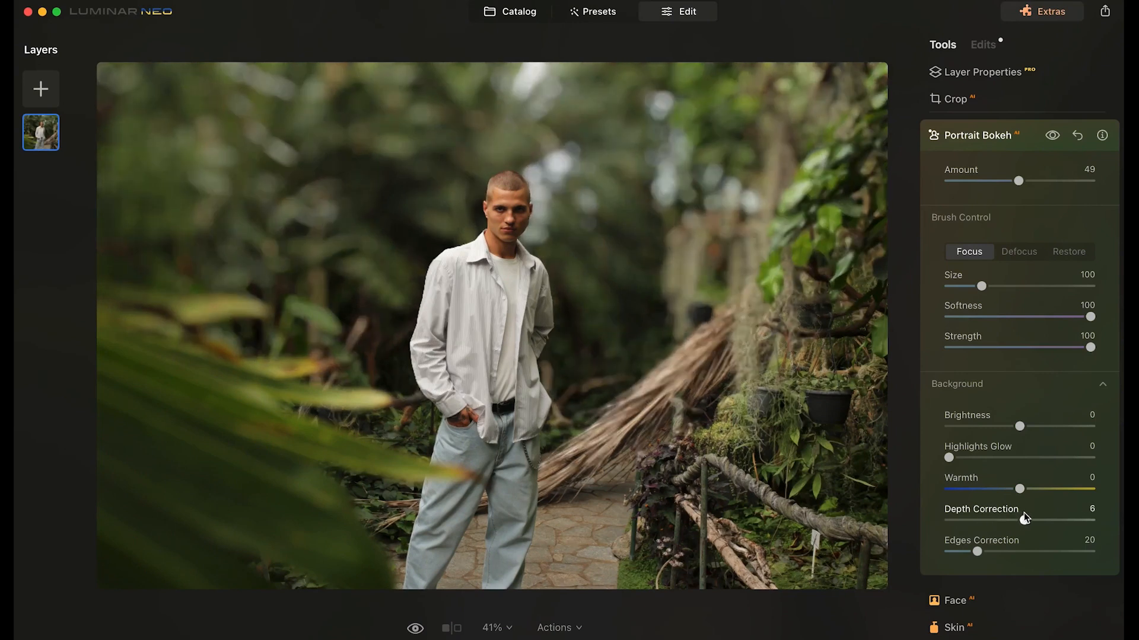
pyautogui.moveTo(1029, 520); pyautogui.dragTo(1016, 520)
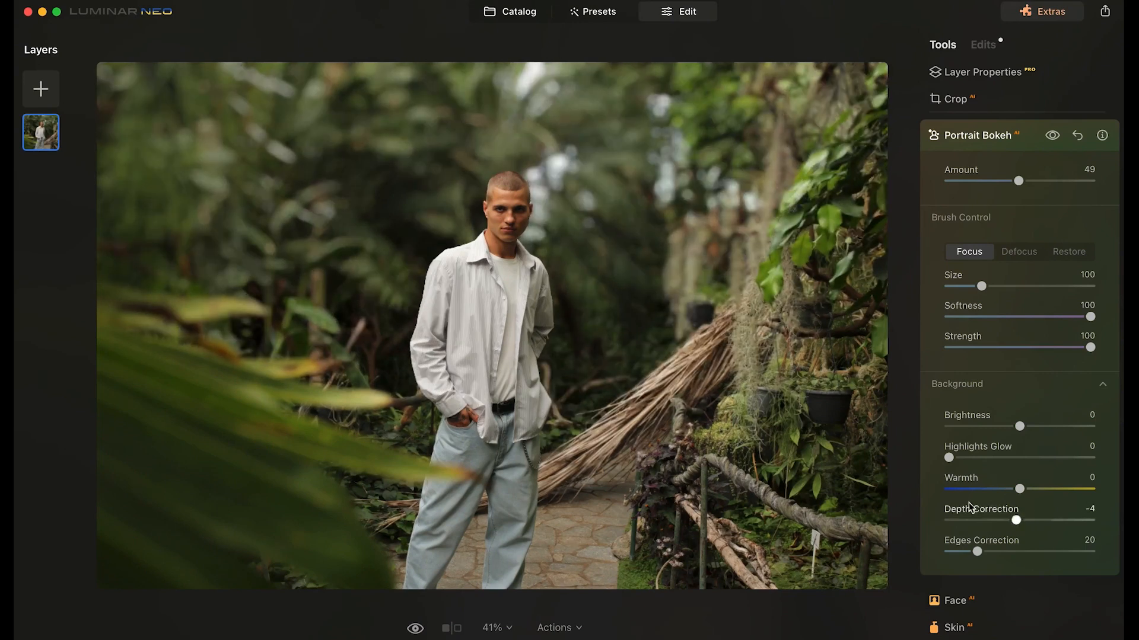
pyautogui.moveTo(948, 457); pyautogui.dragTo(988, 457)
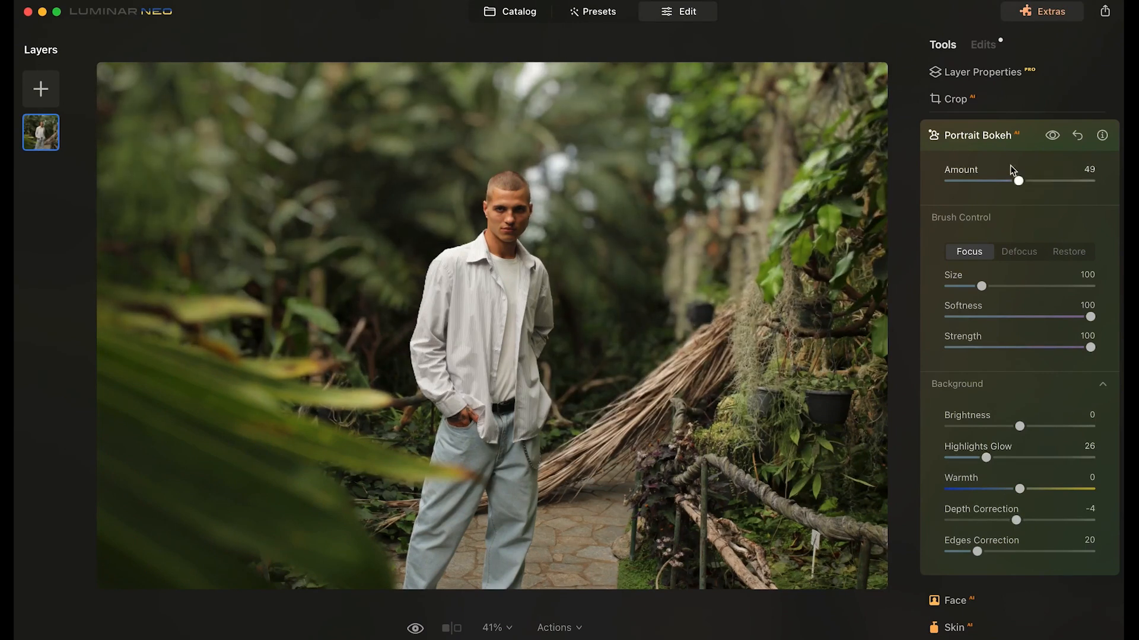
# Raise the Skin AI Amount to smooth the woman's face
pyautogui.click(1051, 135)
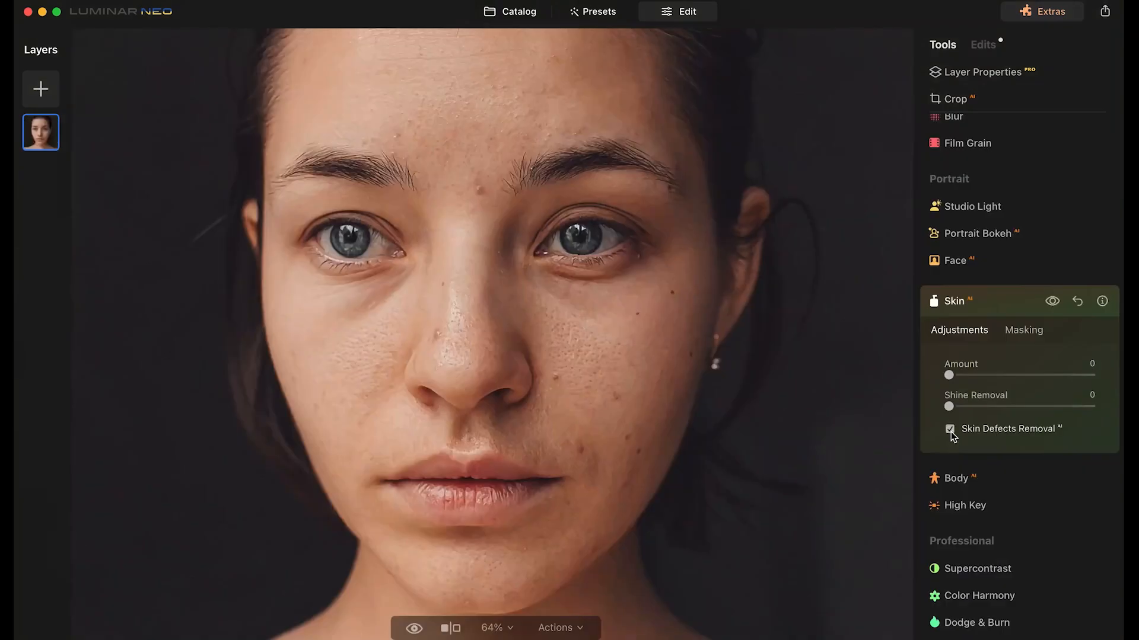
pyautogui.moveTo(948, 375); pyautogui.dragTo(1008, 375)
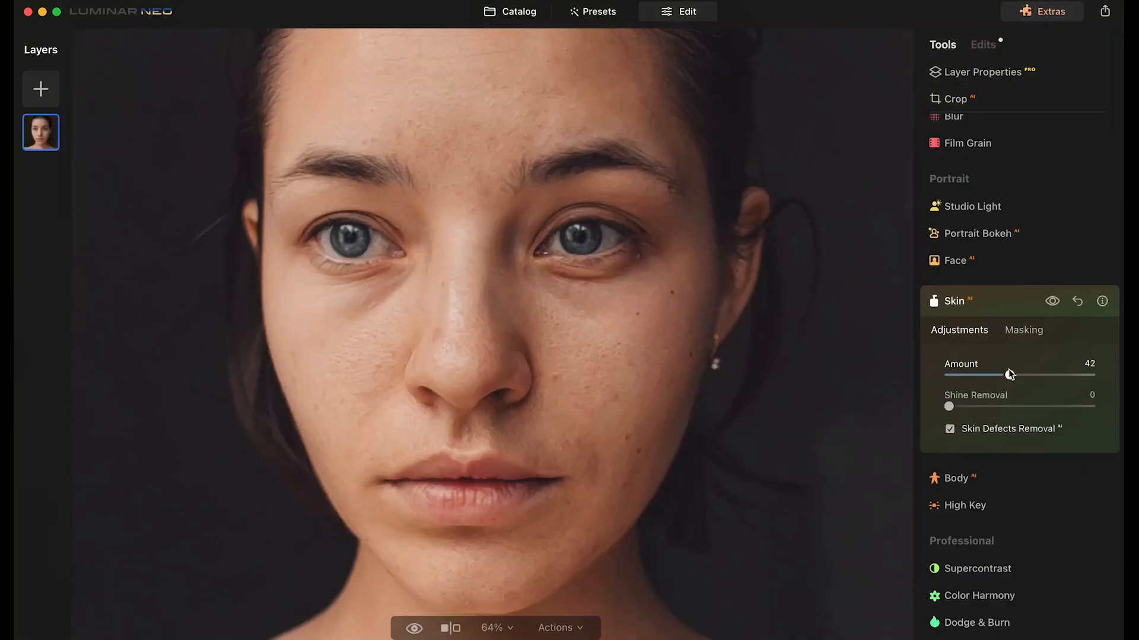
pyautogui.moveTo(948, 407); pyautogui.dragTo(1043, 406)
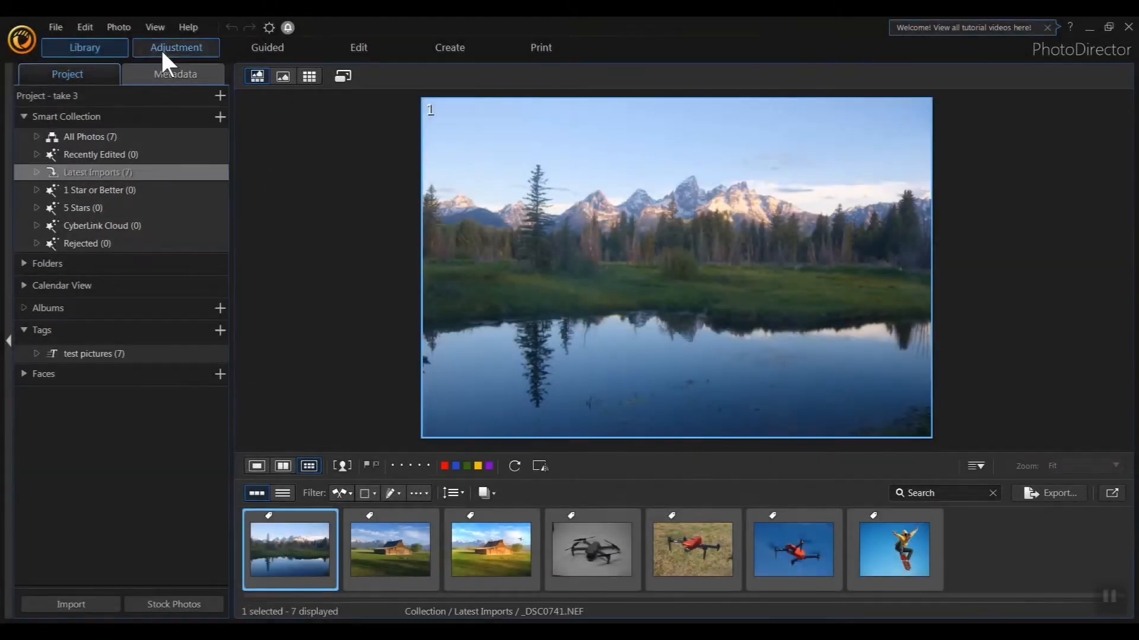
# Raise the lake photo's Brightest and Bright tones and lower its Dark and Darkest tones
pyautogui.click(176, 48)
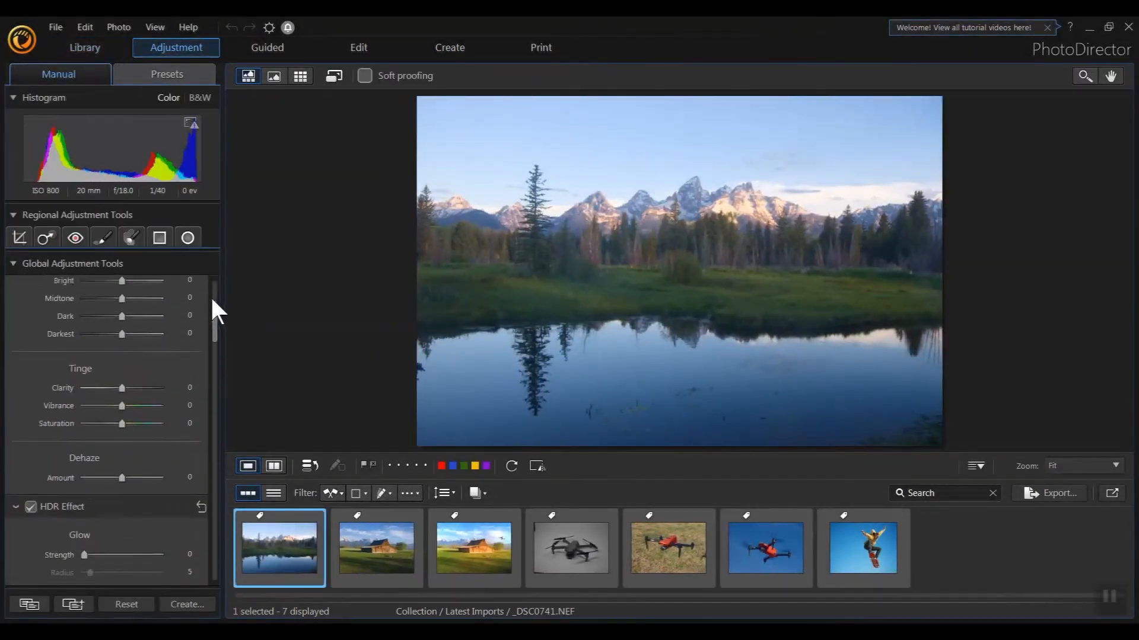
pyautogui.scroll(-3)
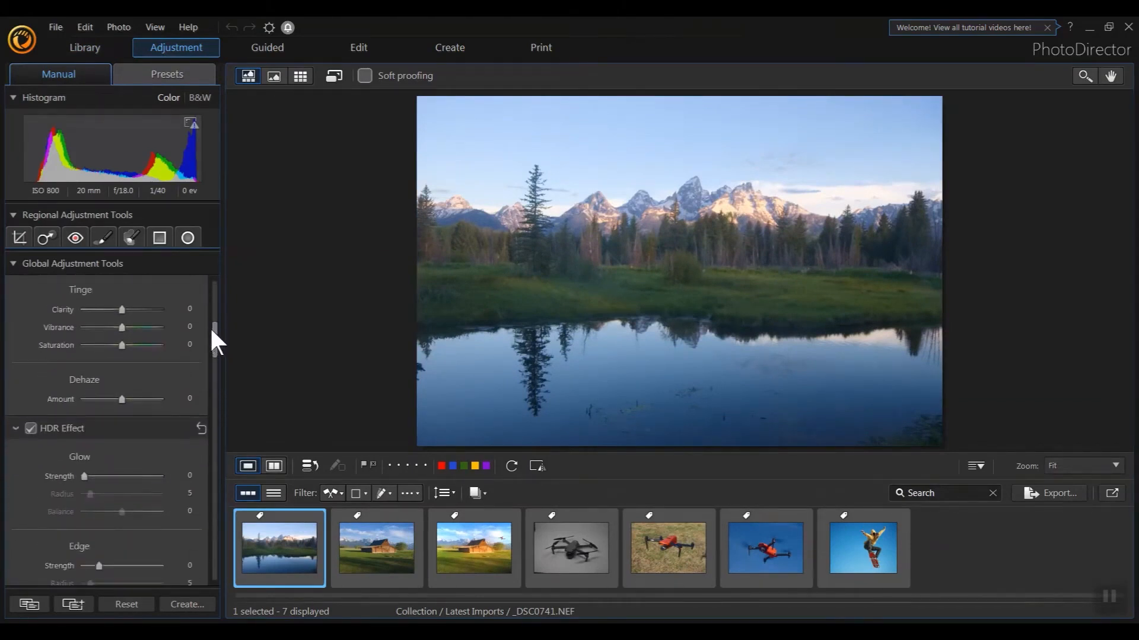
pyautogui.scroll(-3)
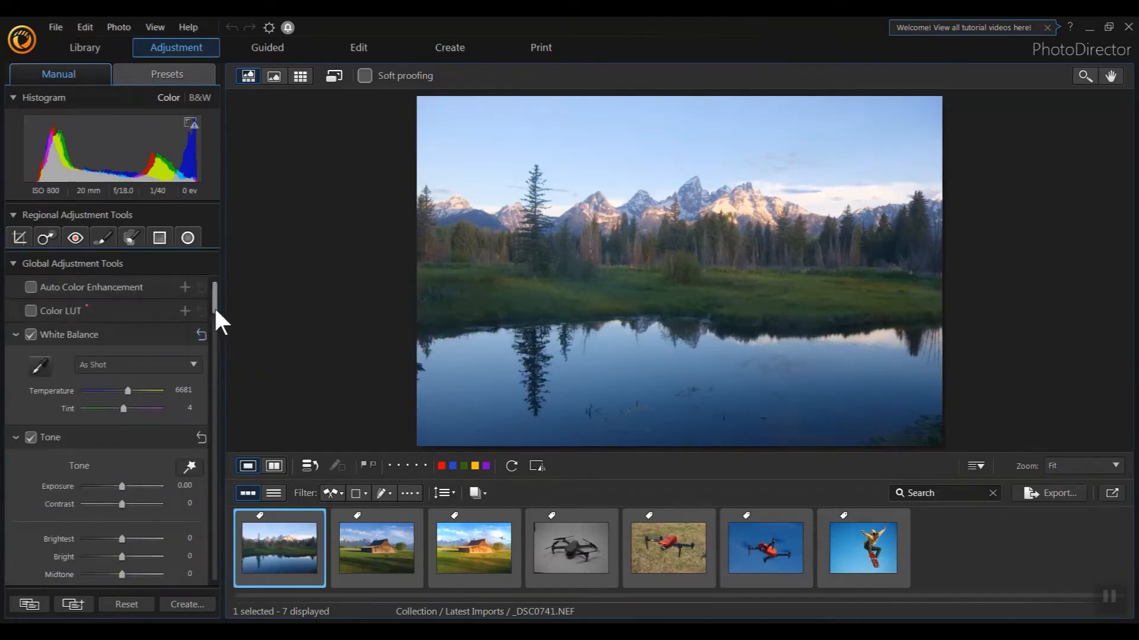
pyautogui.scroll(-3)
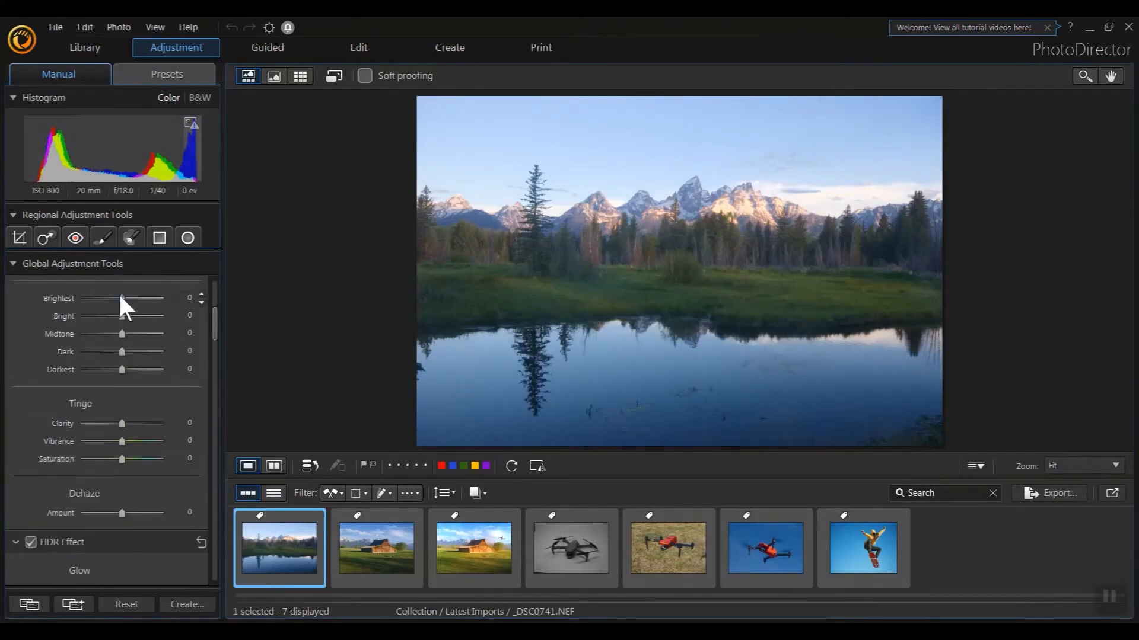
pyautogui.moveTo(121, 298); pyautogui.dragTo(132, 298)
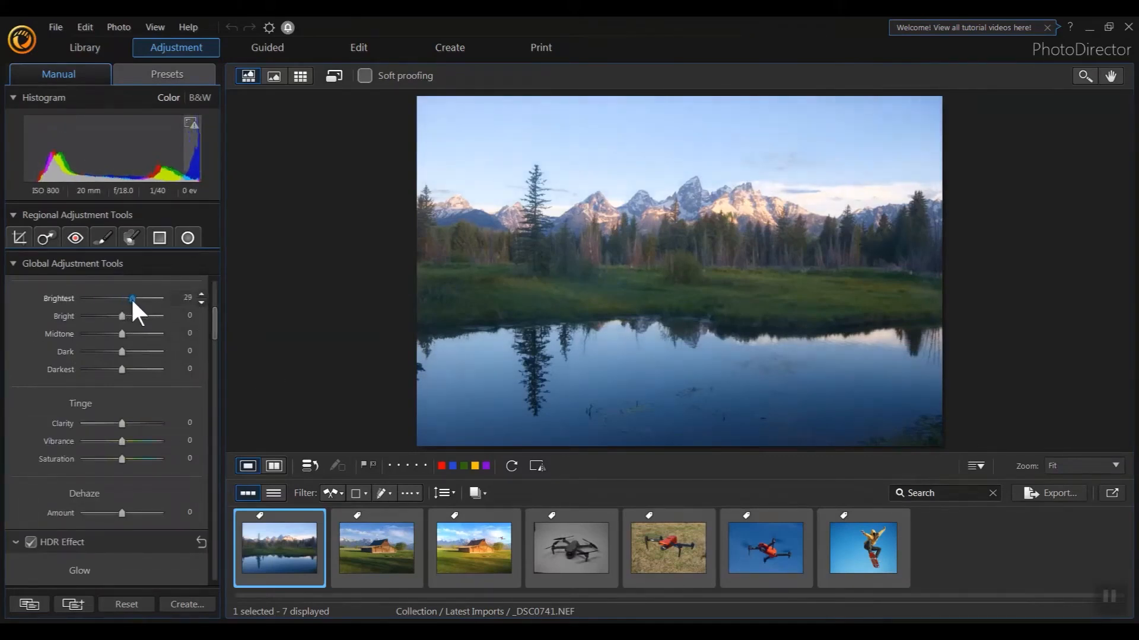
pyautogui.moveTo(131, 298); pyautogui.dragTo(135, 297)
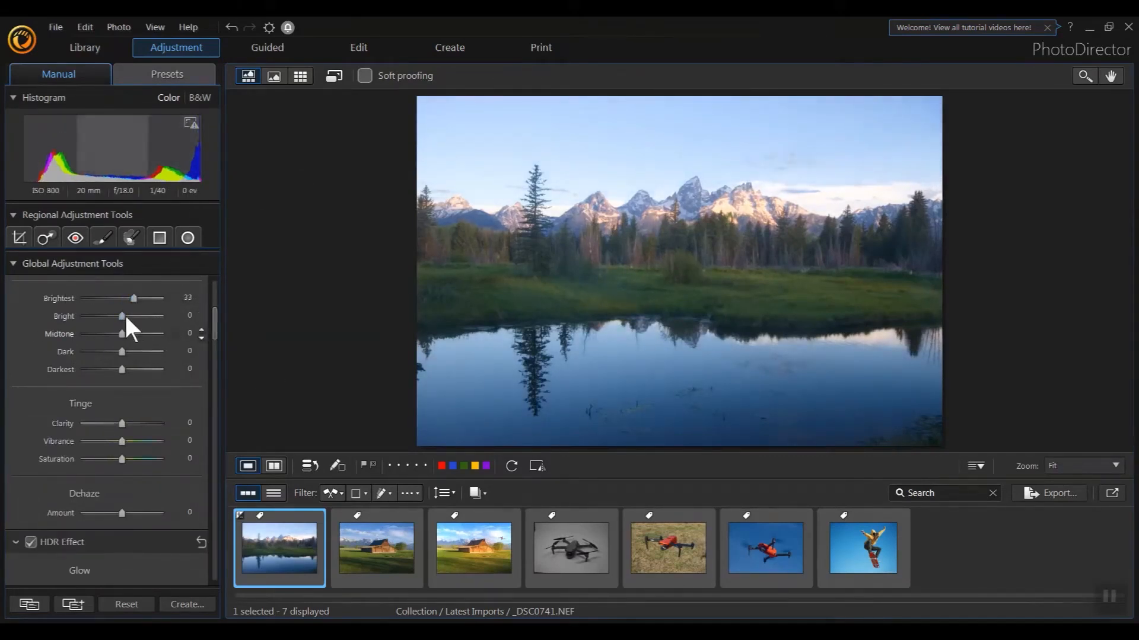
pyautogui.moveTo(120, 315); pyautogui.dragTo(126, 315)
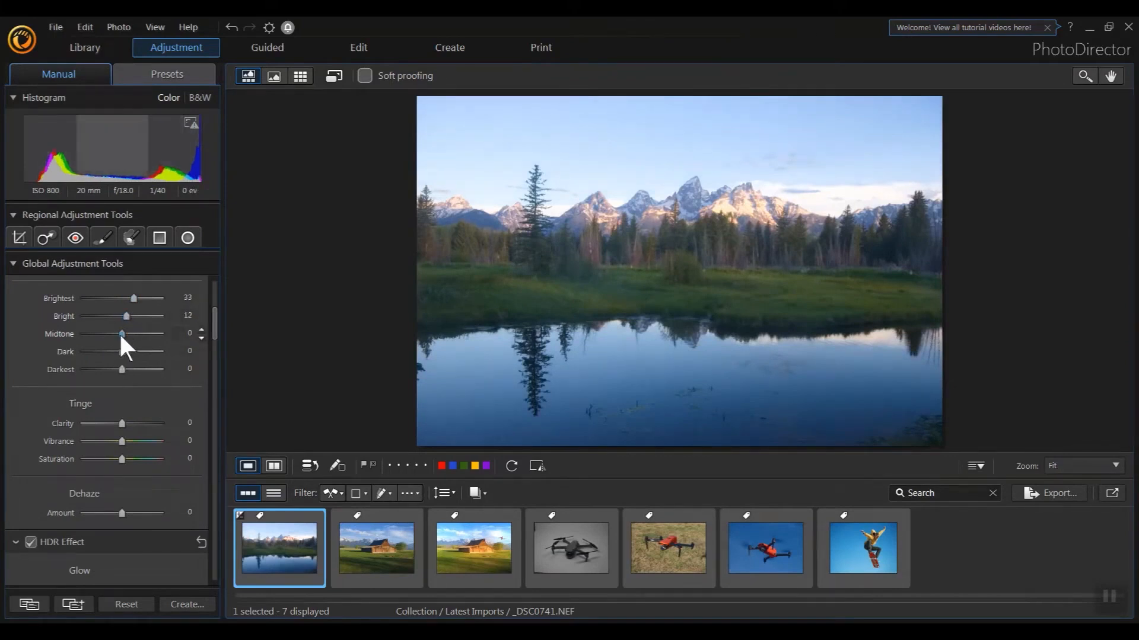
pyautogui.moveTo(121, 352); pyautogui.dragTo(96, 352)
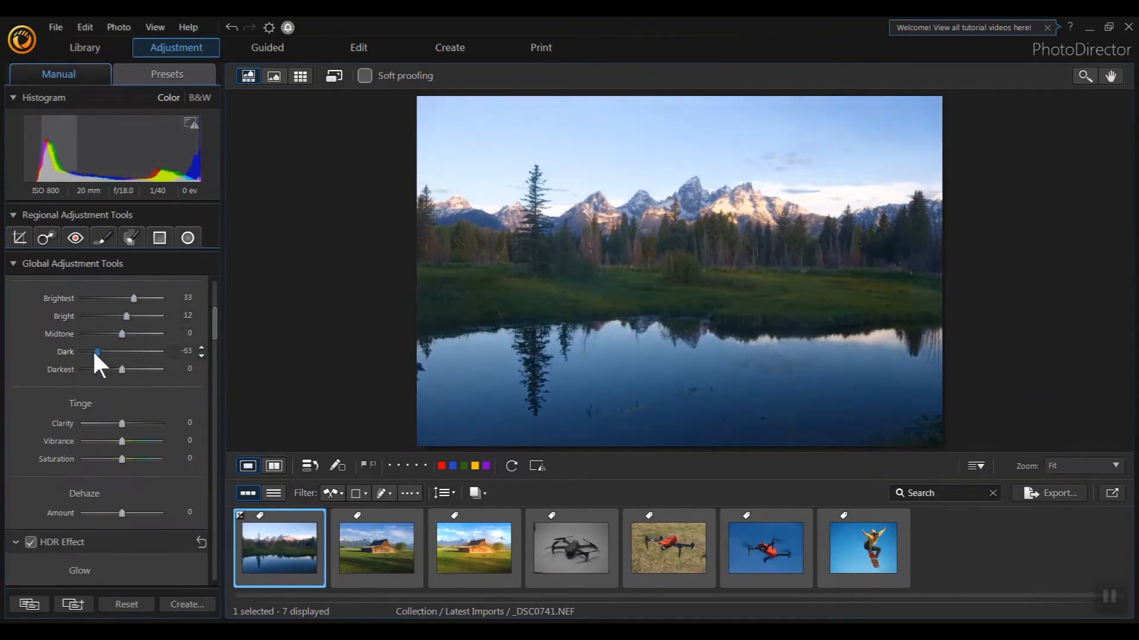
pyautogui.moveTo(123, 369); pyautogui.dragTo(95, 368)
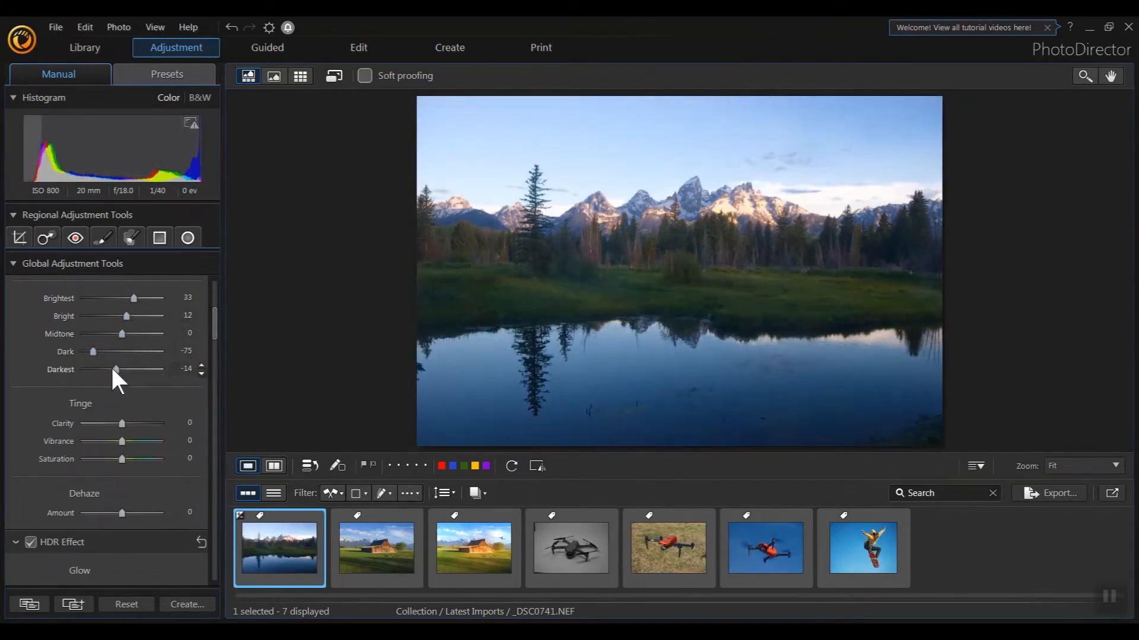
pyautogui.moveTo(115, 369); pyautogui.dragTo(98, 369)
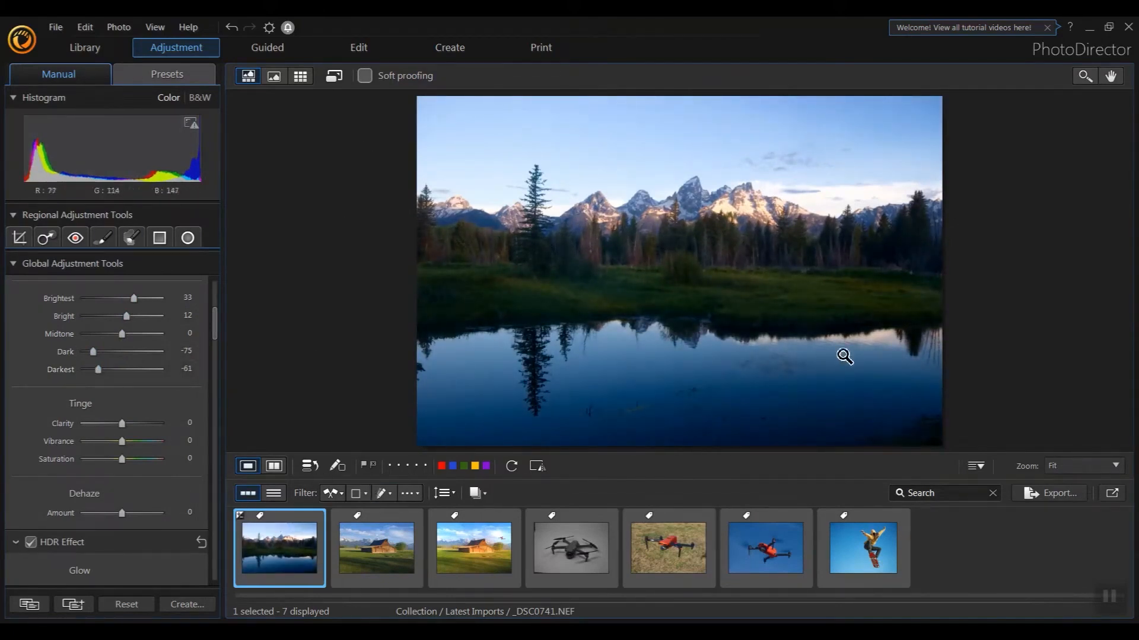
pyautogui.moveTo(617, 433)
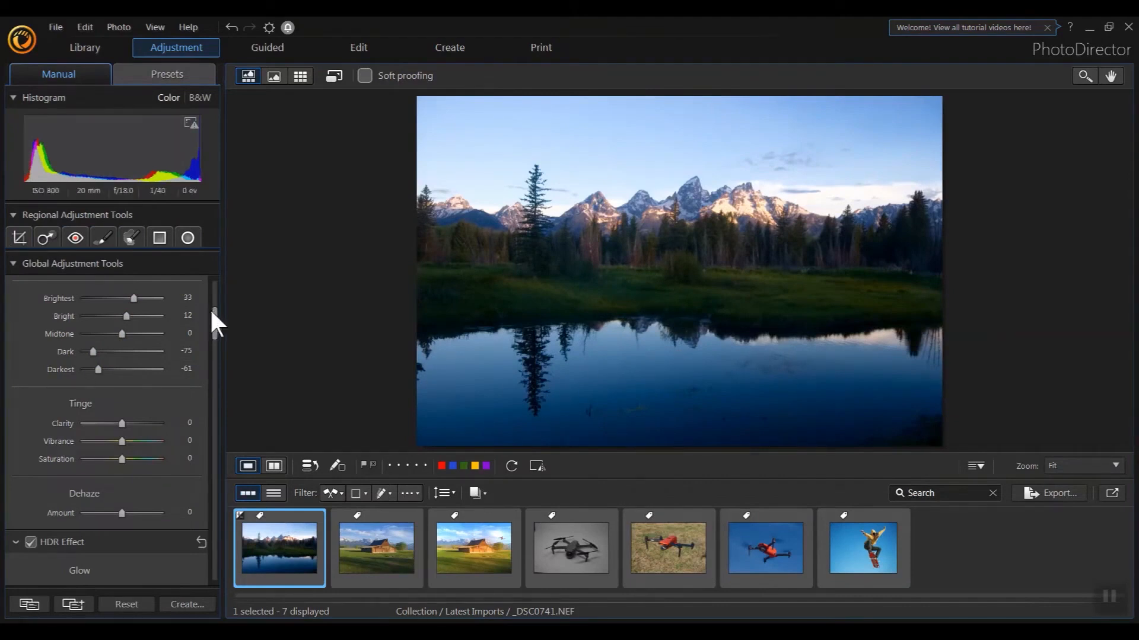
# Add vibrance and a moderate amount of saturation to the lake landscape
pyautogui.scroll(-3)
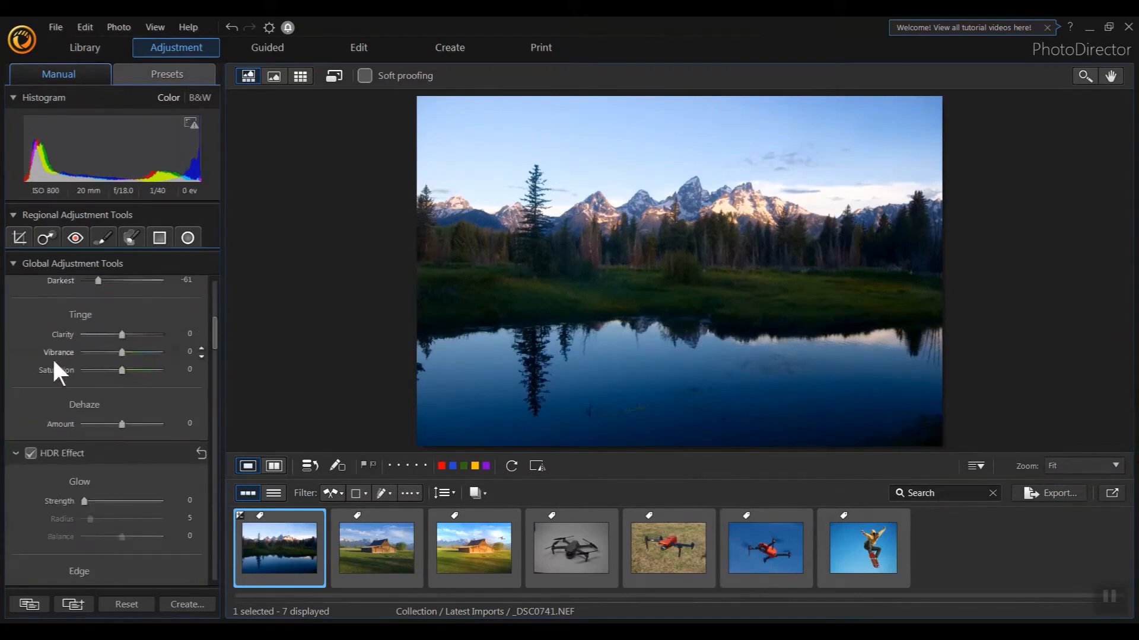
pyautogui.moveTo(101, 388)
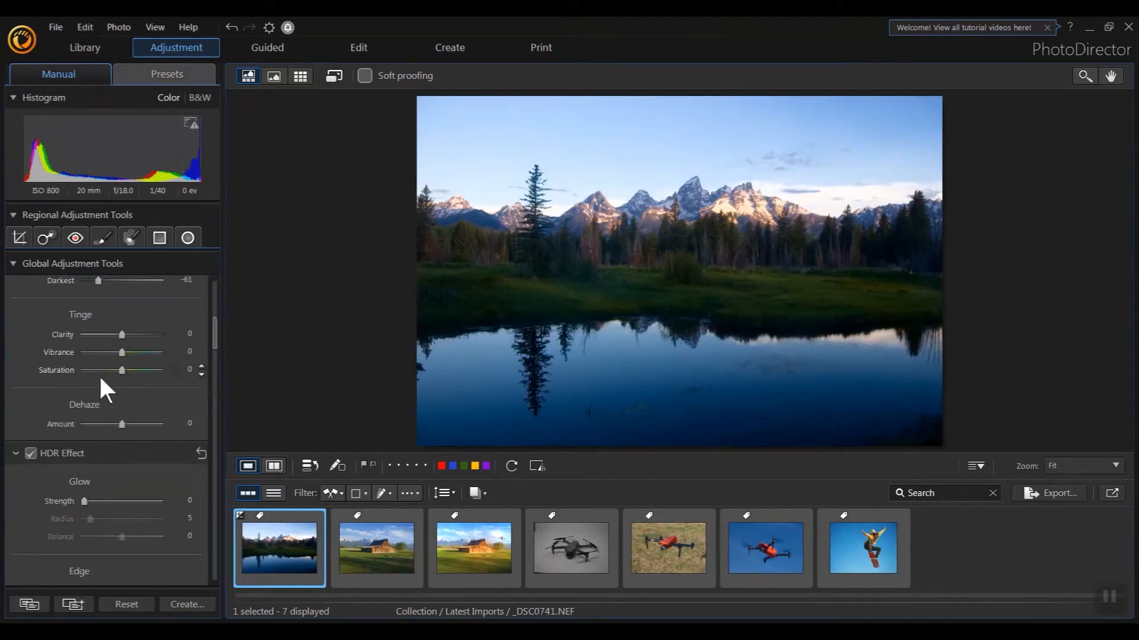
pyautogui.moveTo(121, 370); pyautogui.dragTo(134, 370)
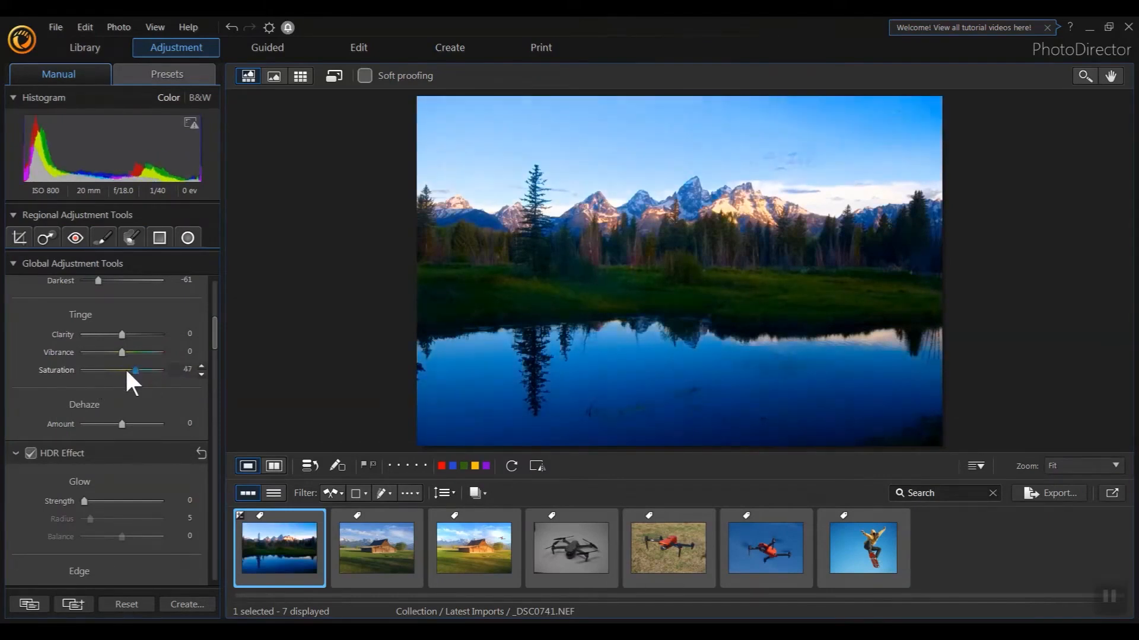
pyautogui.moveTo(135, 370); pyautogui.dragTo(121, 370)
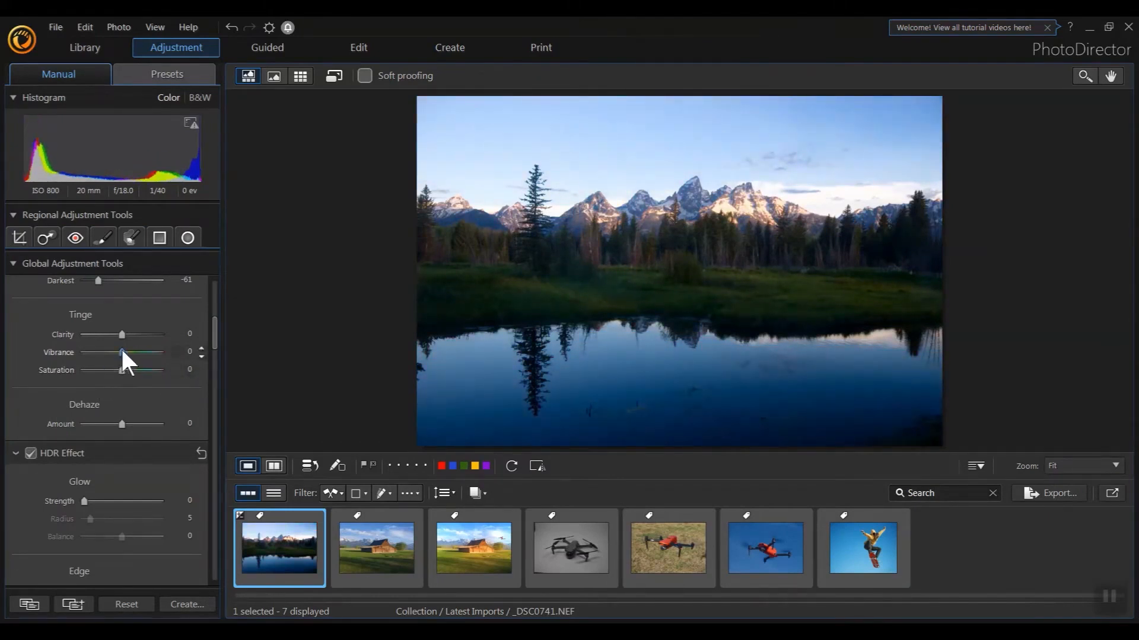
pyautogui.moveTo(121, 353); pyautogui.dragTo(130, 352)
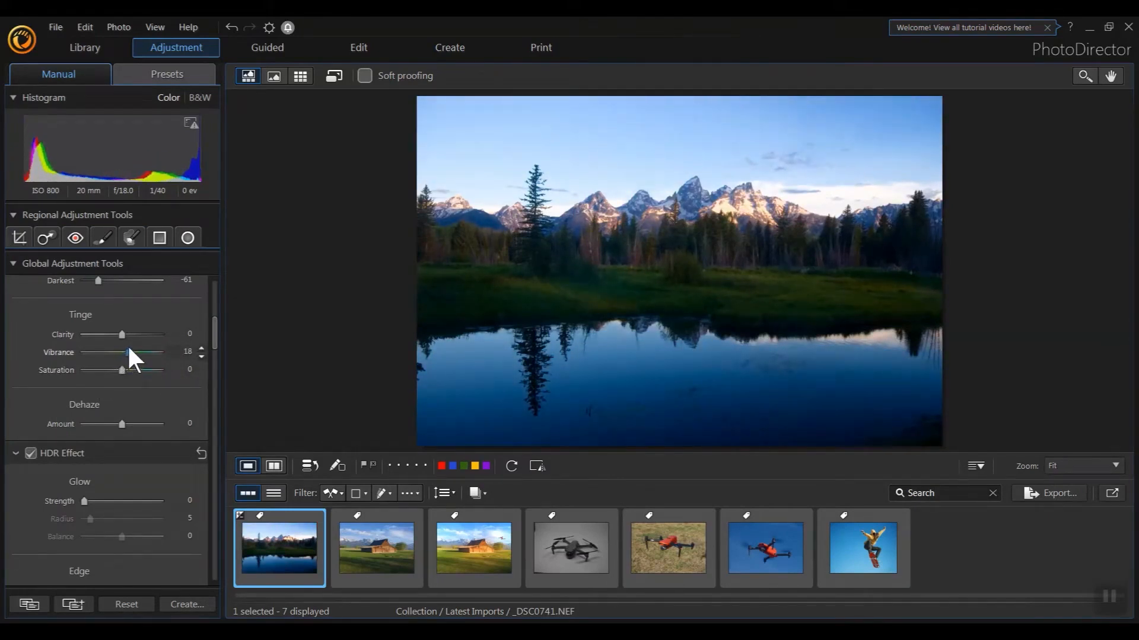
pyautogui.moveTo(87, 370); pyautogui.dragTo(127, 369)
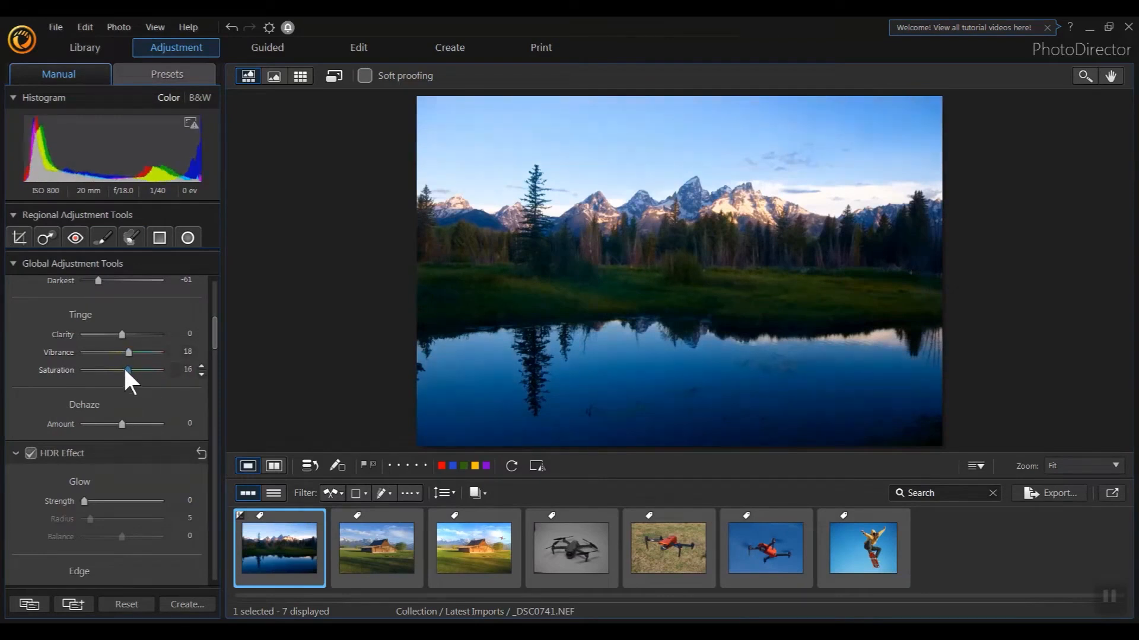
# Boost the Orange saturation on the orange drone photo
pyautogui.click(666, 548)
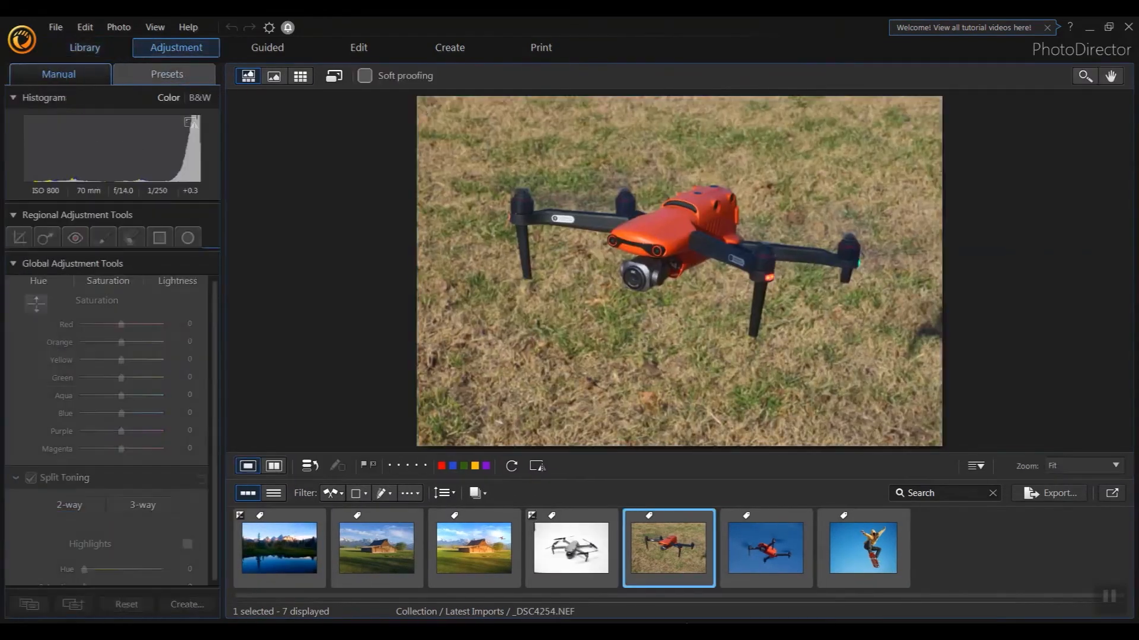
pyautogui.moveTo(120, 342); pyautogui.dragTo(135, 342)
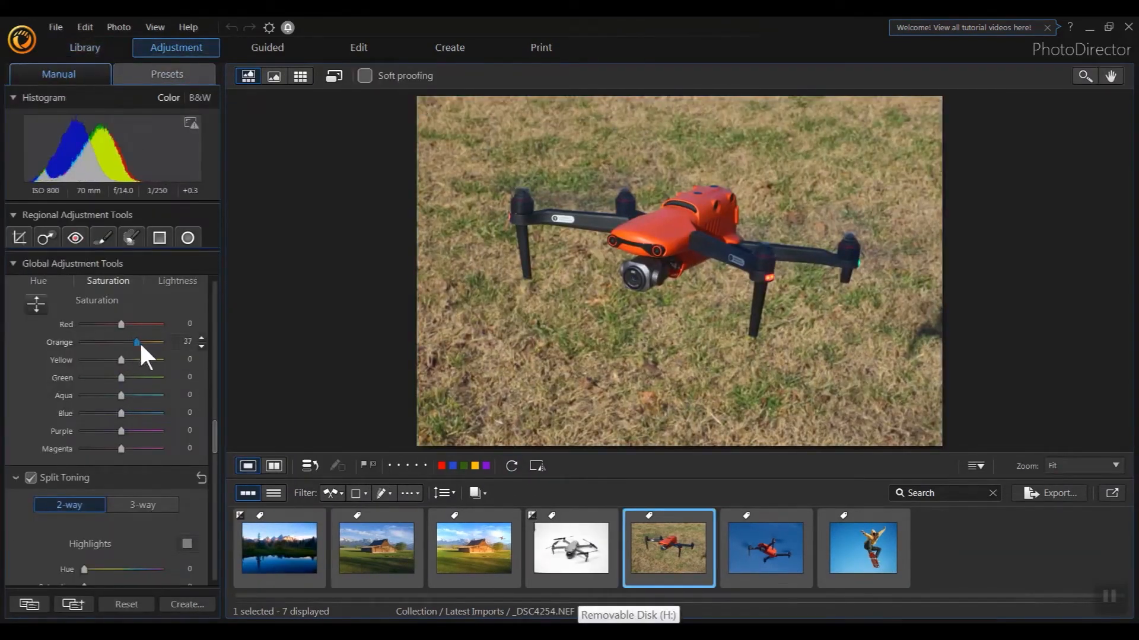
pyautogui.scroll(-3)
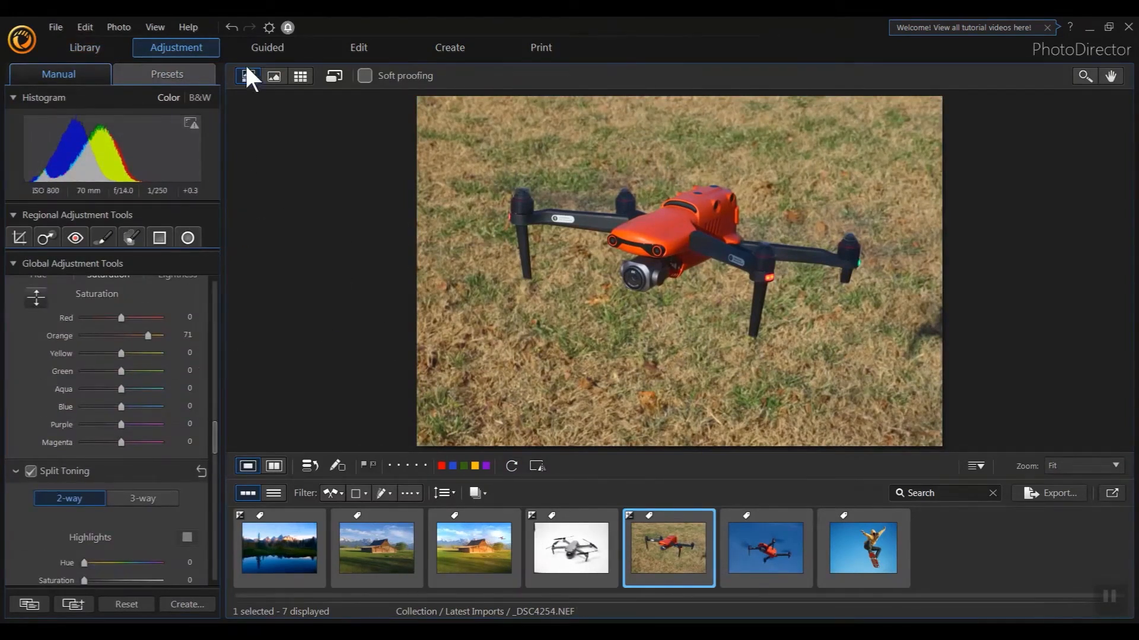
# Enter Guided effects, preview Body Shaper, then pick Color Splash under Photo Effects > Color
pyautogui.click(266, 47)
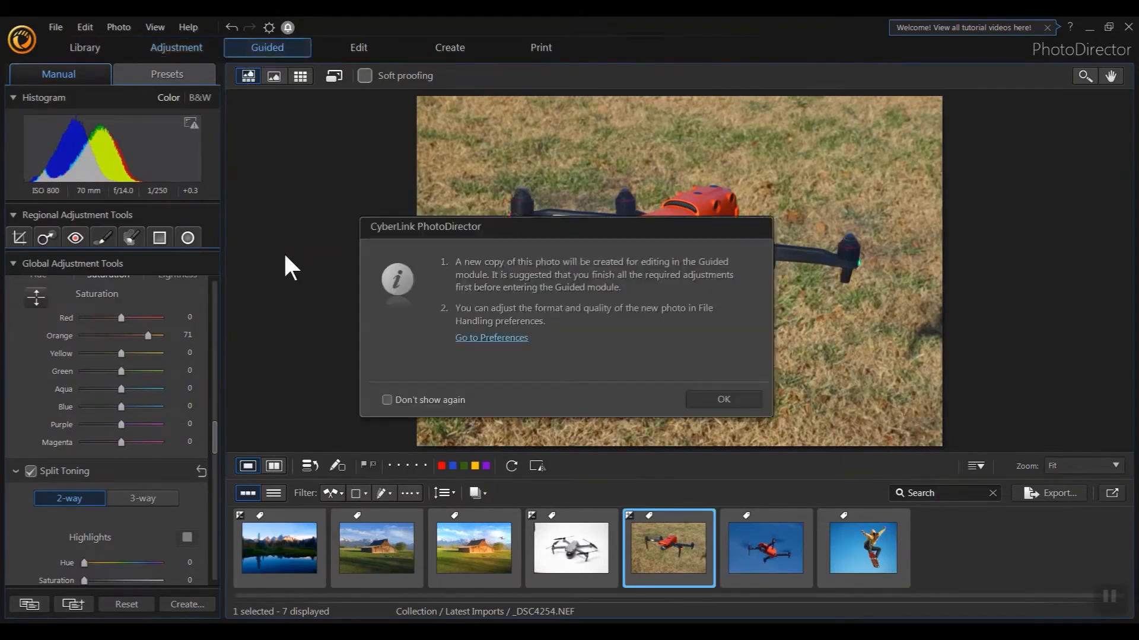
pyautogui.click(721, 399)
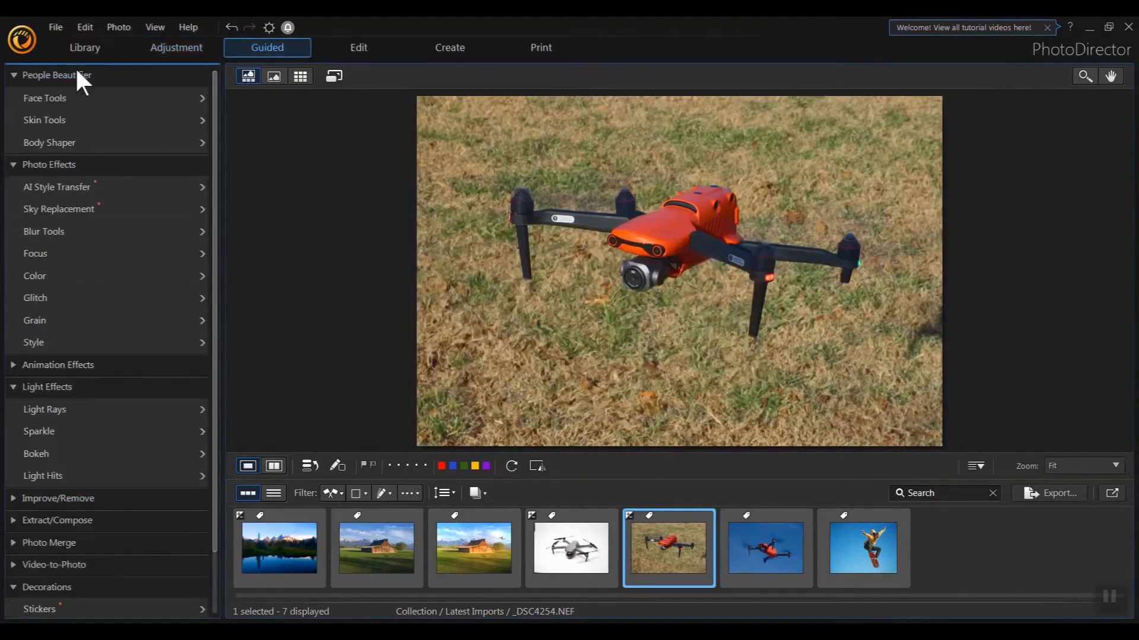
pyautogui.moveTo(72, 323)
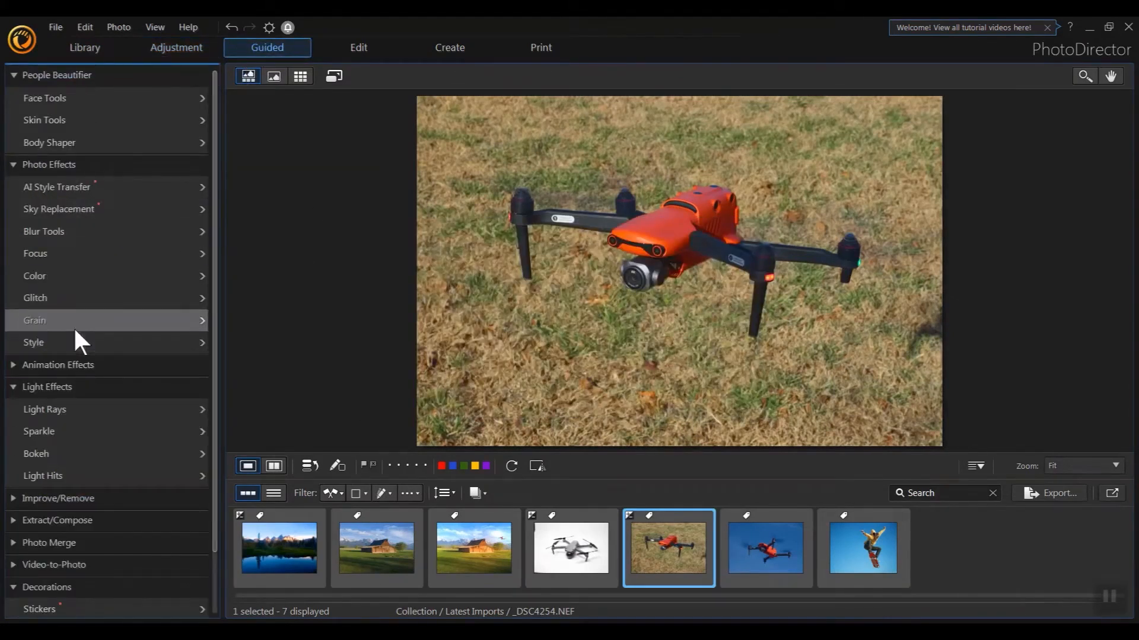
pyautogui.click(45, 120)
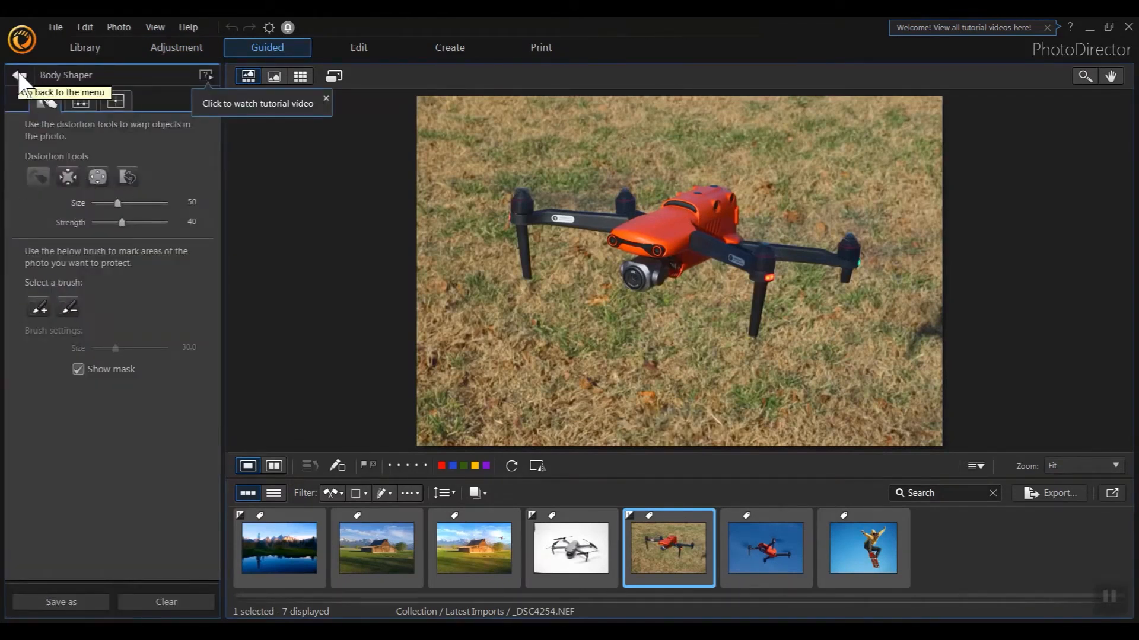
pyautogui.click(20, 75)
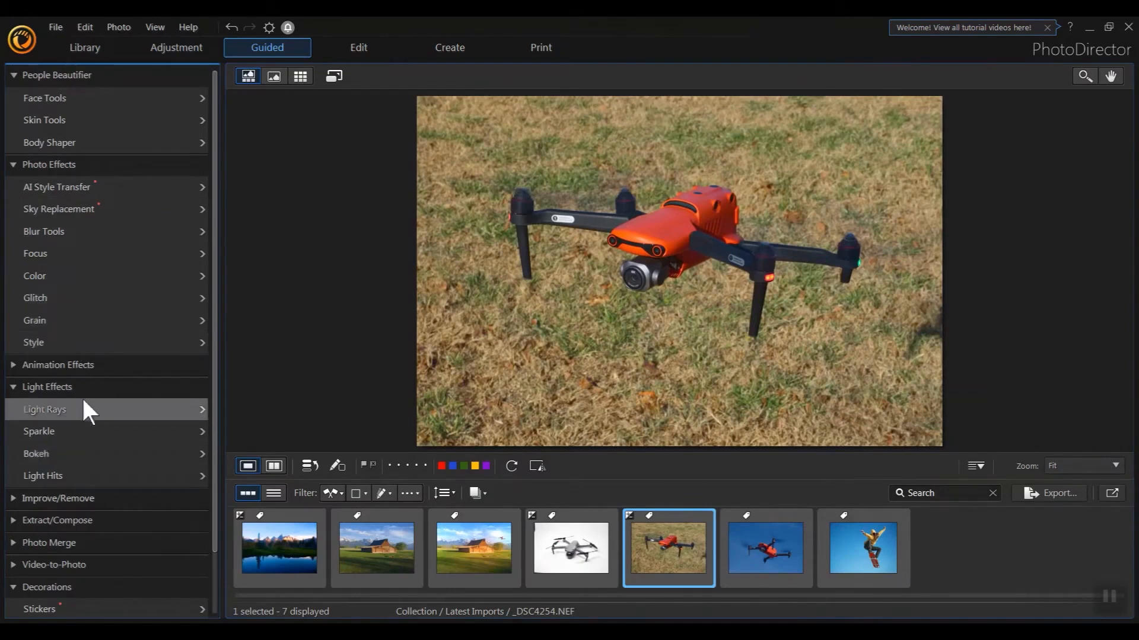
pyautogui.moveTo(87, 441)
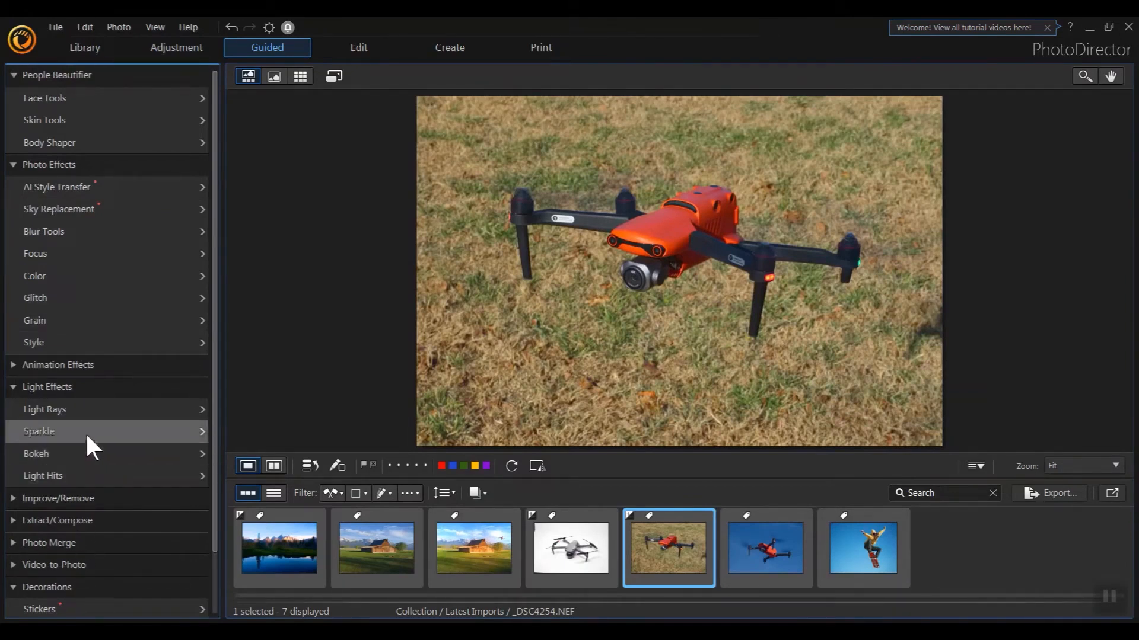
pyautogui.moveTo(73, 276)
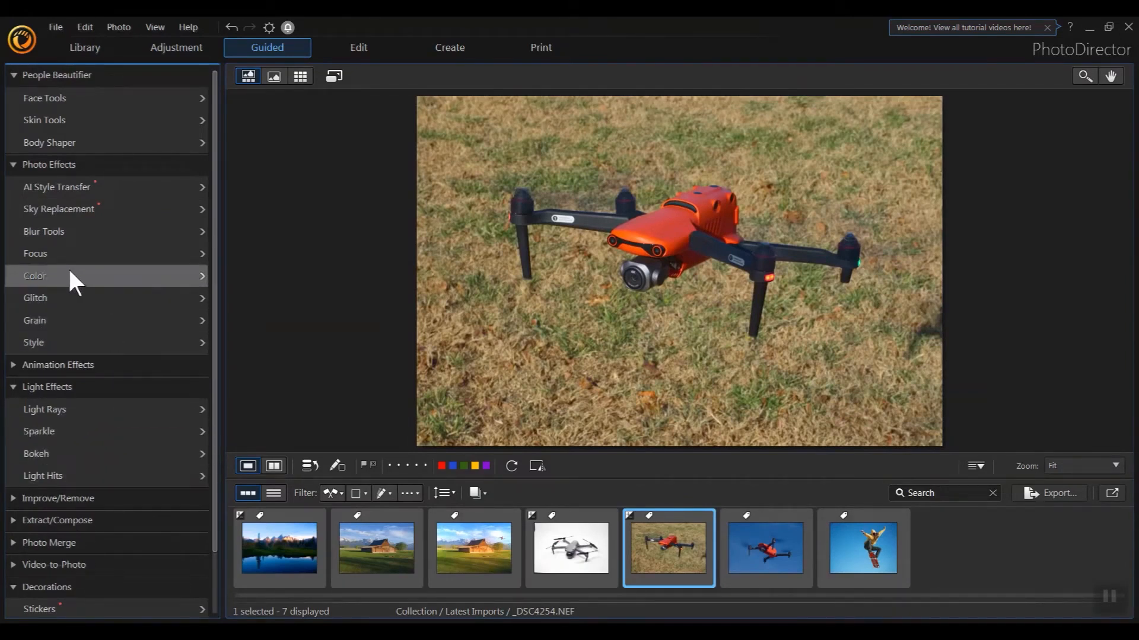
pyautogui.click(35, 276)
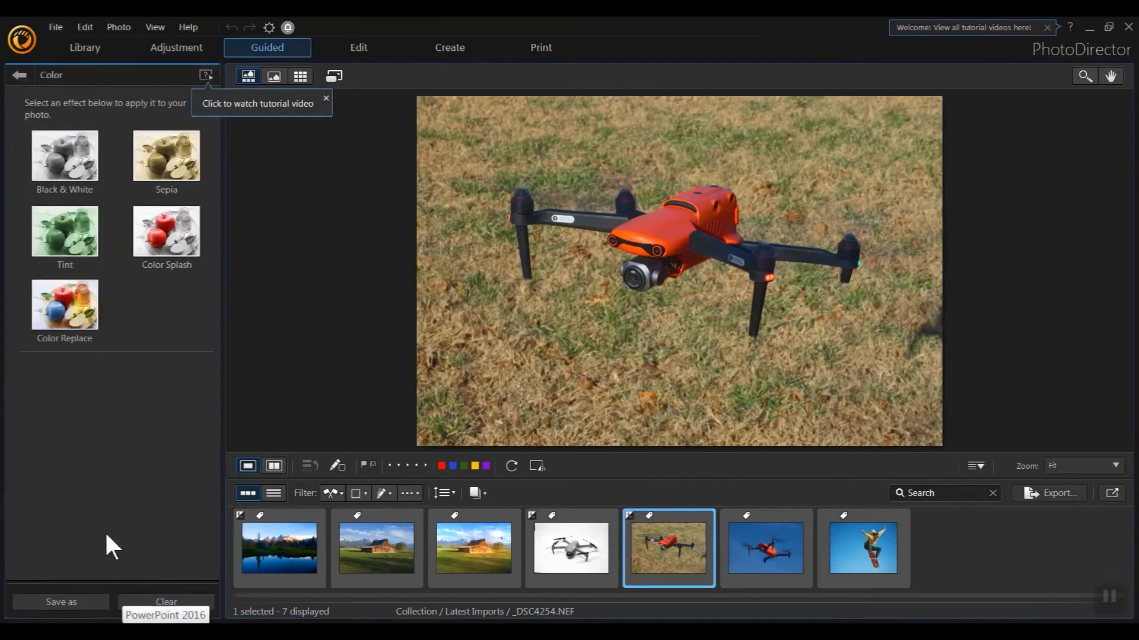
pyautogui.moveTo(236, 432)
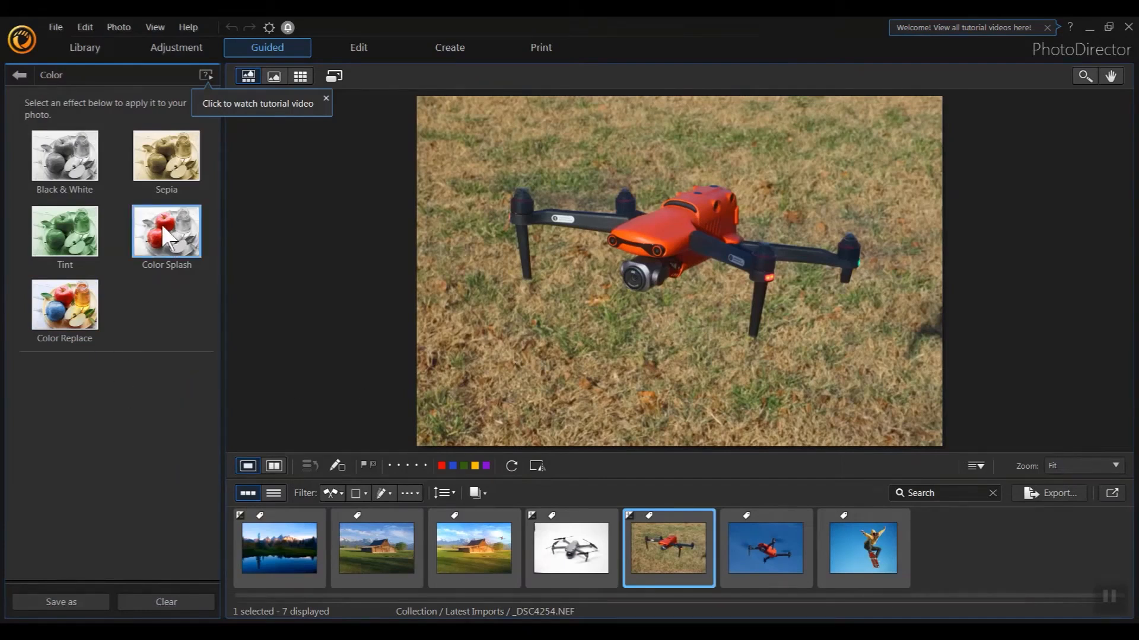
pyautogui.click(165, 231)
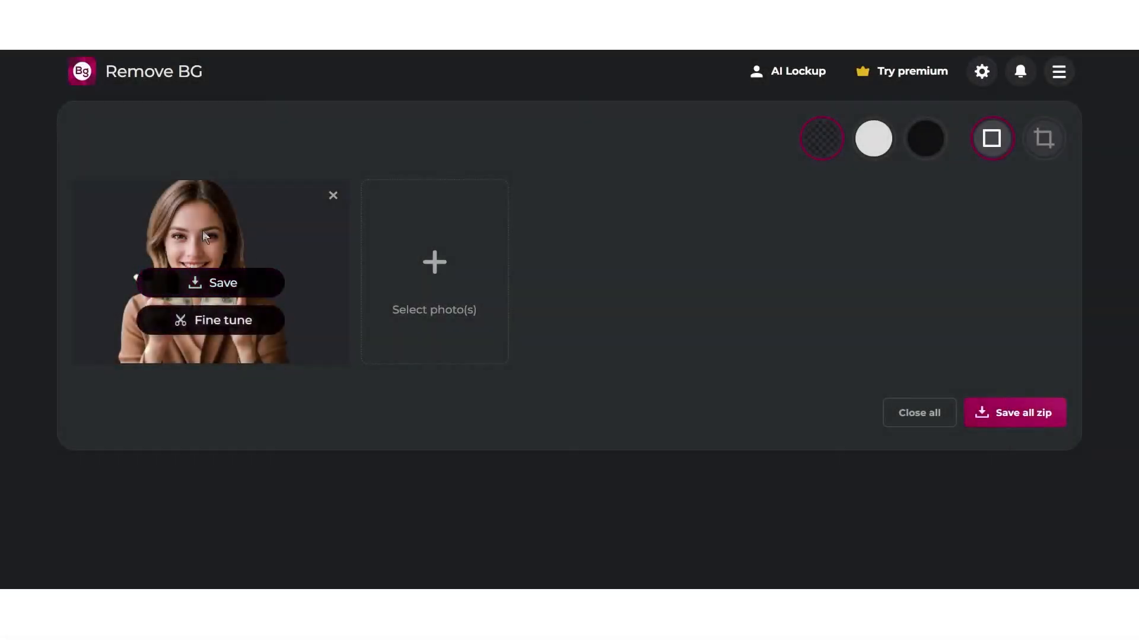
pyautogui.moveTo(217, 321)
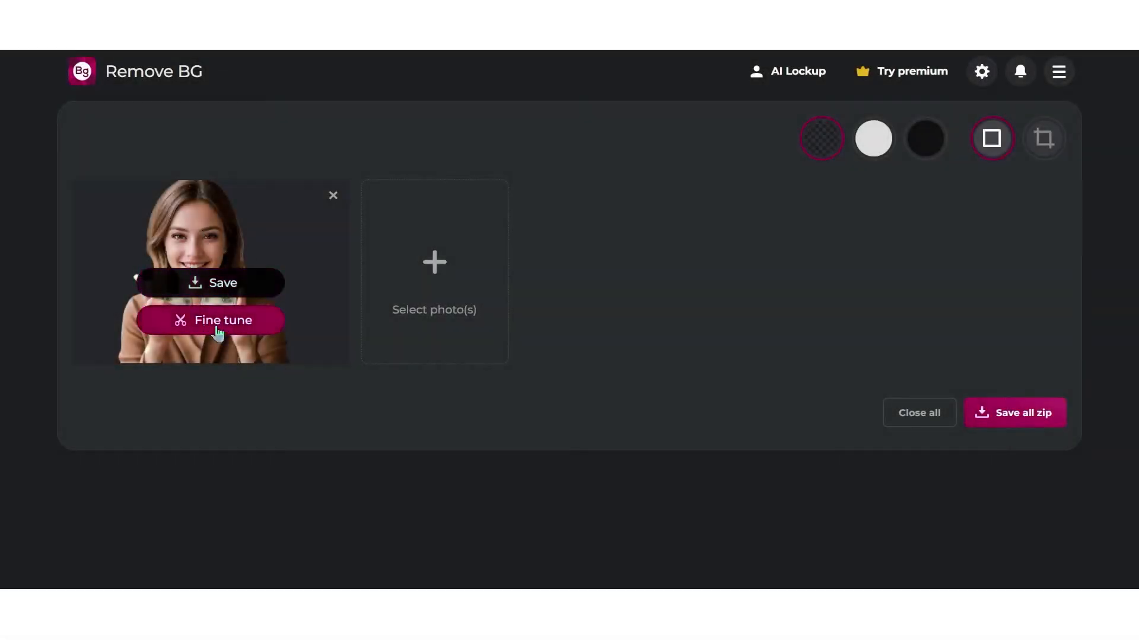
# Erase the pillar remnants with Fine tune's Remove brush, then close the editor
pyautogui.click(210, 321)
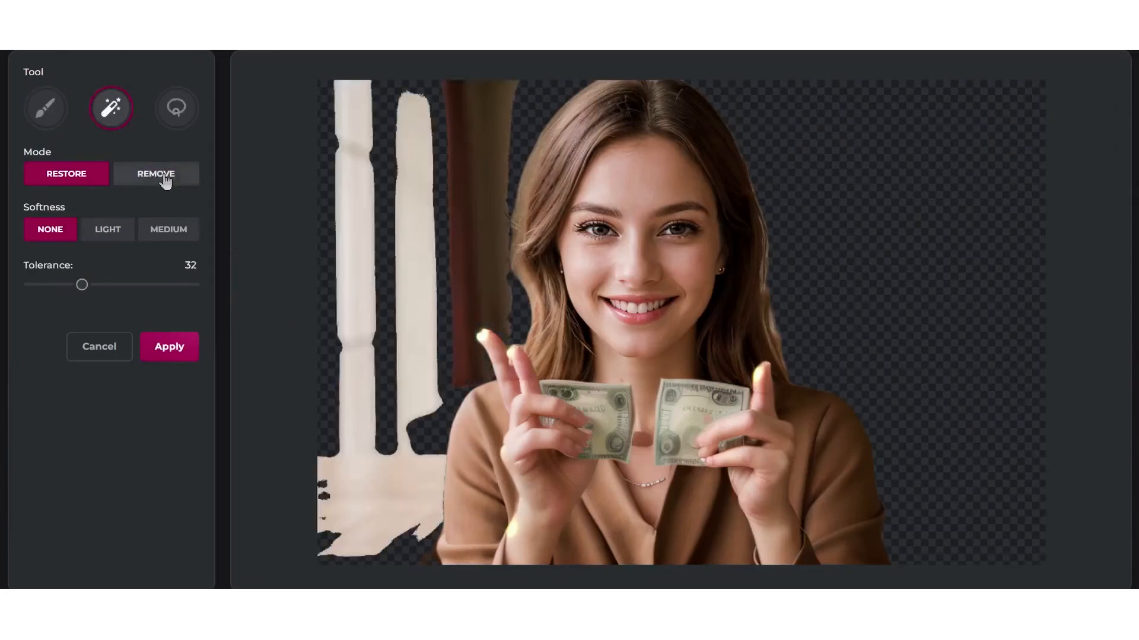
pyautogui.click(45, 108)
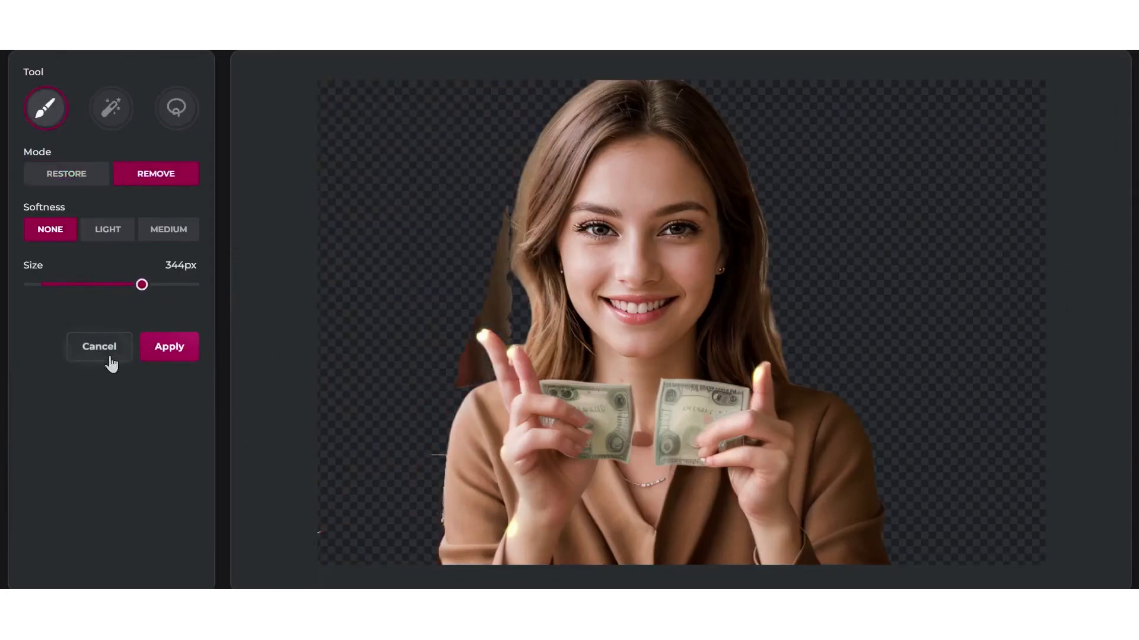
pyautogui.click(99, 347)
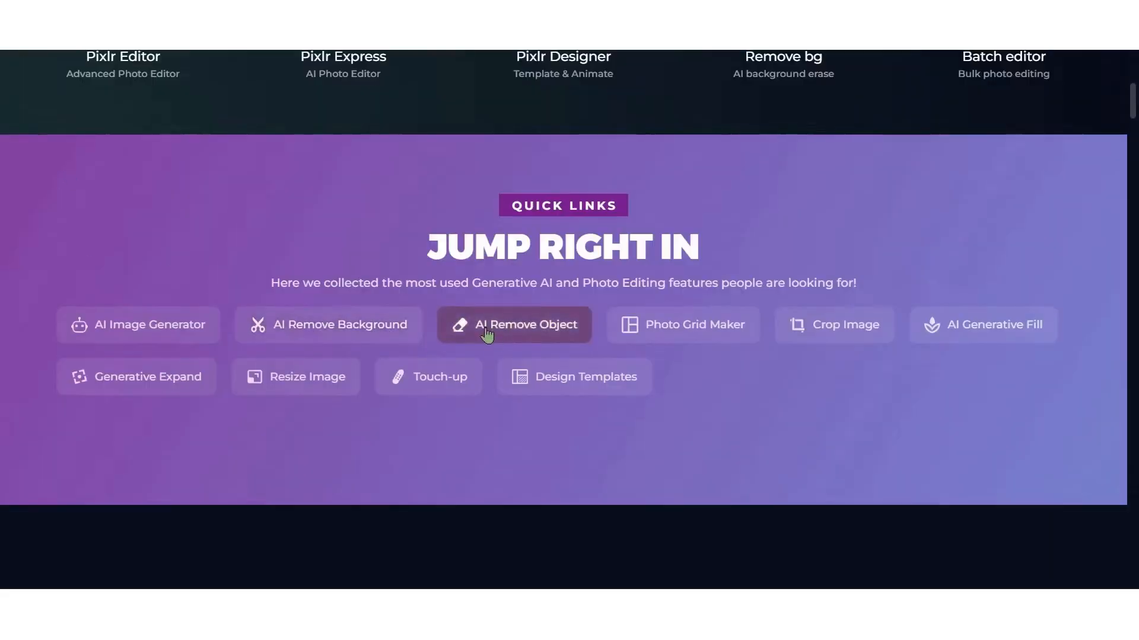
# Open the hummingbird photo and set Saturation to 6 and Temperature to 12
pyautogui.click(513, 325)
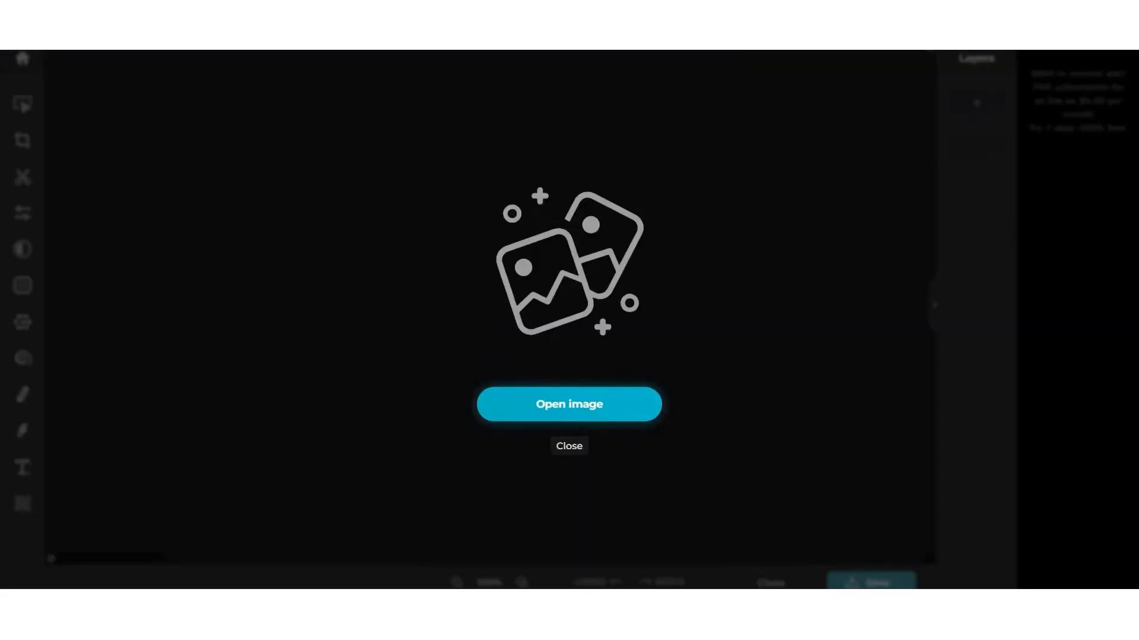
pyautogui.click(569, 405)
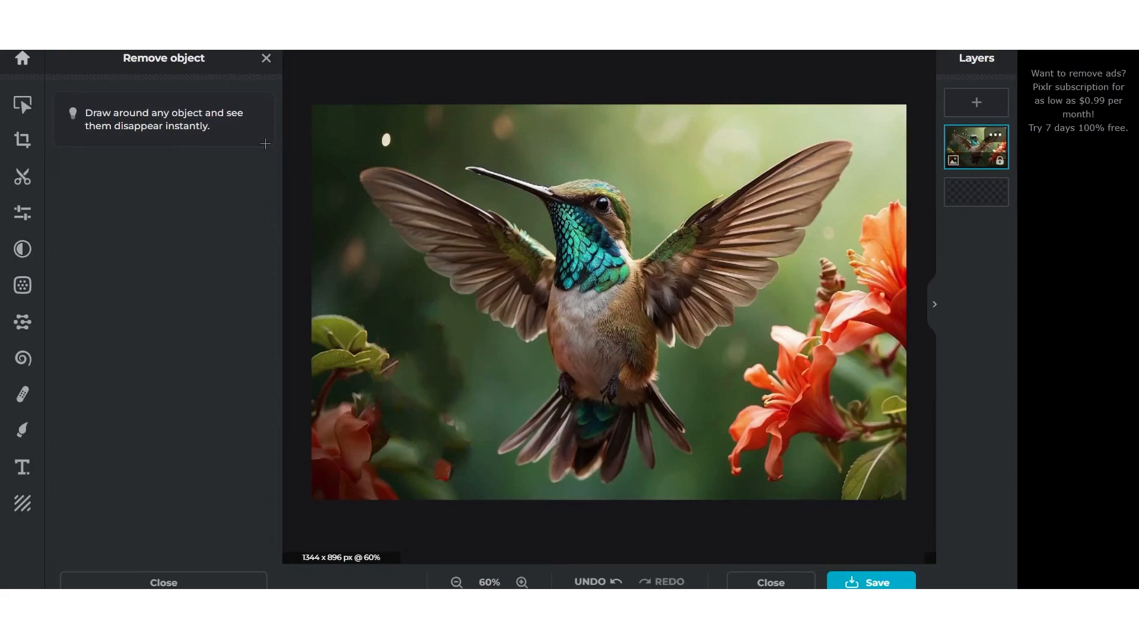
pyautogui.click(22, 213)
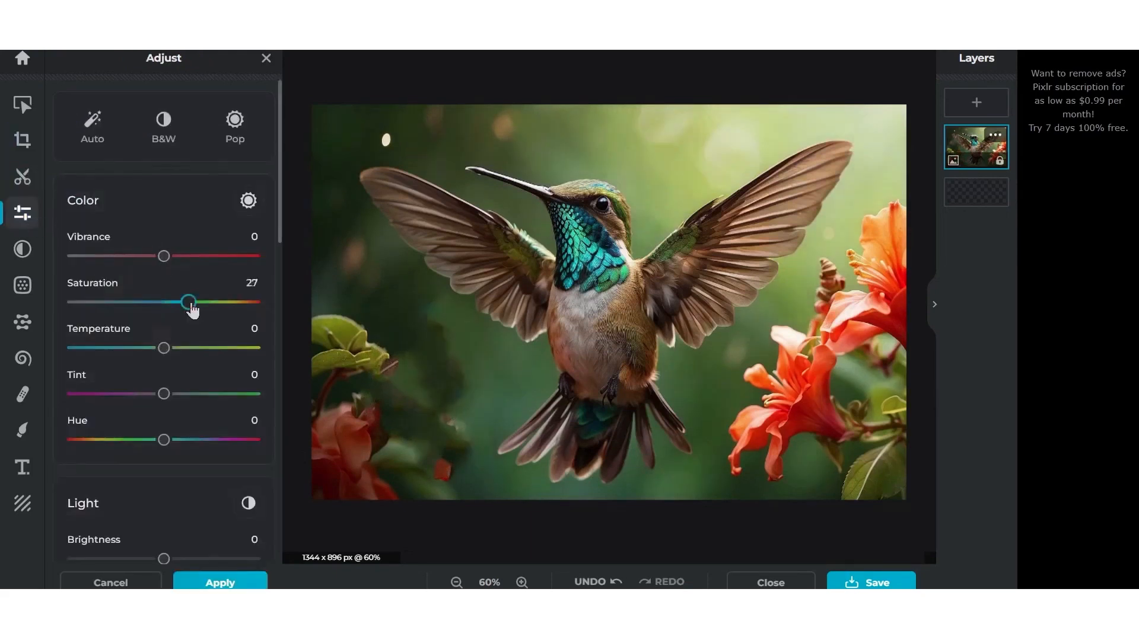
pyautogui.click(23, 321)
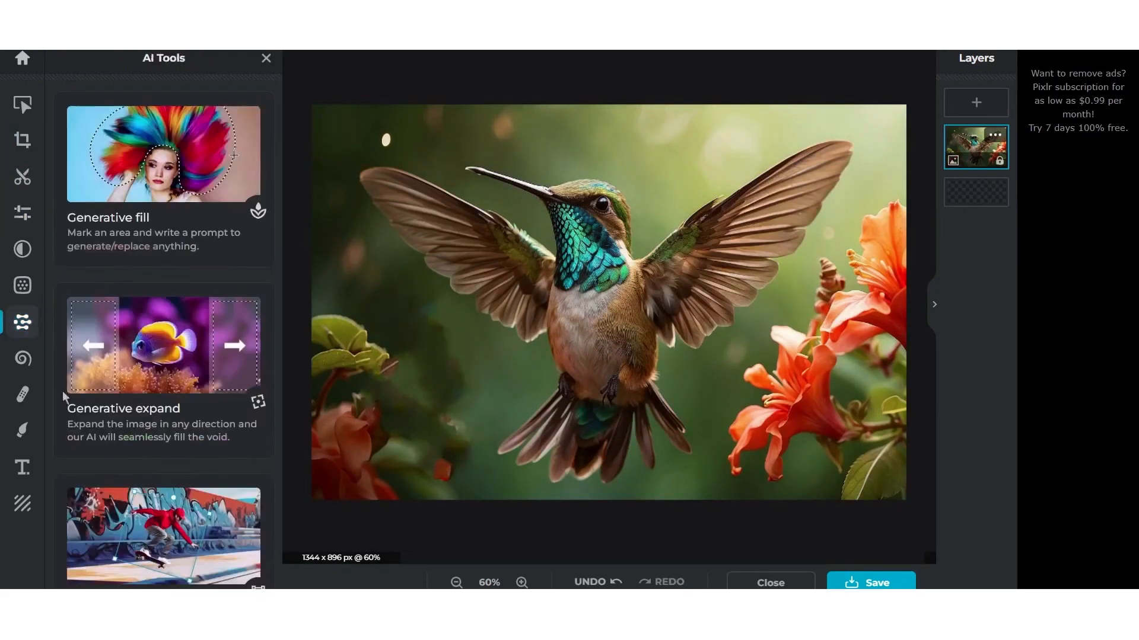
pyautogui.click(22, 212)
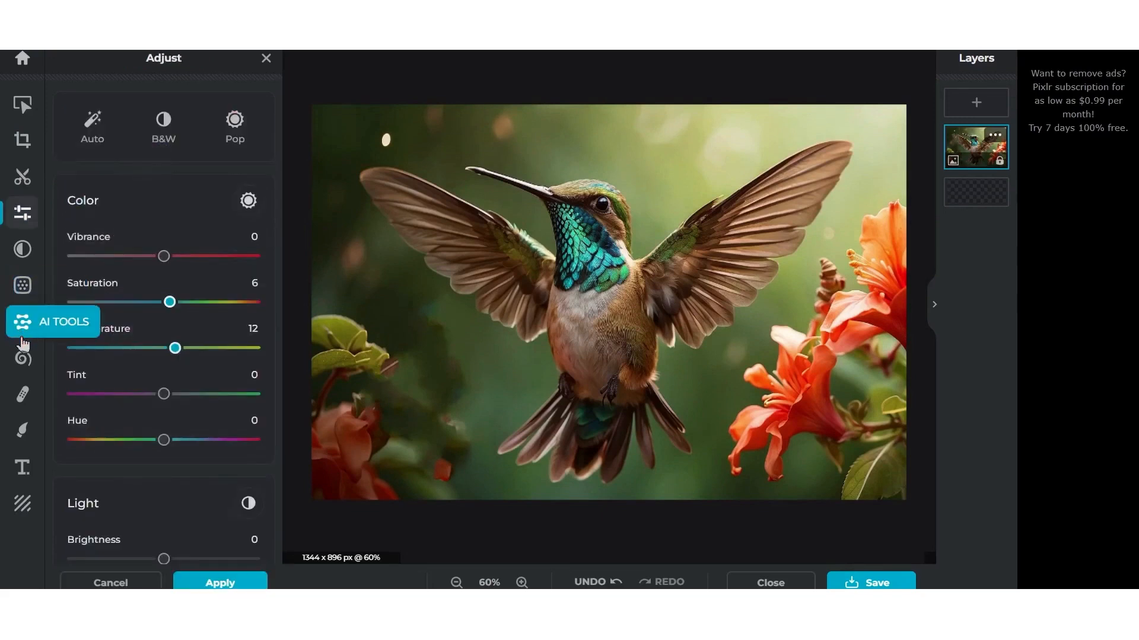
pyautogui.click(23, 322)
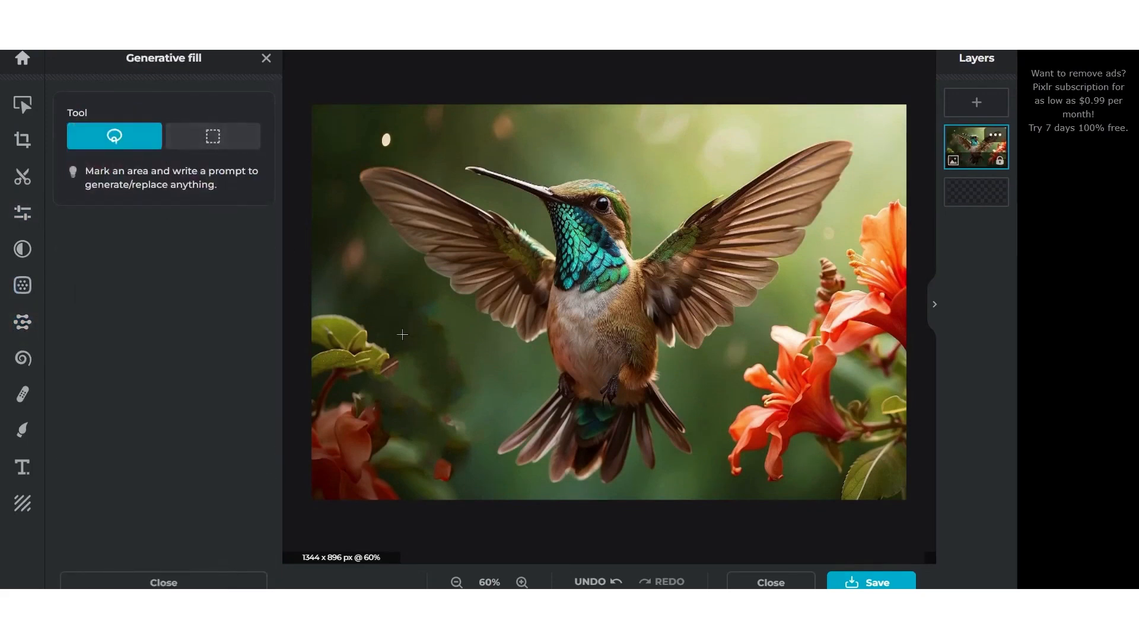
# Lasso the area lower left of the hummingbird and generate 'Red Rose' into it
pyautogui.moveTo(404, 333); pyautogui.dragTo(370, 425)
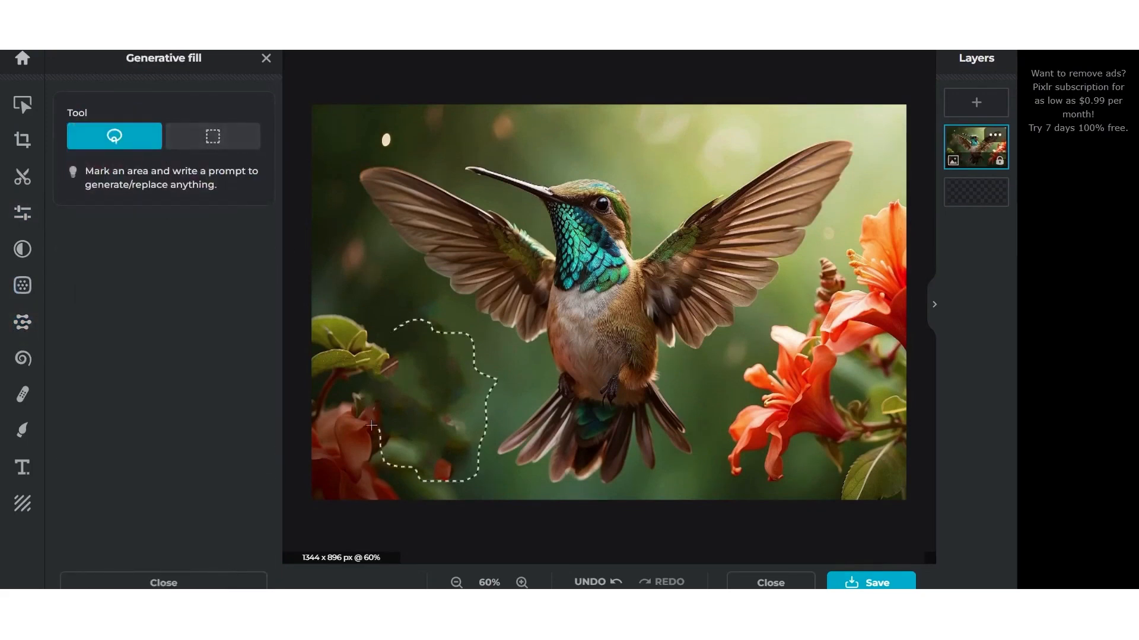
pyautogui.write('RF')
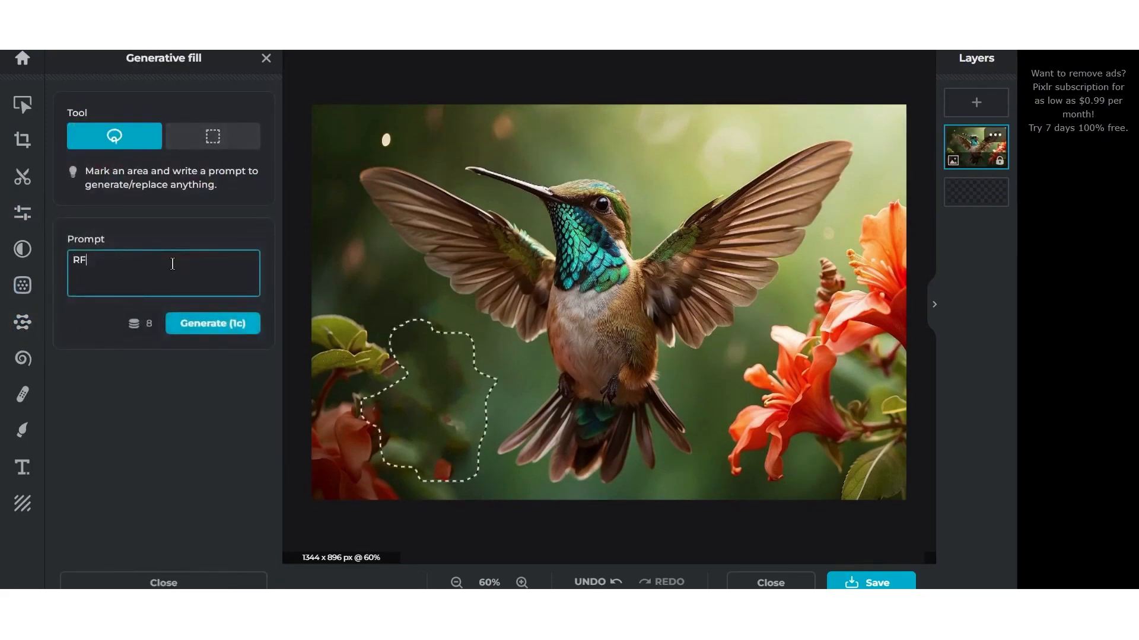
pyautogui.write('Red Rose')
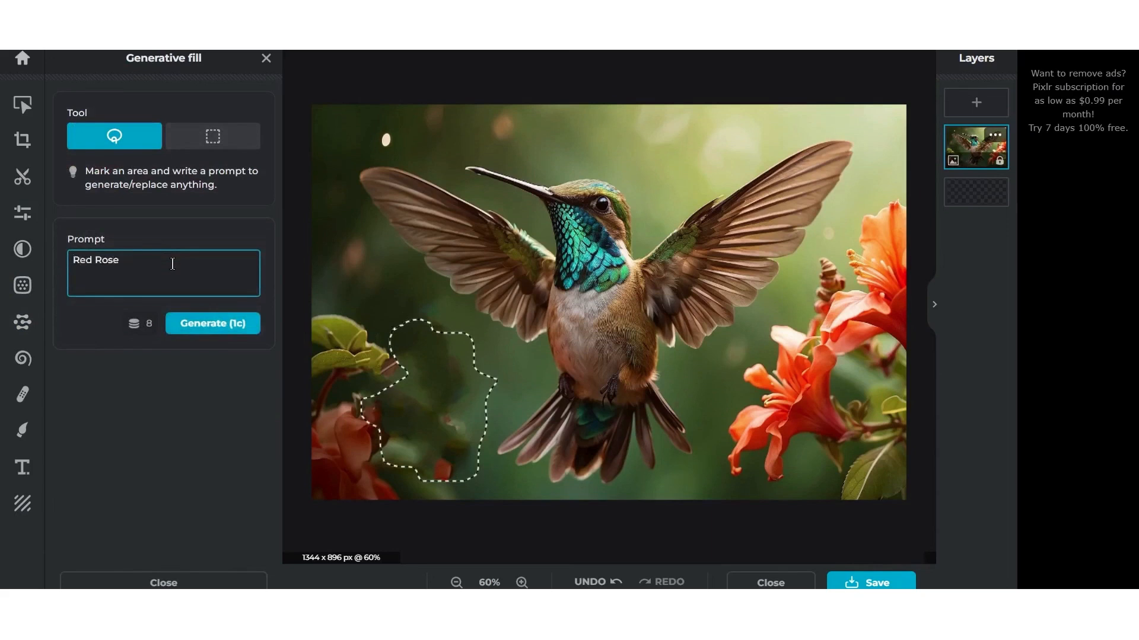
pyautogui.click(213, 323)
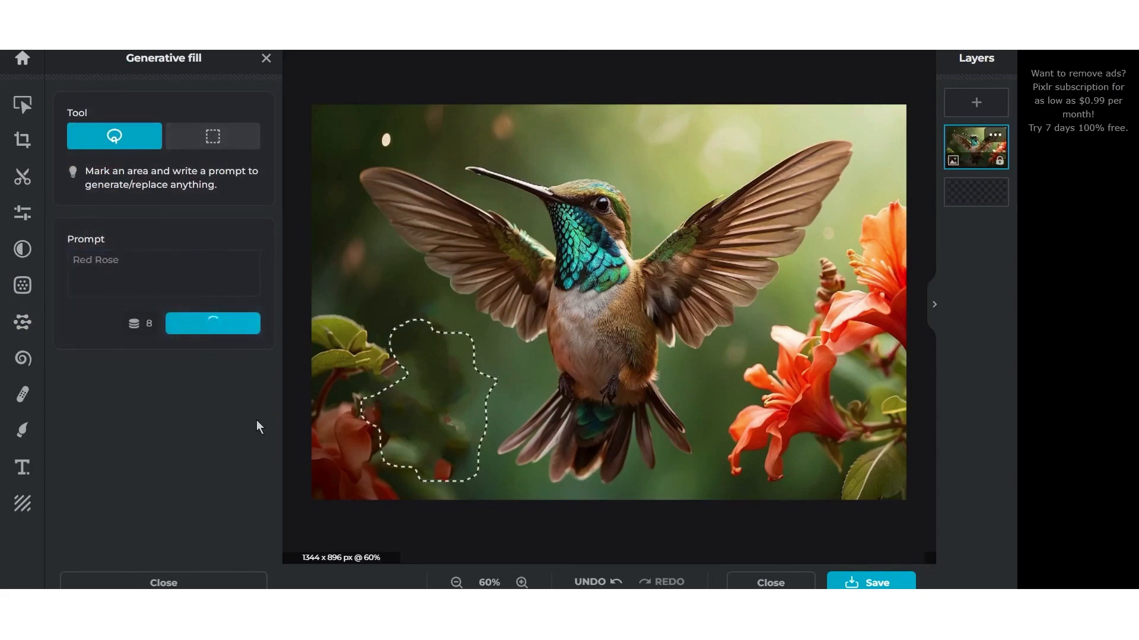
pyautogui.click(211, 324)
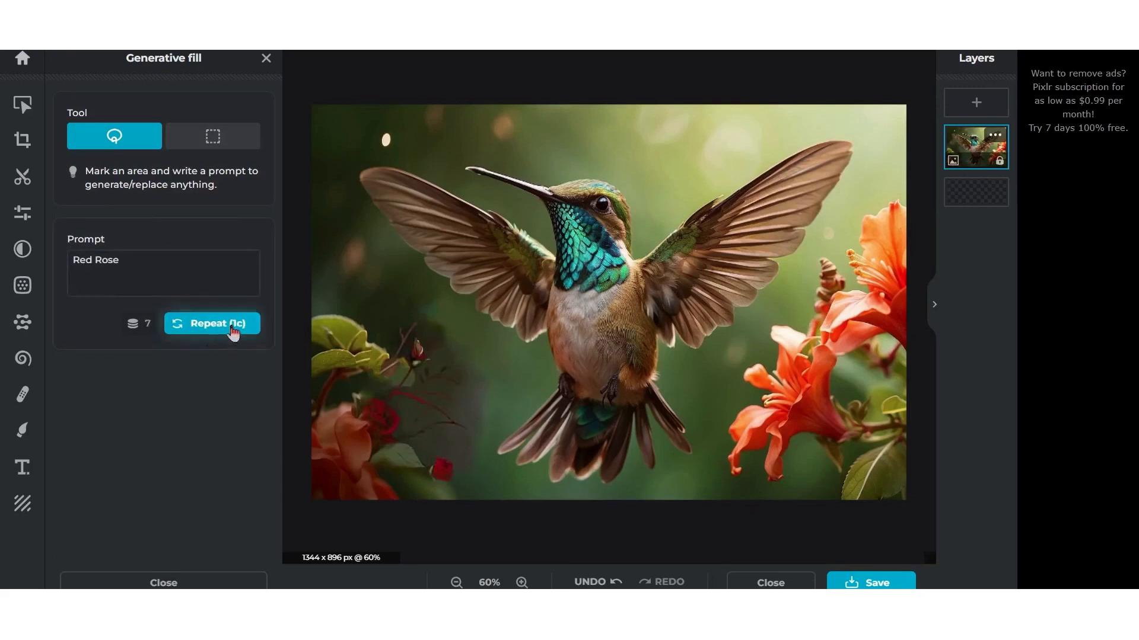
pyautogui.click(22, 322)
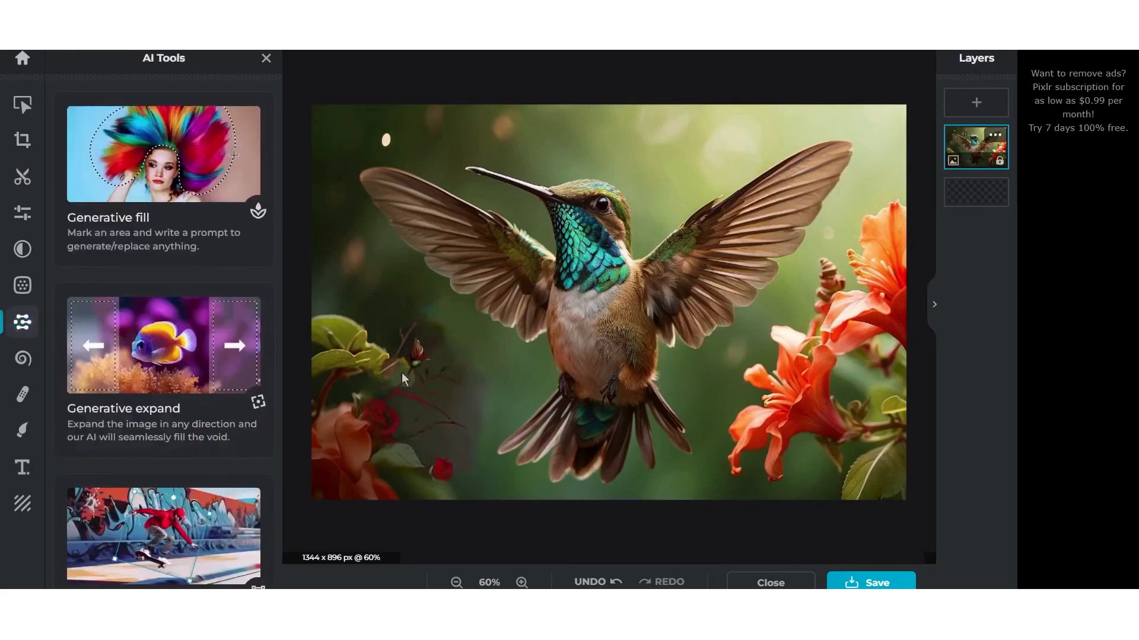
# Start Generative expand on the hummingbird image with the Wide preset size
pyautogui.click(162, 345)
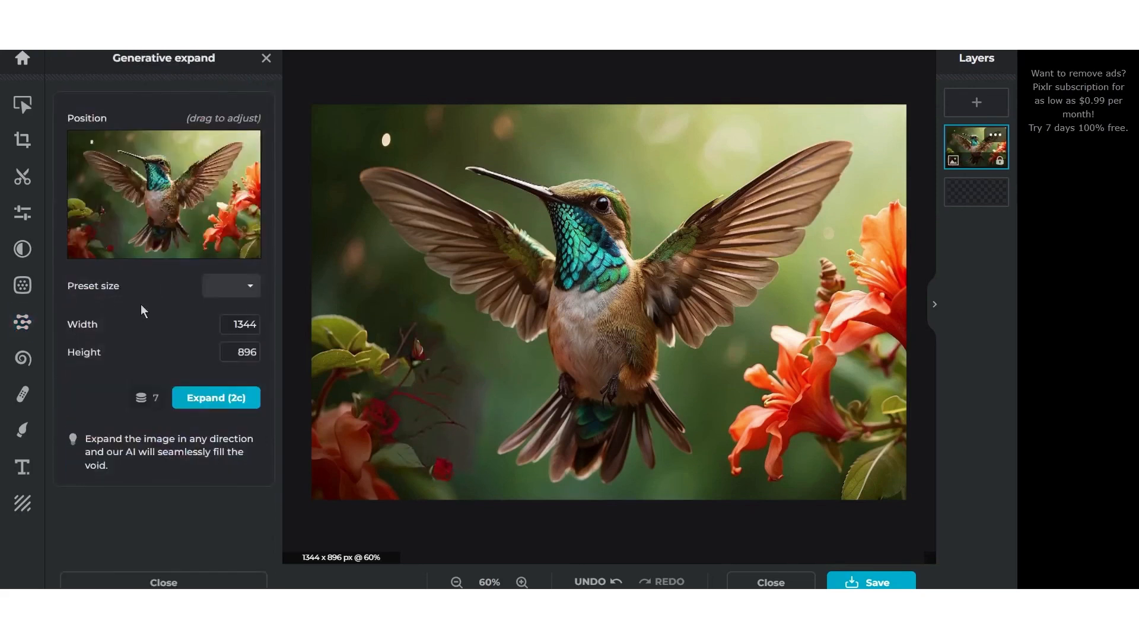
pyautogui.click(230, 285)
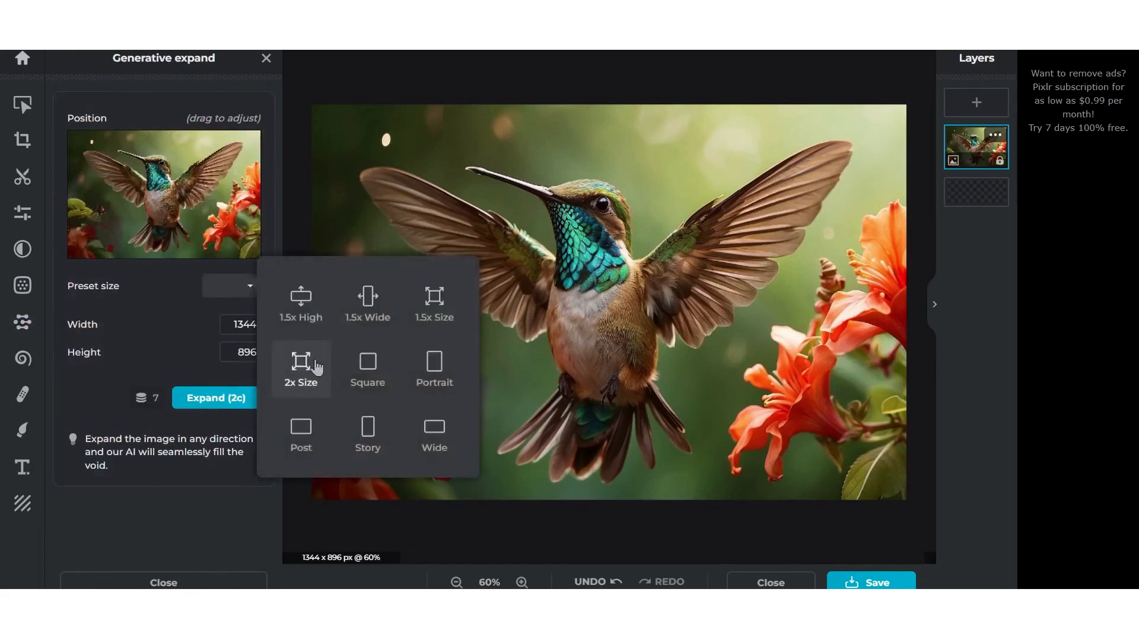
pyautogui.click(433, 434)
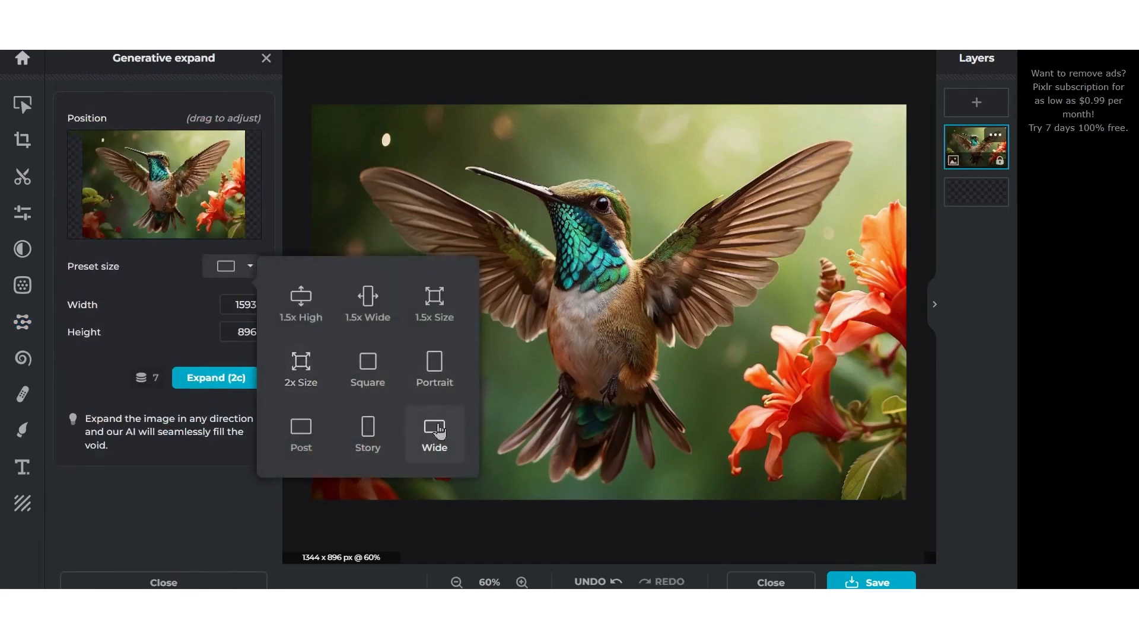
pyautogui.moveTo(434, 381)
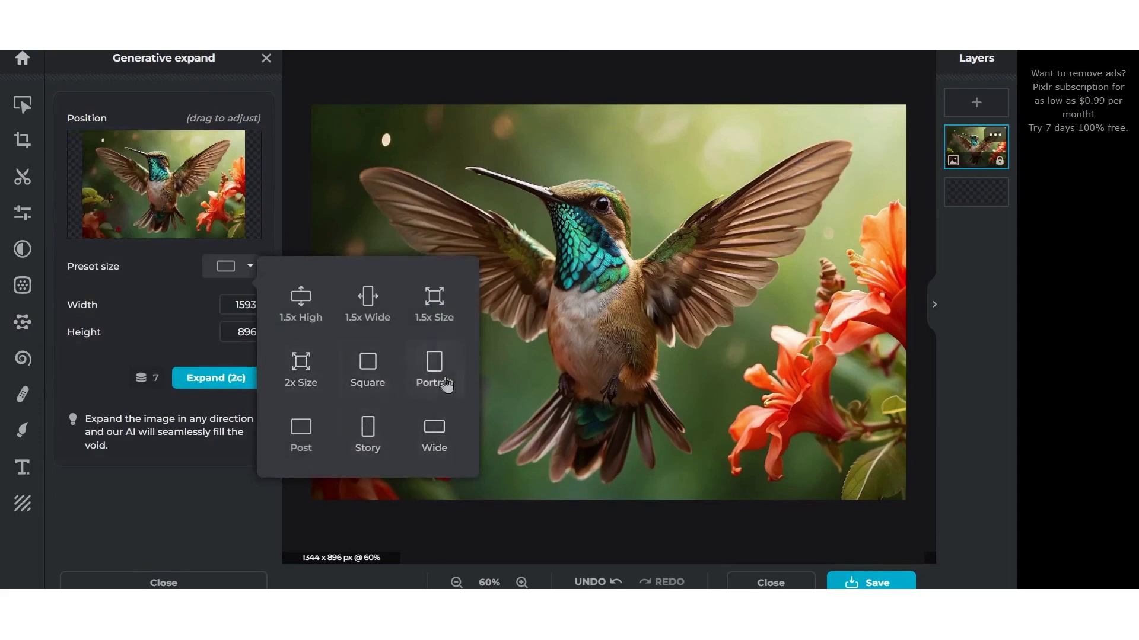
pyautogui.click(434, 370)
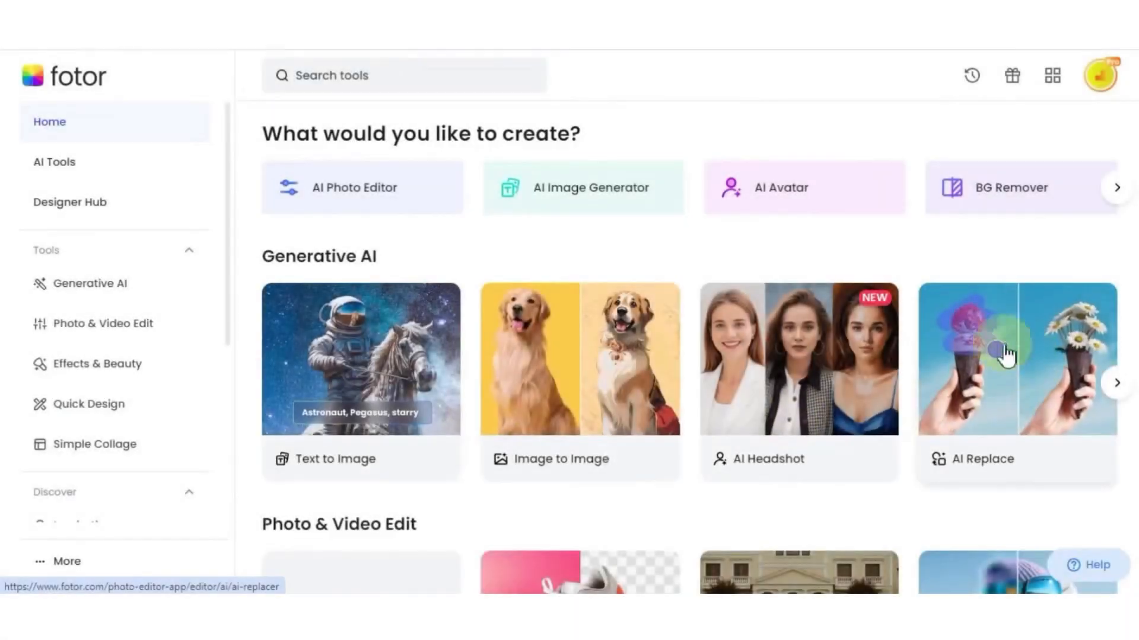
# Open AI Replace and paint over the leftmost jumper with a size-19 brush
pyautogui.click(1015, 358)
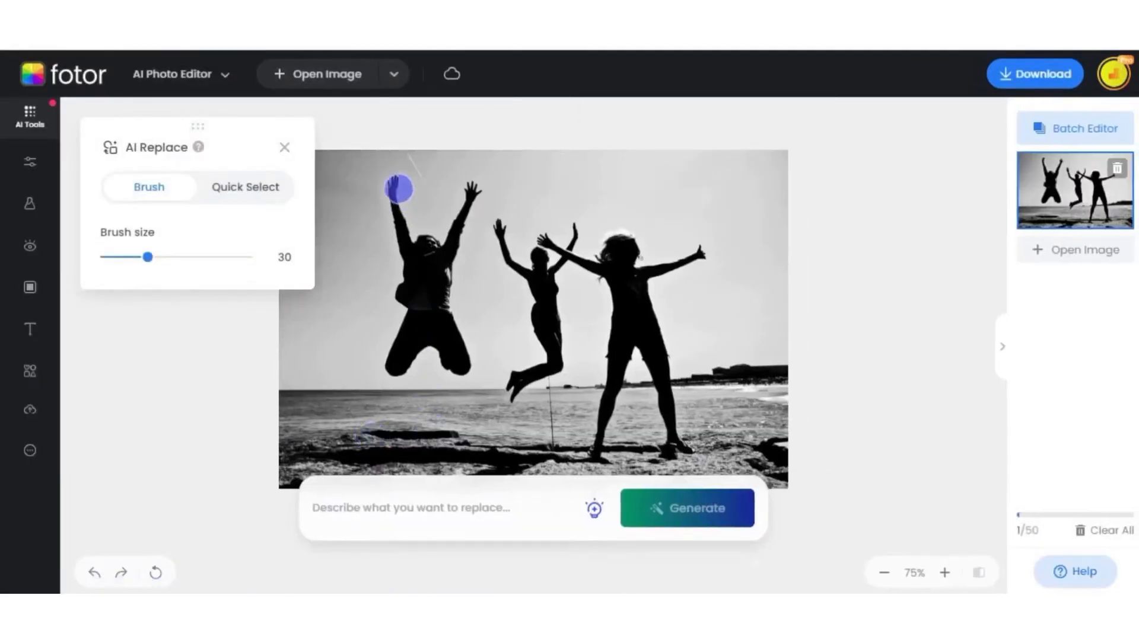
pyautogui.moveTo(148, 256); pyautogui.dragTo(133, 256)
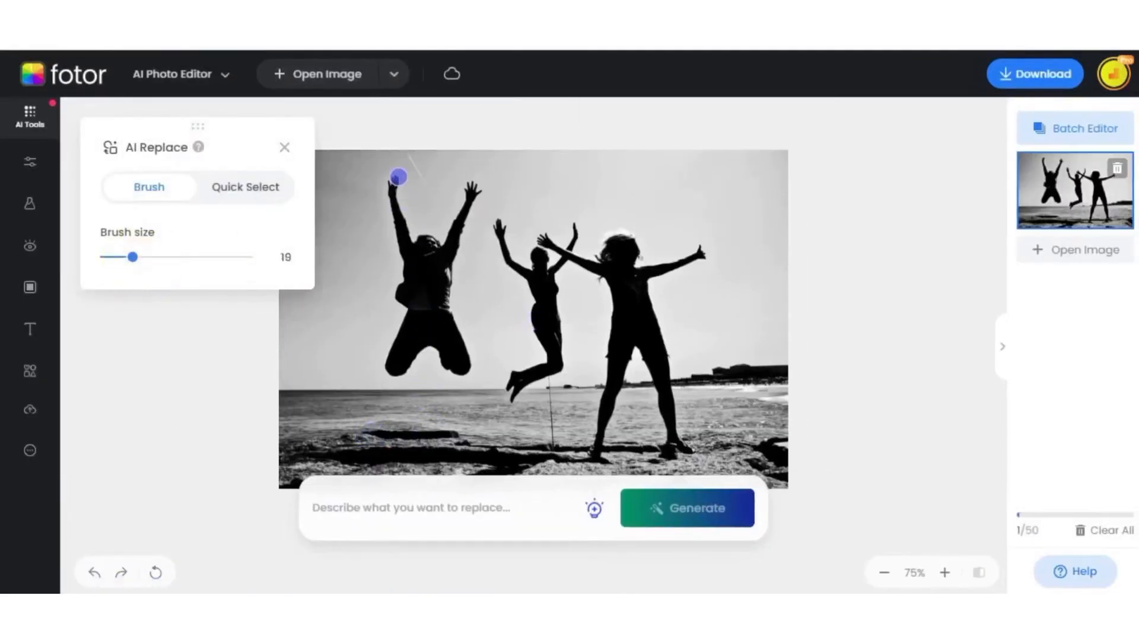
pyautogui.moveTo(398, 175); pyautogui.dragTo(414, 342)
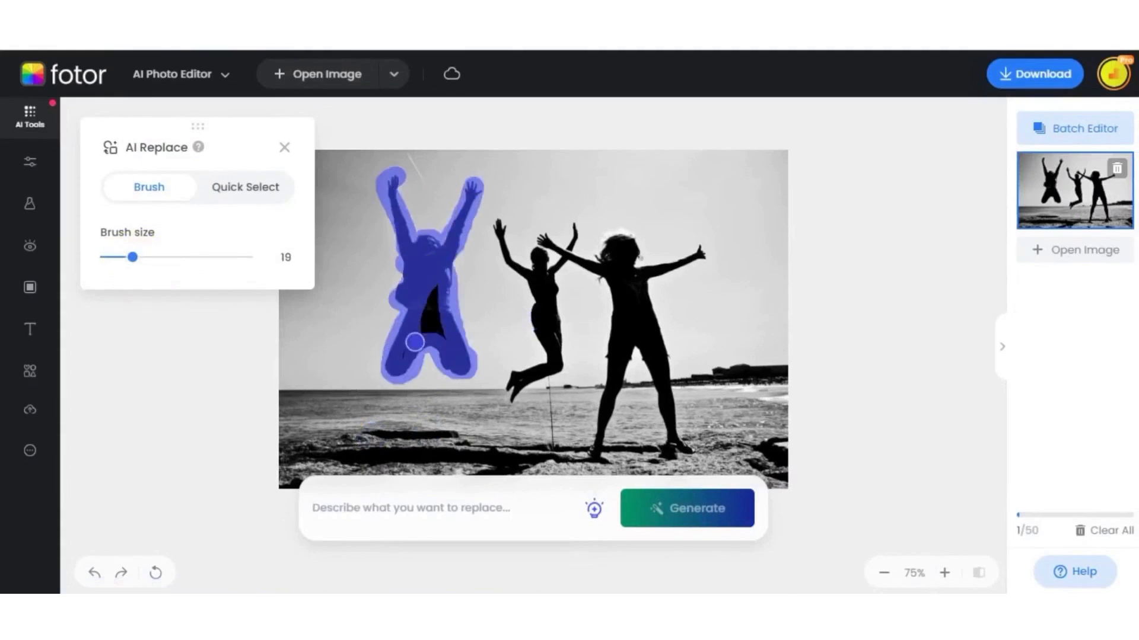
# Enter a hot air balloon prompt, generate replacements, and pick one of the results
pyautogui.write("Let's replace the person on the left side with someone in a hot air balloon.")
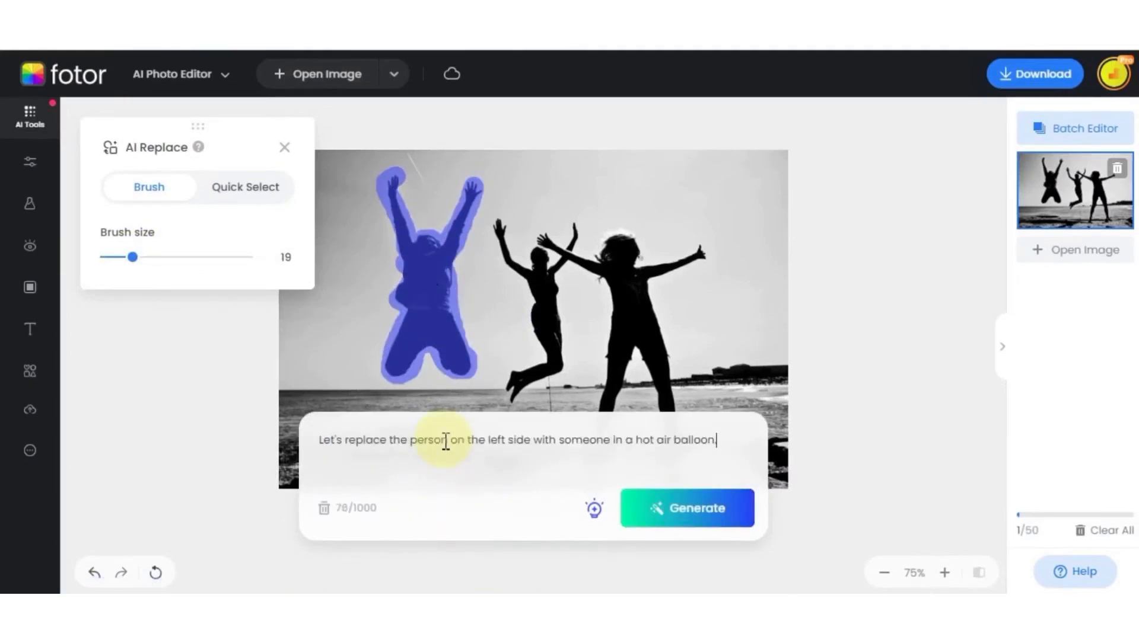
pyautogui.moveTo(755, 446)
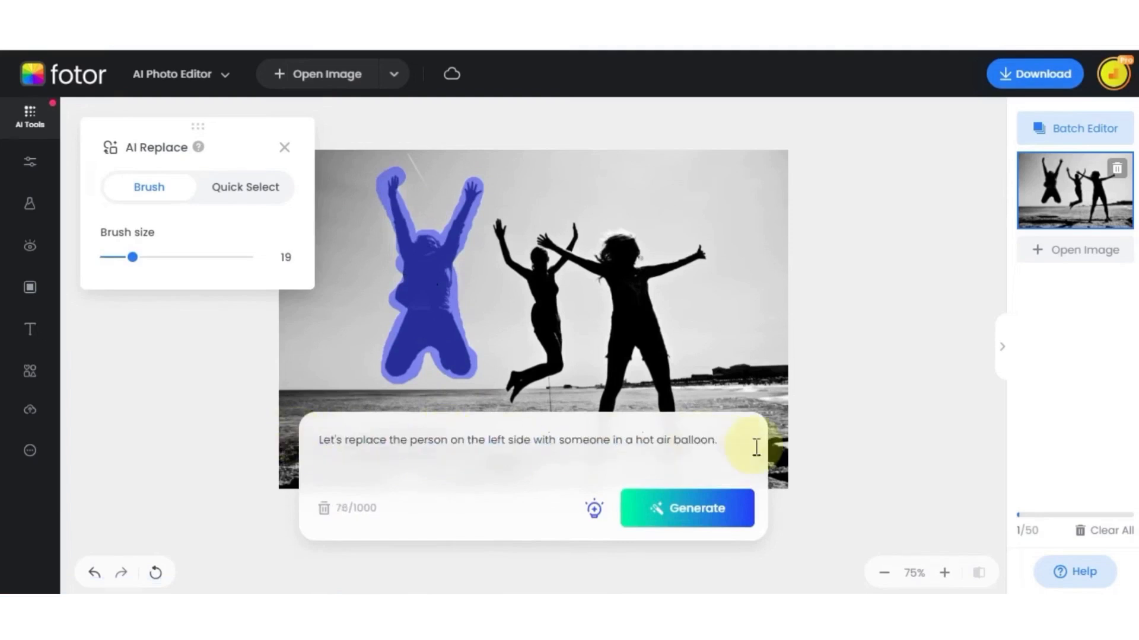
pyautogui.click(685, 507)
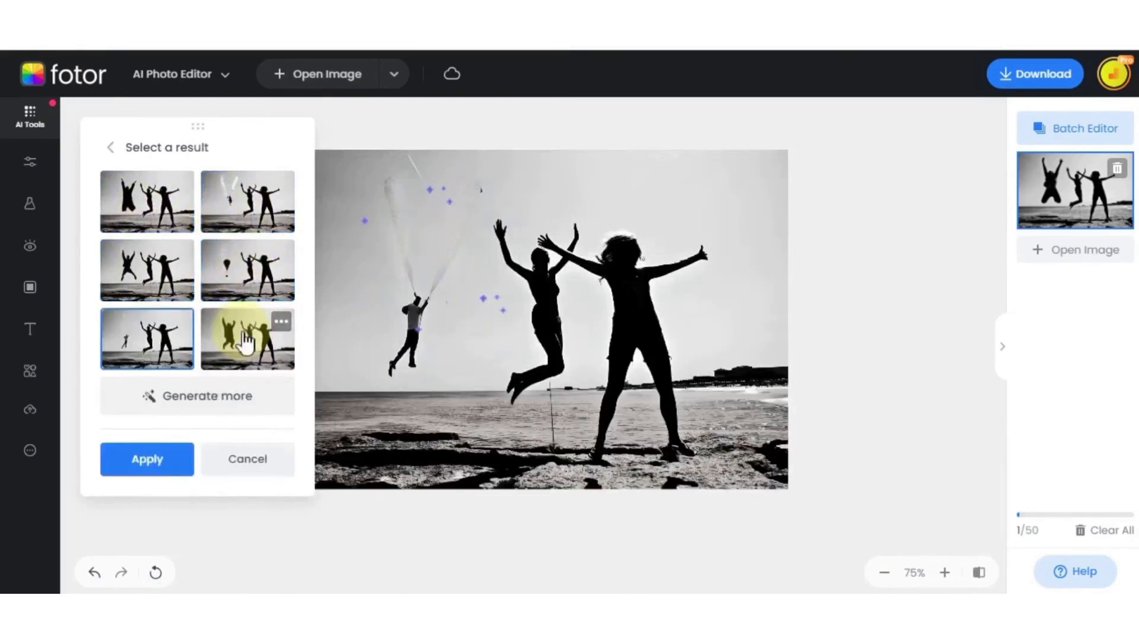
pyautogui.click(246, 201)
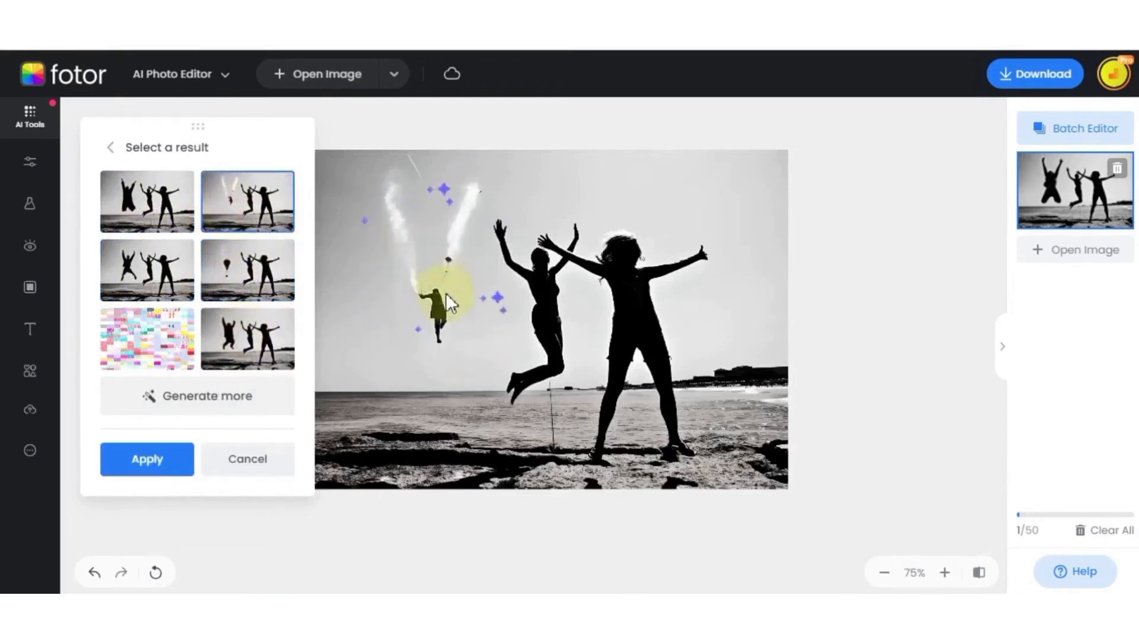
pyautogui.click(1033, 73)
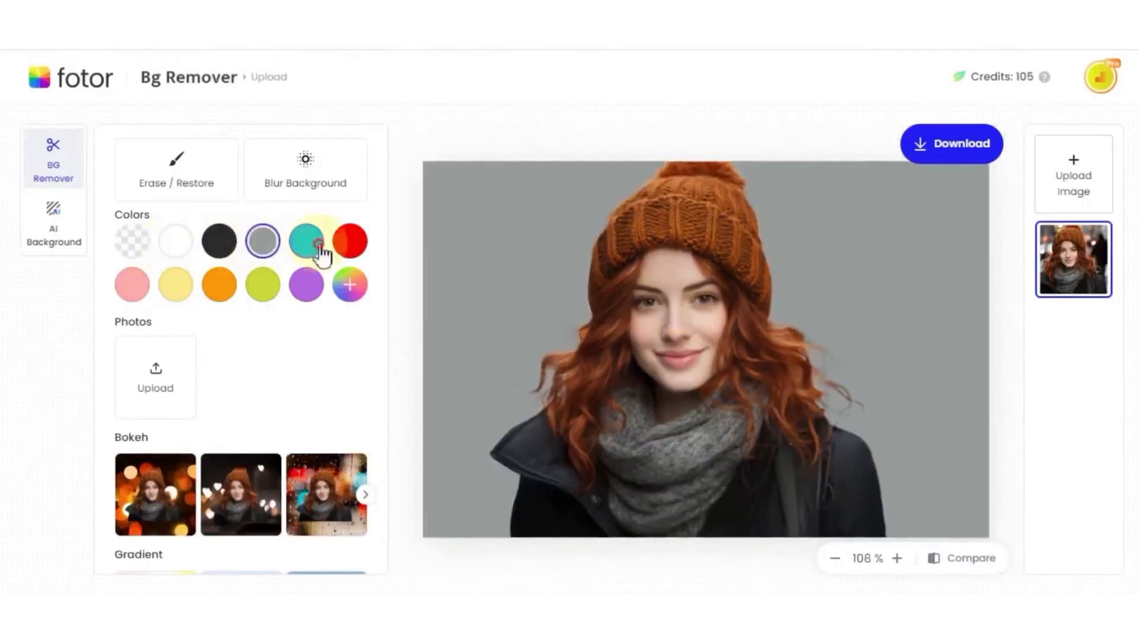
# Set the woman's portrait background to transparent and select the cut-out
pyautogui.click(132, 240)
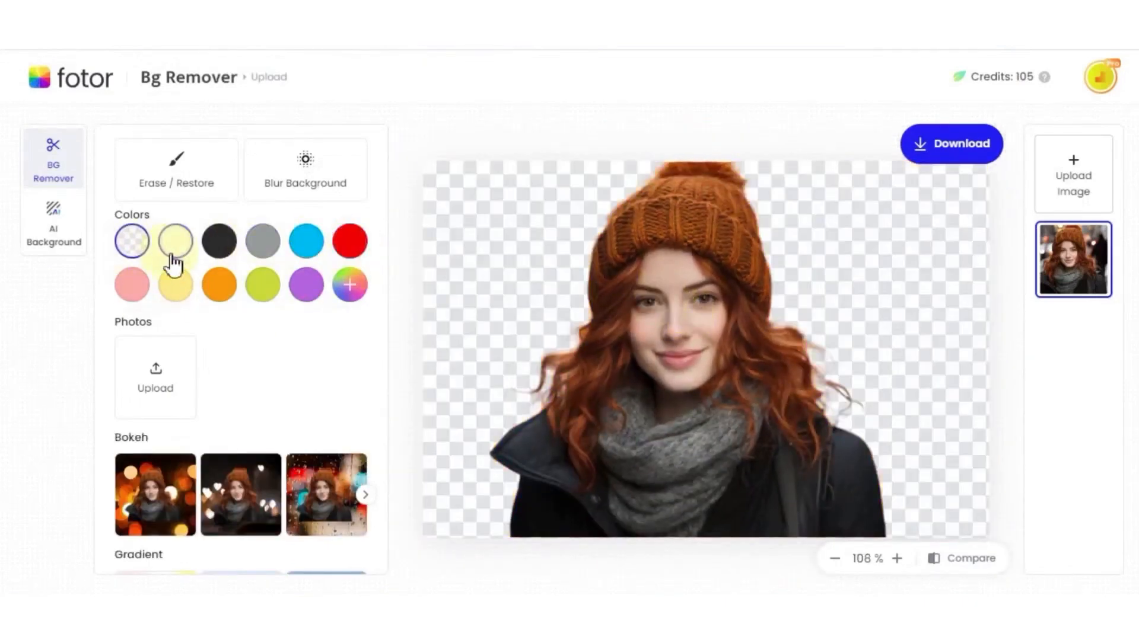
pyautogui.click(304, 168)
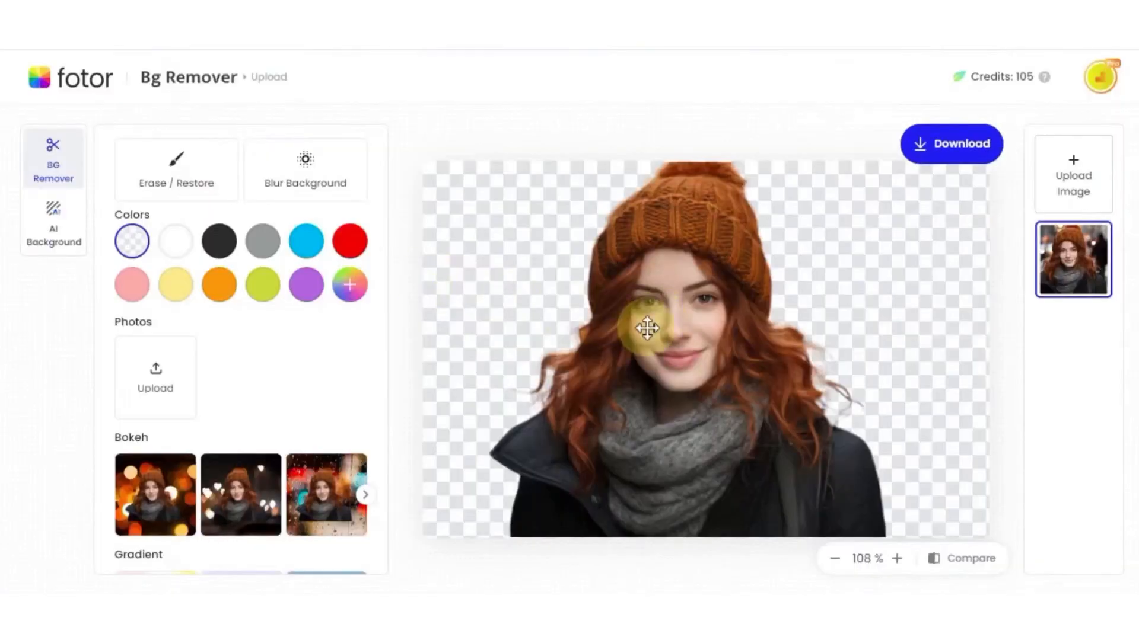
pyautogui.click(52, 226)
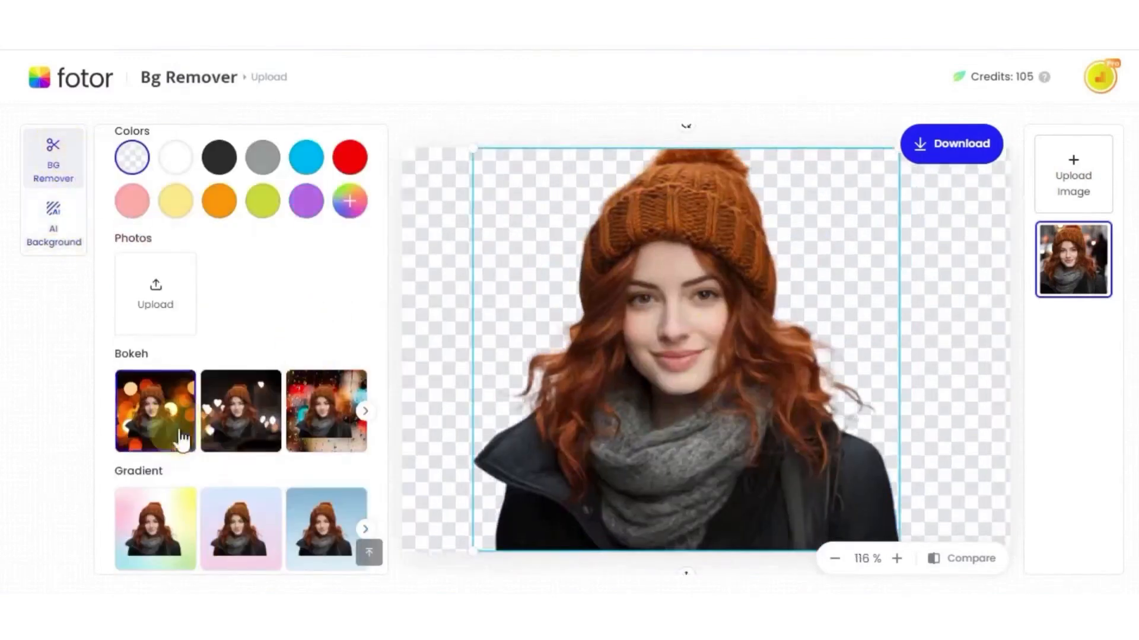
# Try a street-scene background, cancel a custom upload, and choose the preview-size download
pyautogui.click(240, 410)
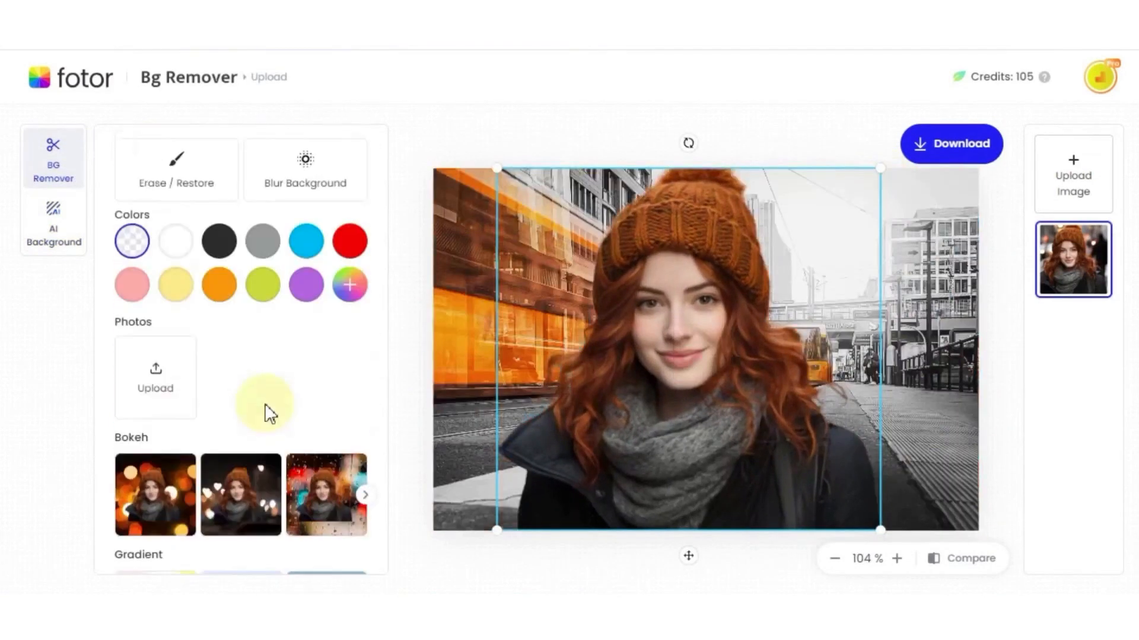
pyautogui.click(155, 377)
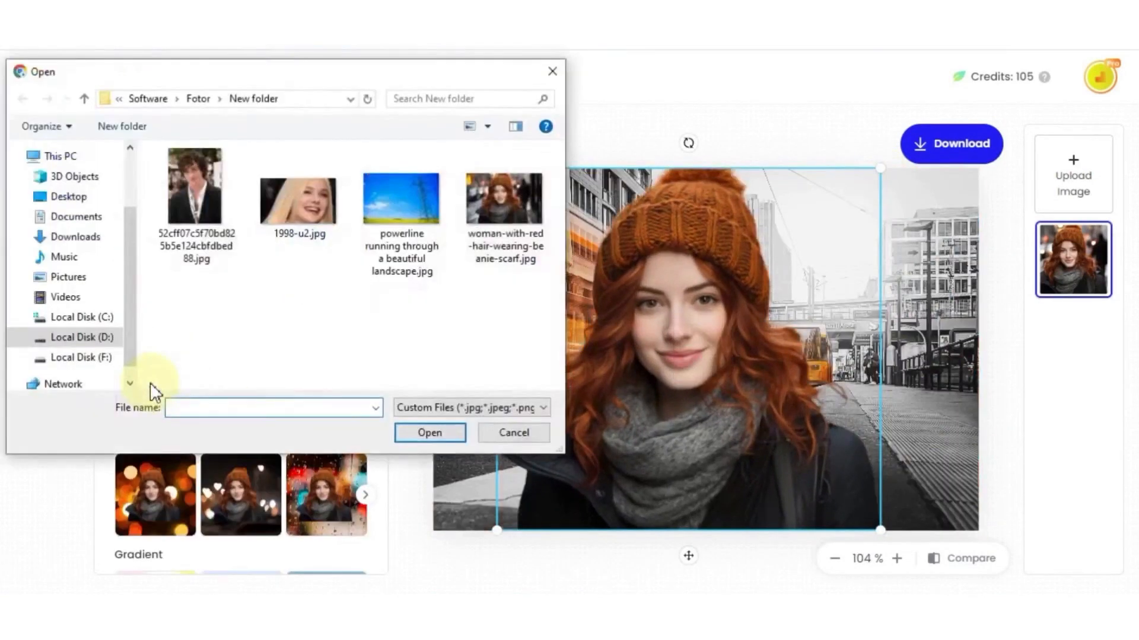
pyautogui.click(952, 143)
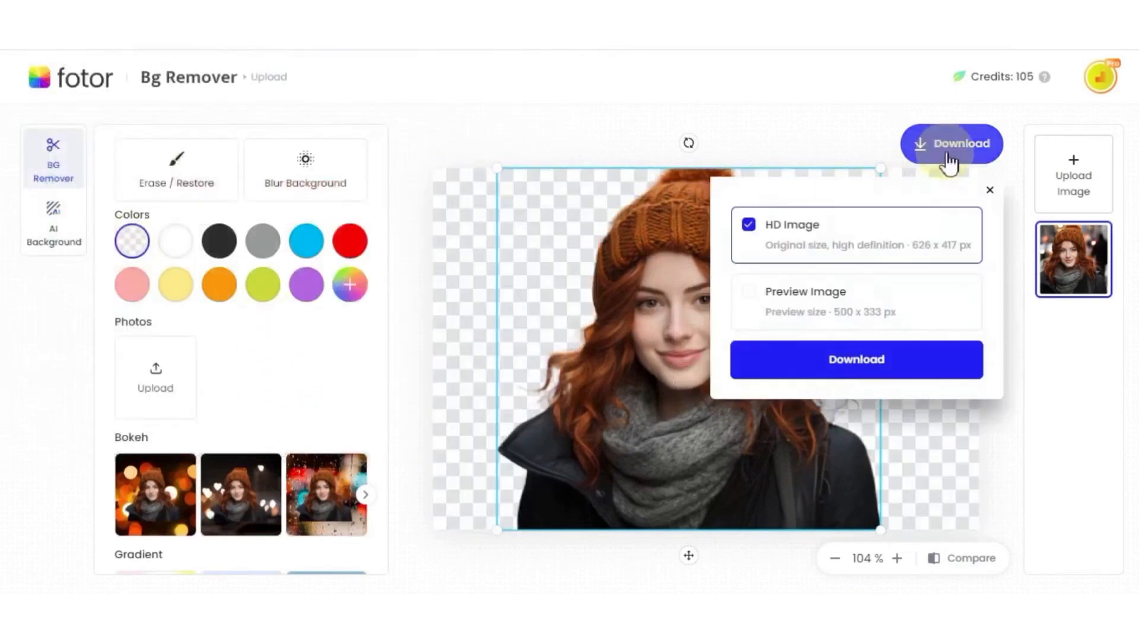
pyautogui.click(748, 292)
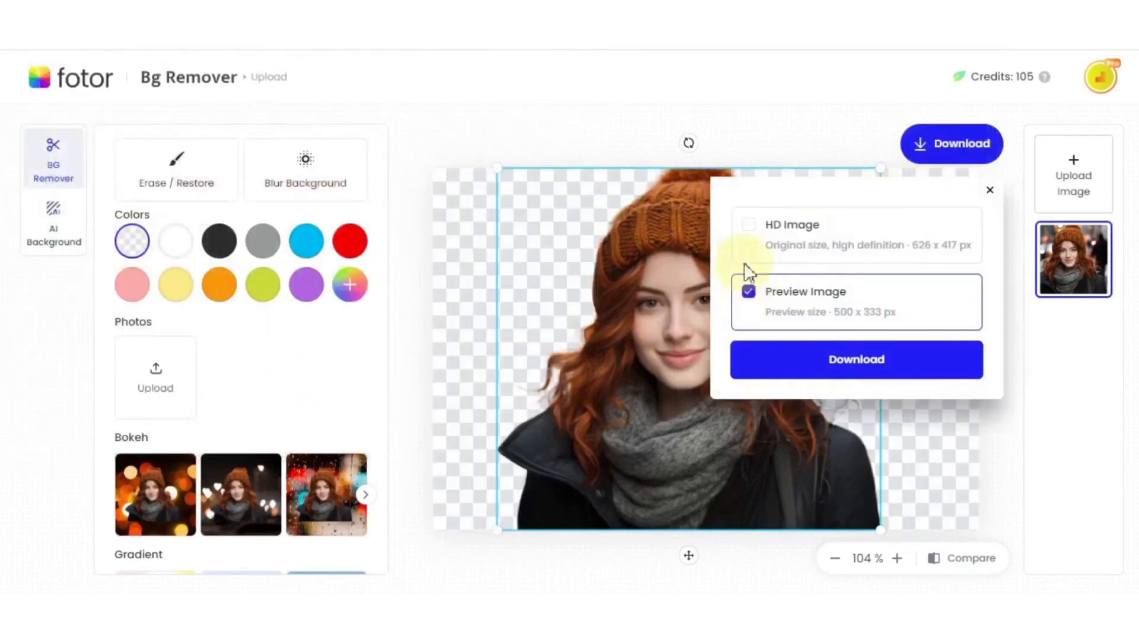
pyautogui.click(748, 224)
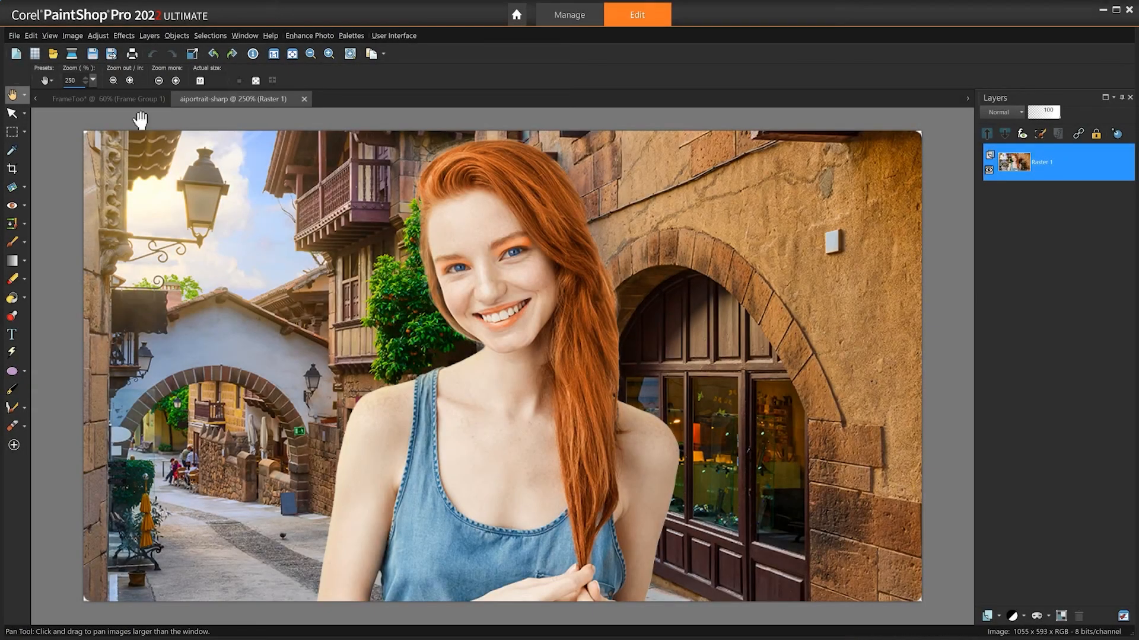
# Apply AI Portrait Mode blur to the street behind the woman and select the new layer
pyautogui.click(97, 36)
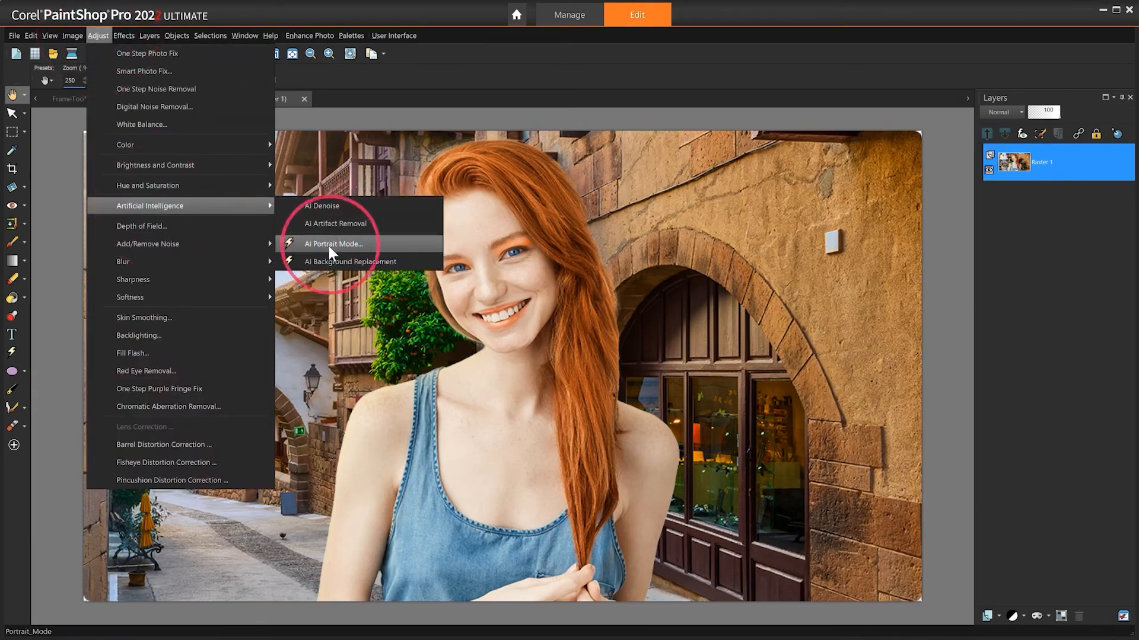
pyautogui.click(333, 243)
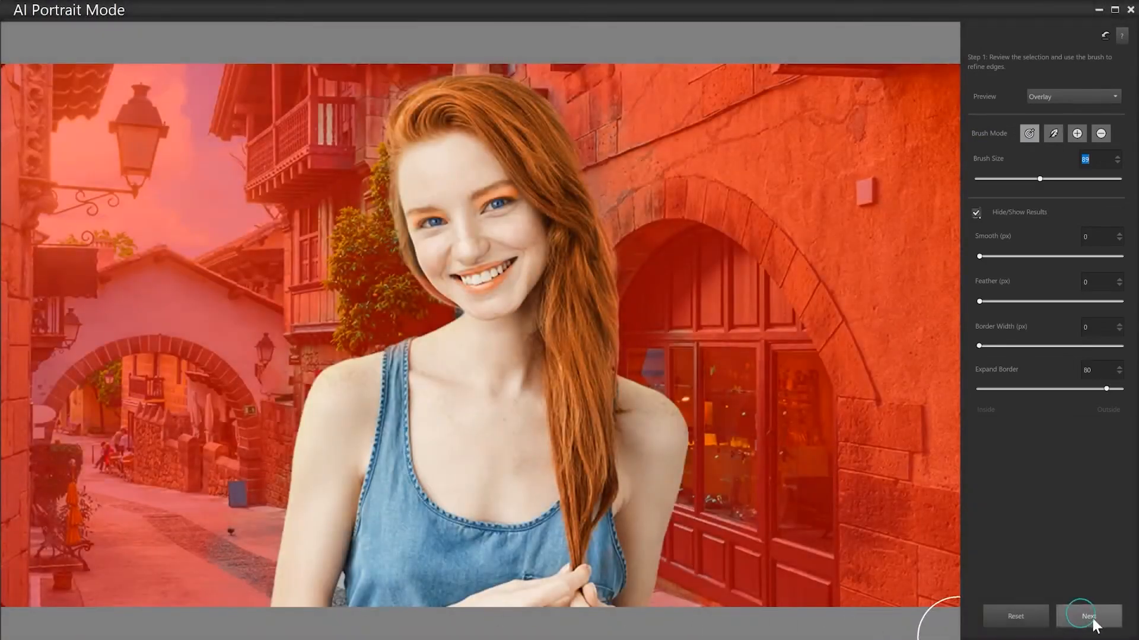
pyautogui.click(1087, 617)
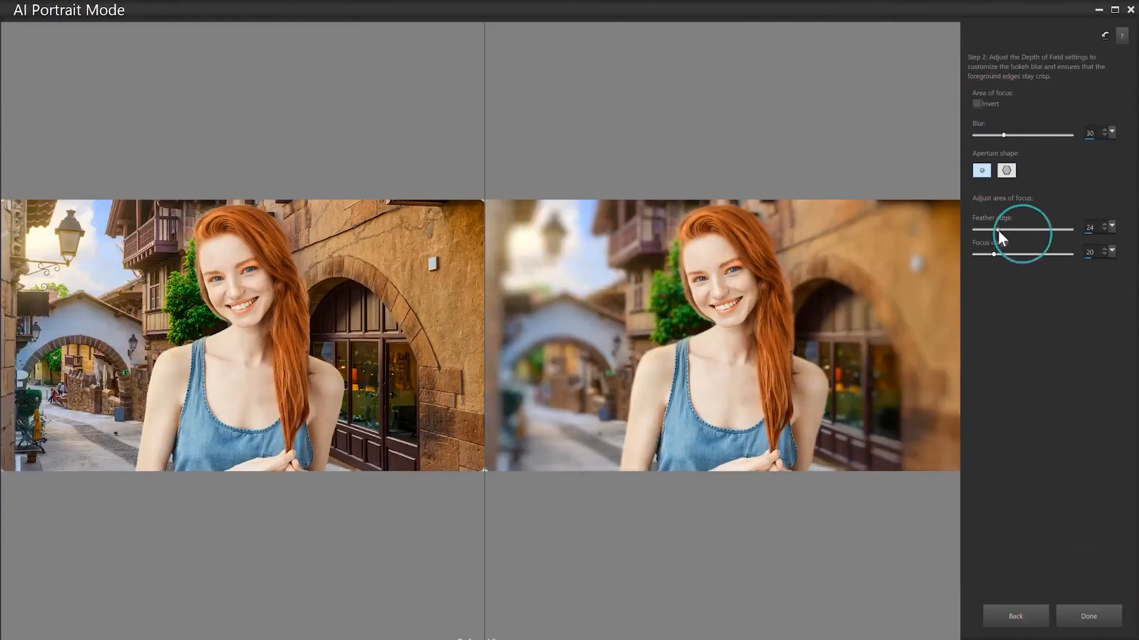
pyautogui.click(1087, 616)
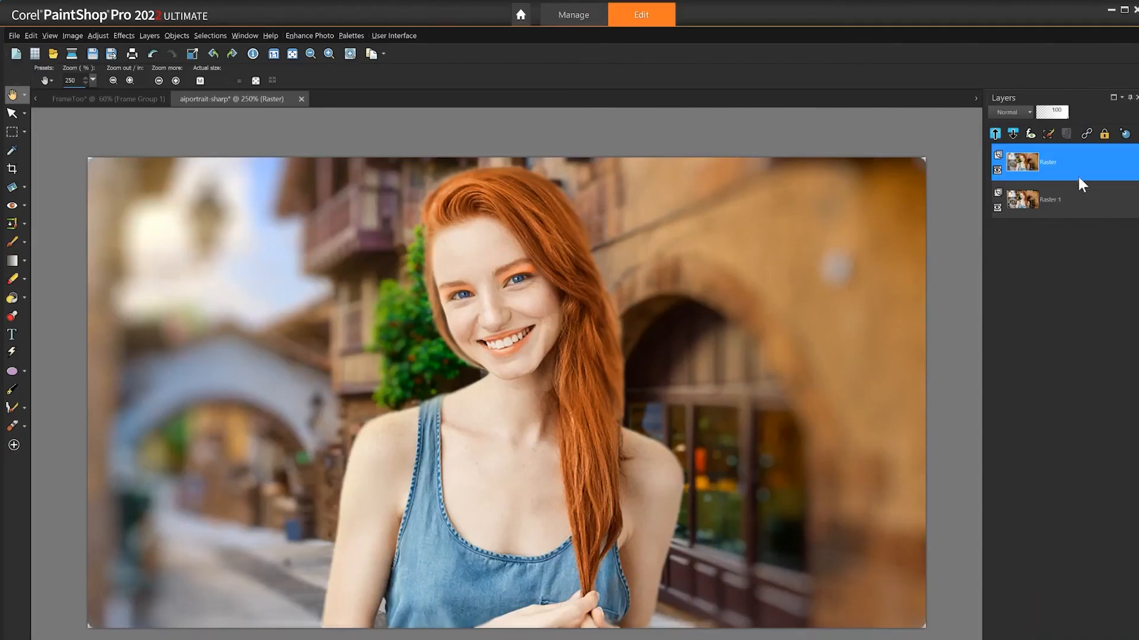
pyautogui.click(997, 163)
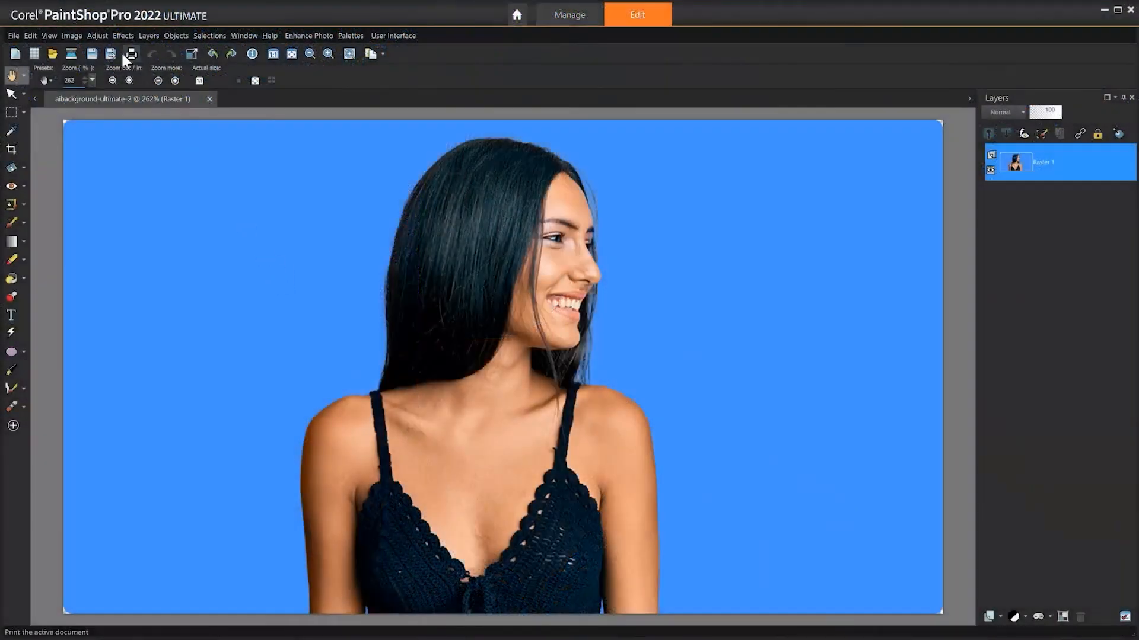
# Run AI Background Replacement, compare image and original options, and confirm a transparent background
pyautogui.click(97, 35)
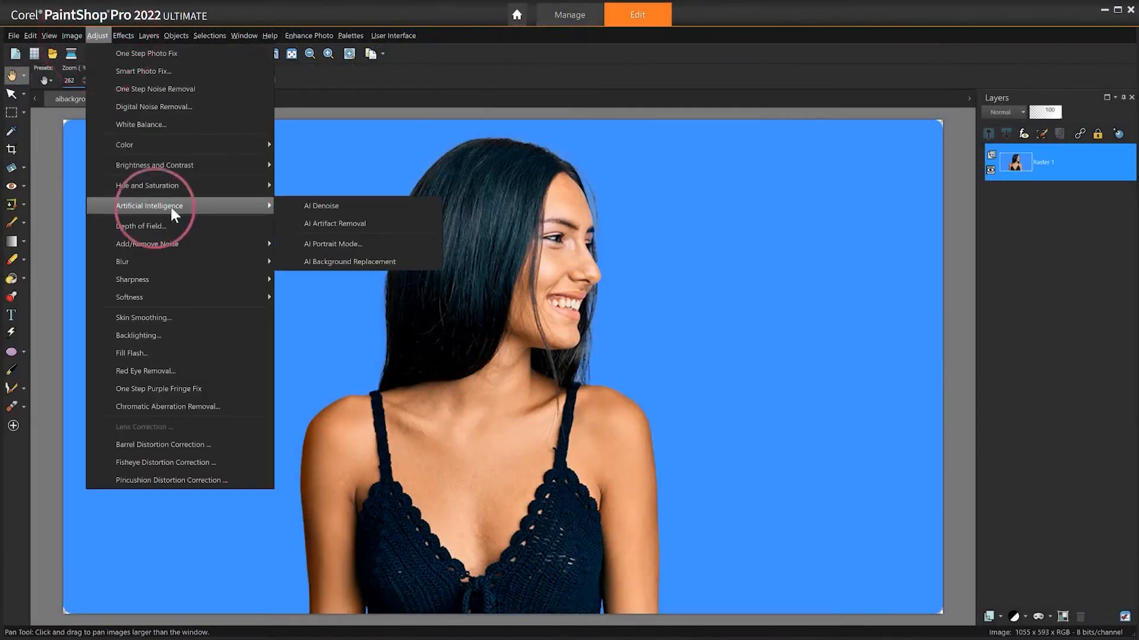
pyautogui.click(350, 262)
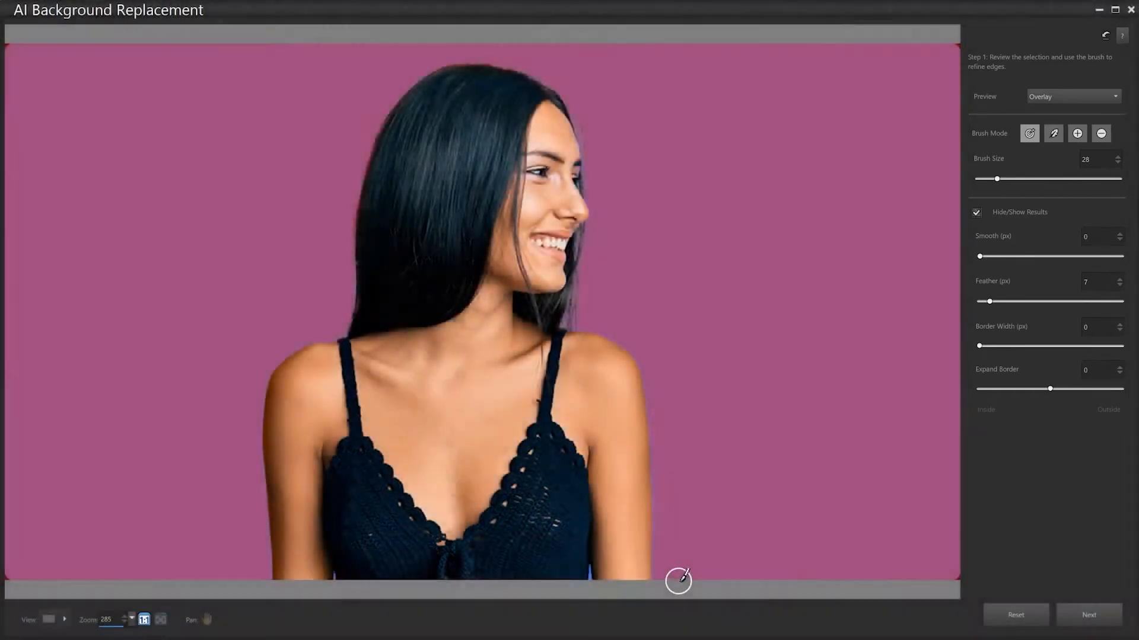
pyautogui.click(1088, 615)
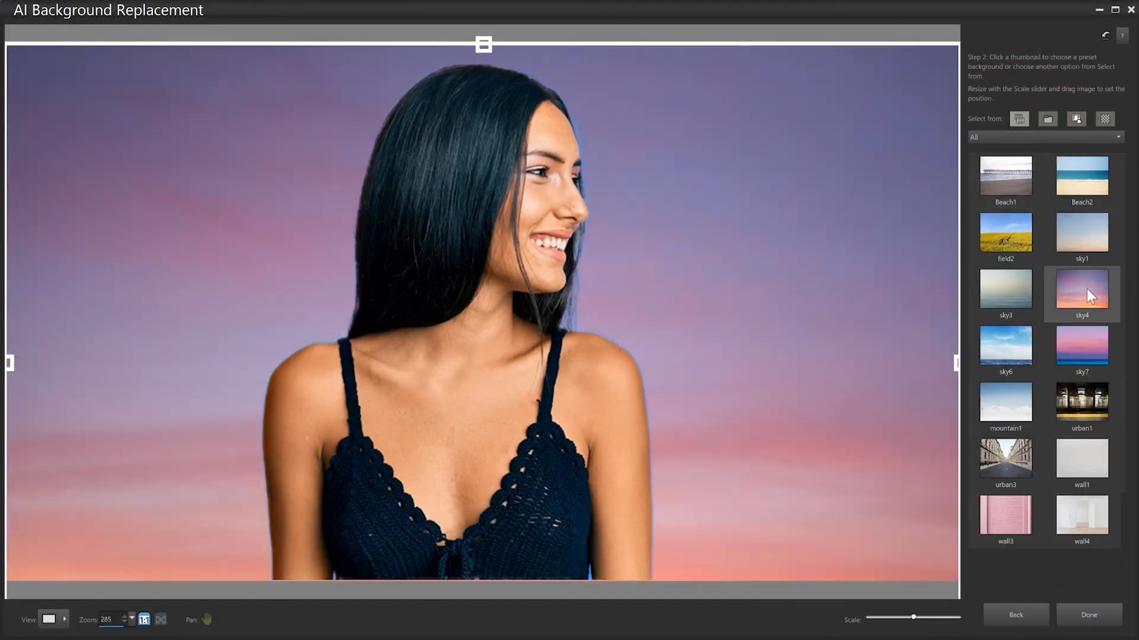
pyautogui.click(1047, 119)
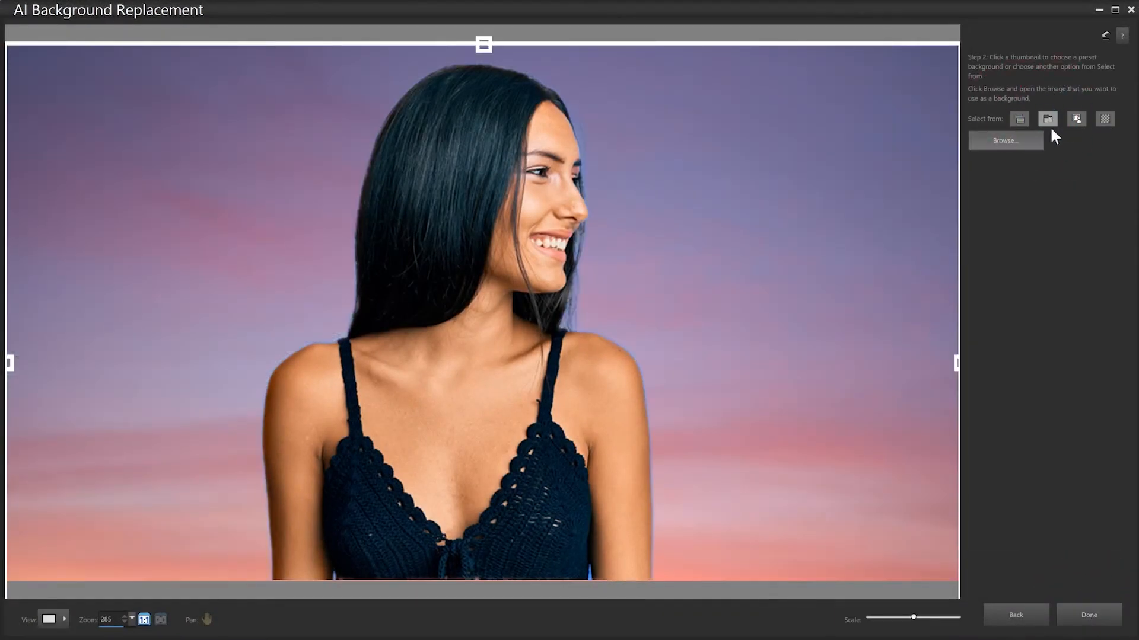
pyautogui.click(1075, 119)
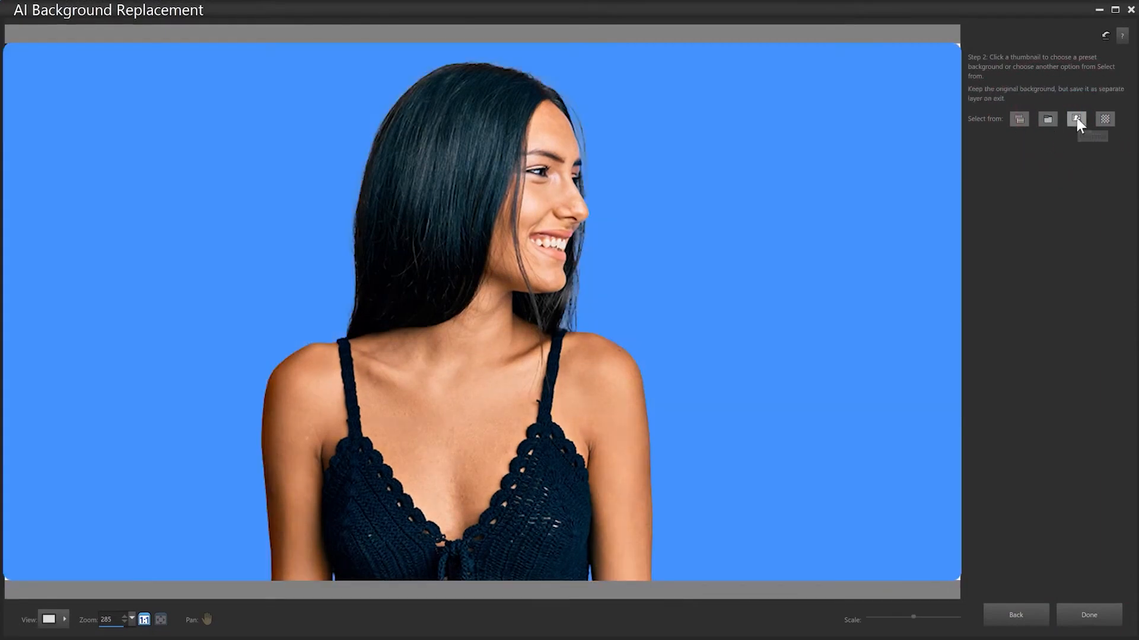
pyautogui.click(1104, 120)
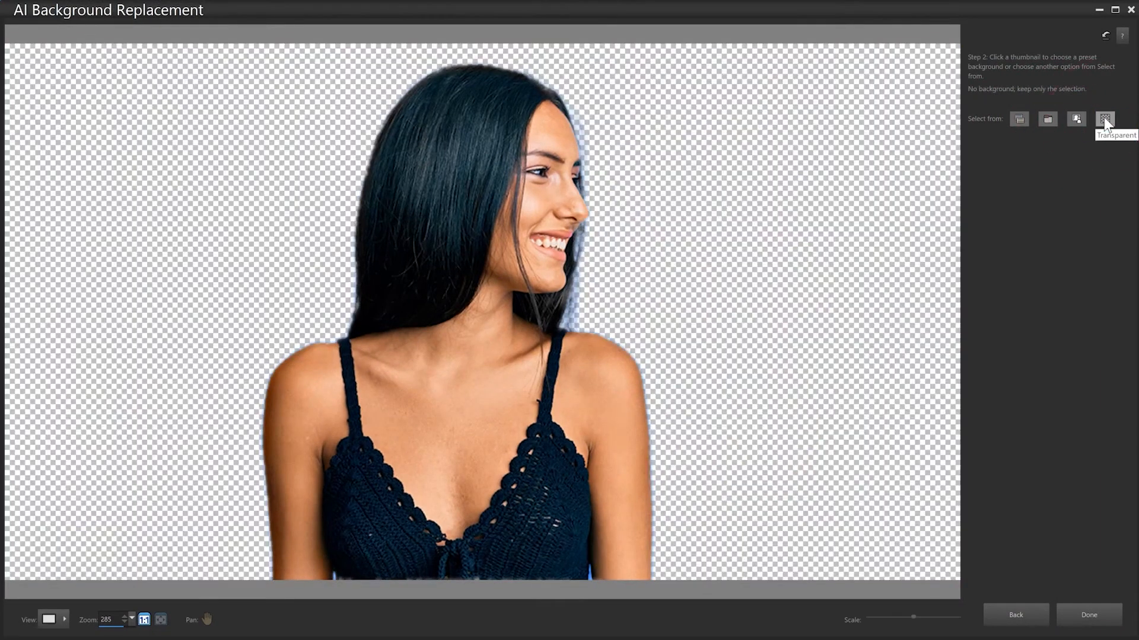
pyautogui.click(1004, 349)
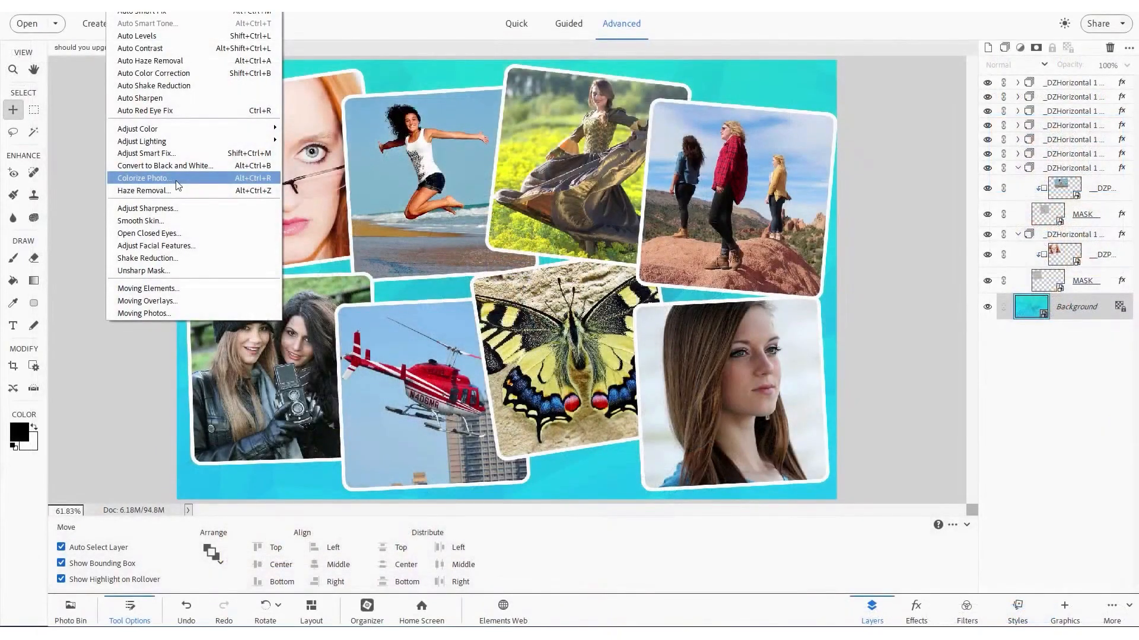
# Close the Enhance menu and browse the Guided workspace's Special Edits
pyautogui.click(140, 220)
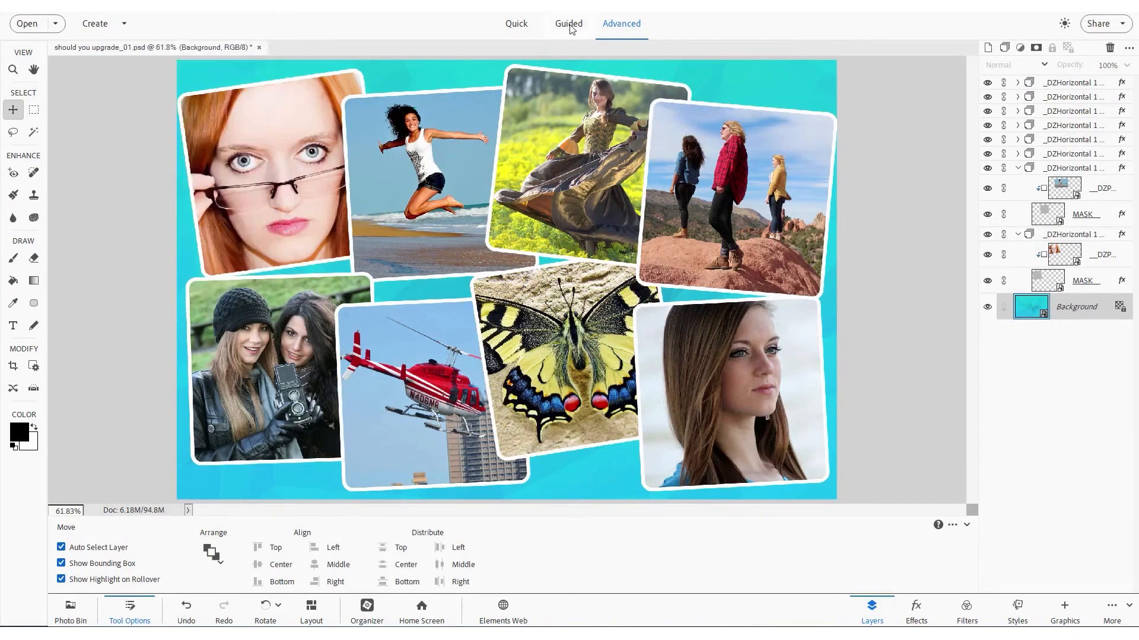
pyautogui.click(568, 23)
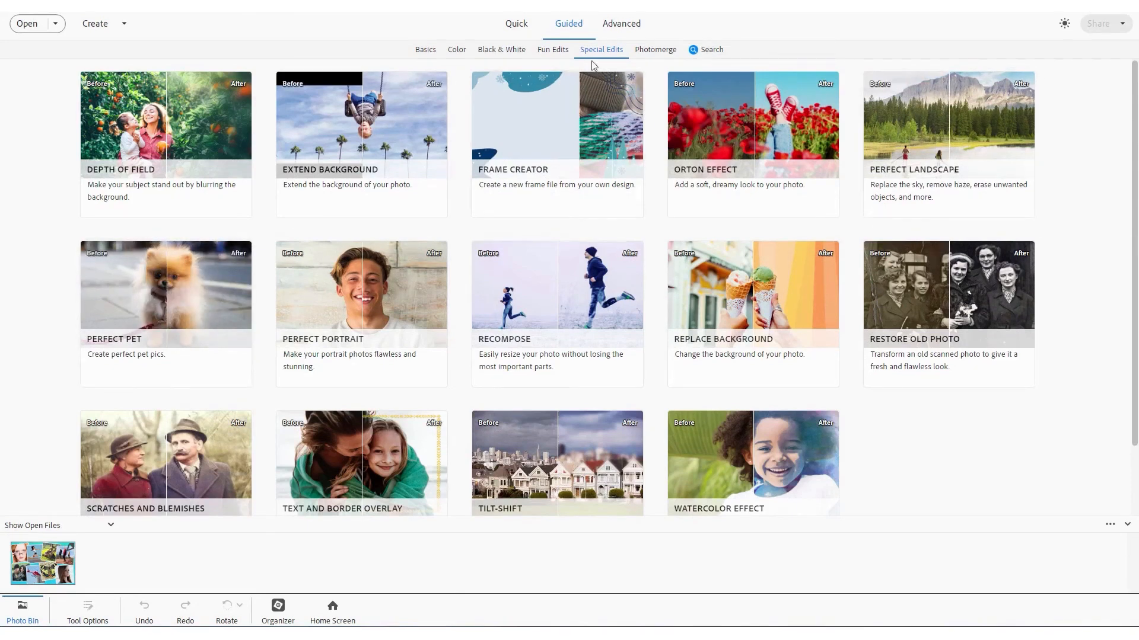
pyautogui.click(620, 24)
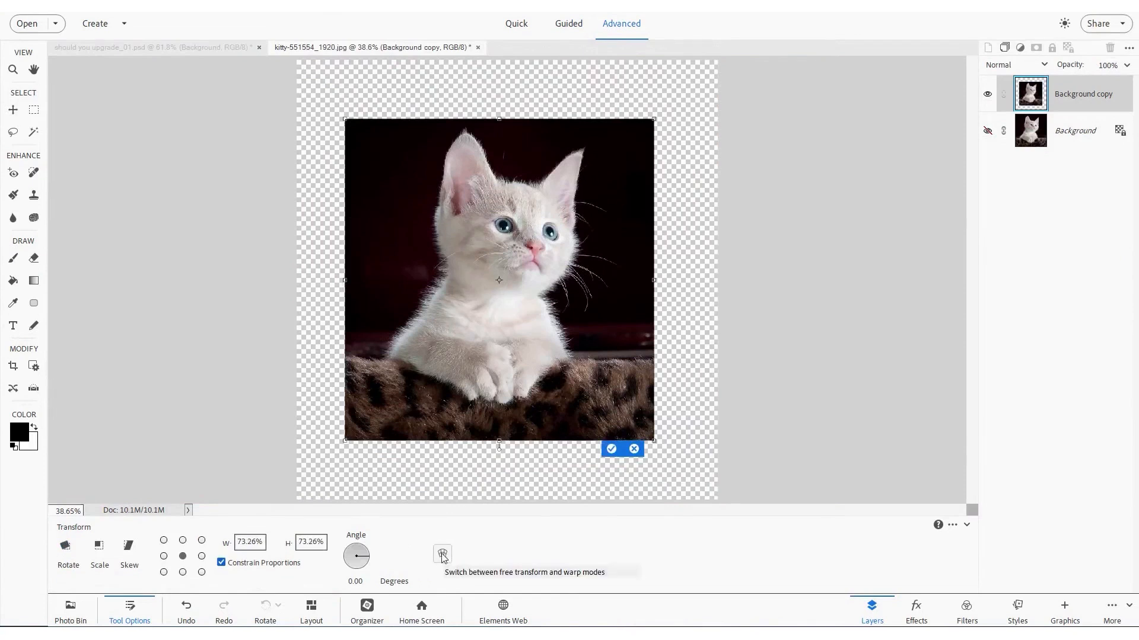
# Toggle warp on the kitten transform, cancel it, and open the artistic effects gallery
pyautogui.click(441, 556)
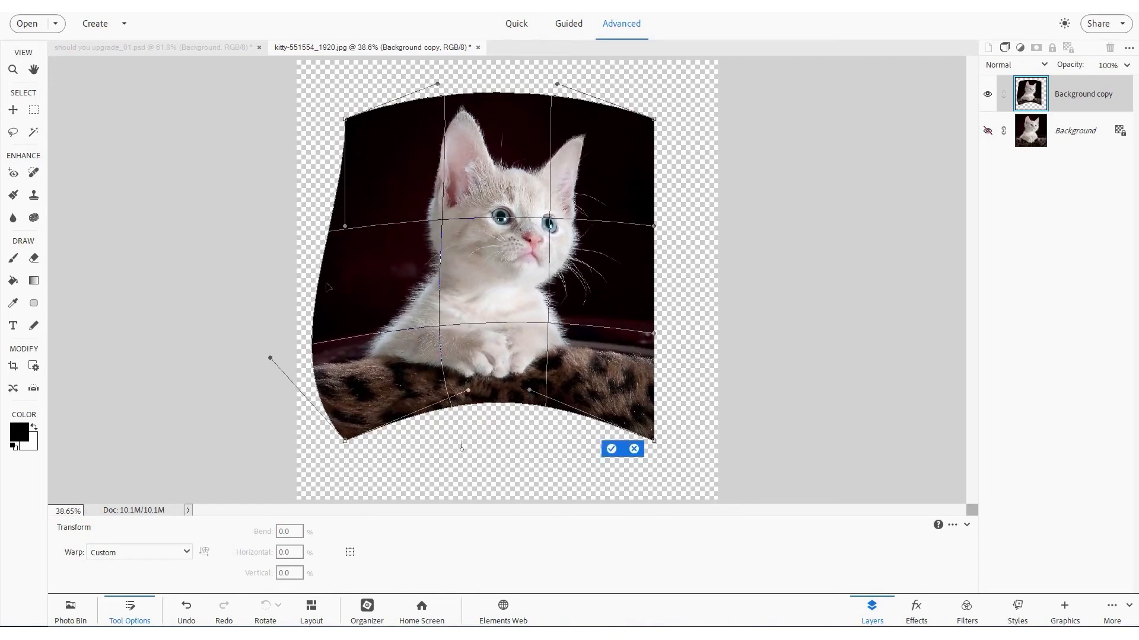
pyautogui.moveTo(483, 341)
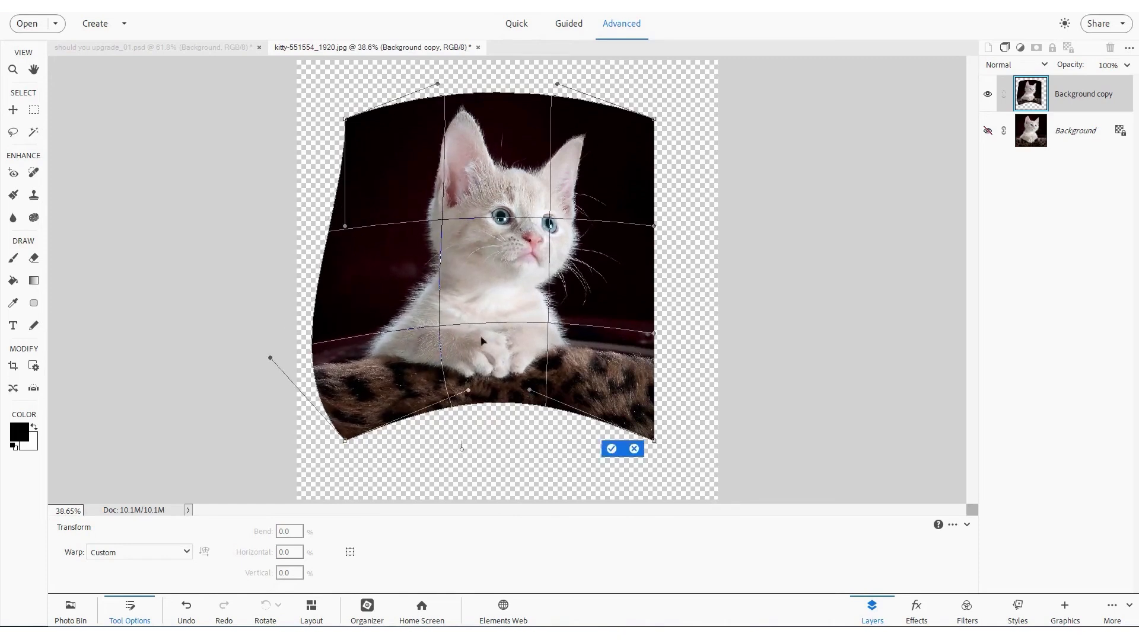
pyautogui.click(611, 448)
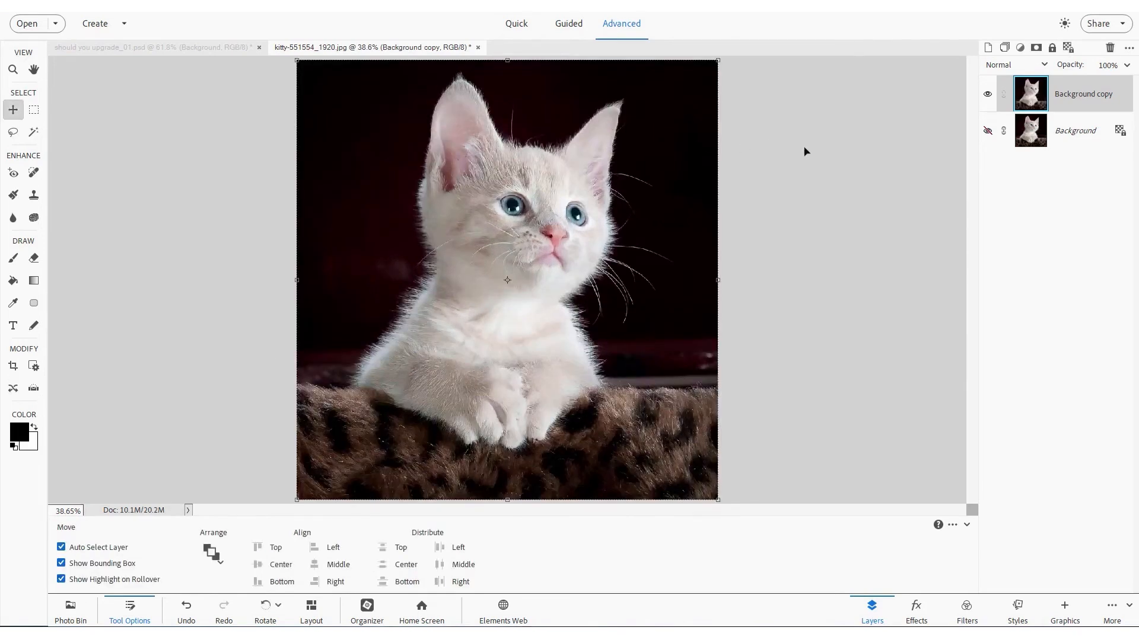
pyautogui.click(915, 610)
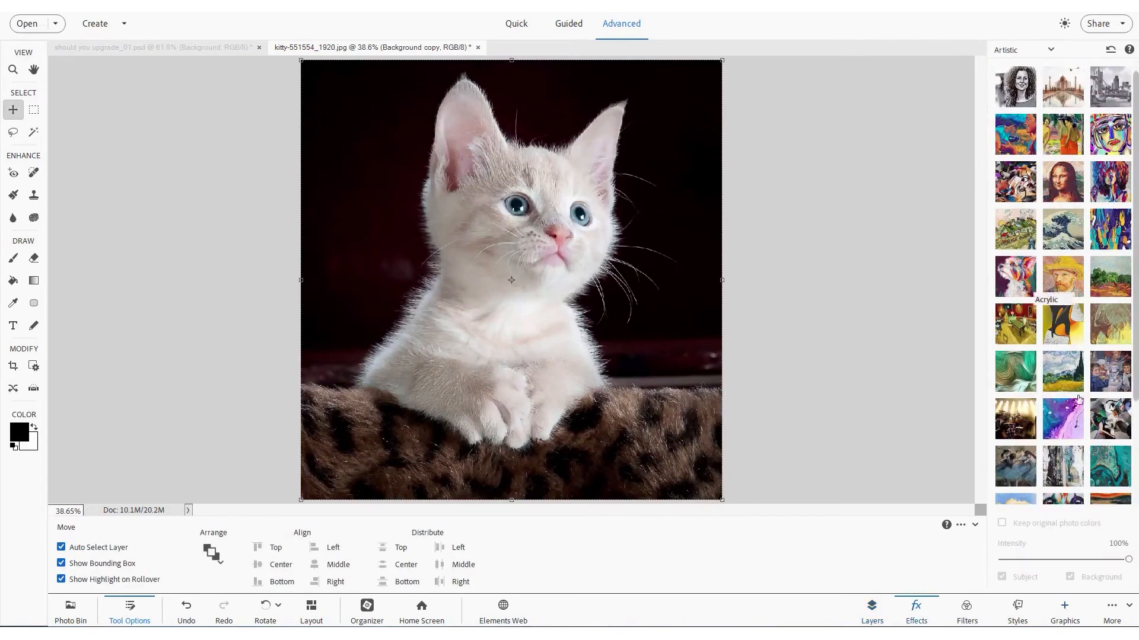
pyautogui.moveTo(1110, 182)
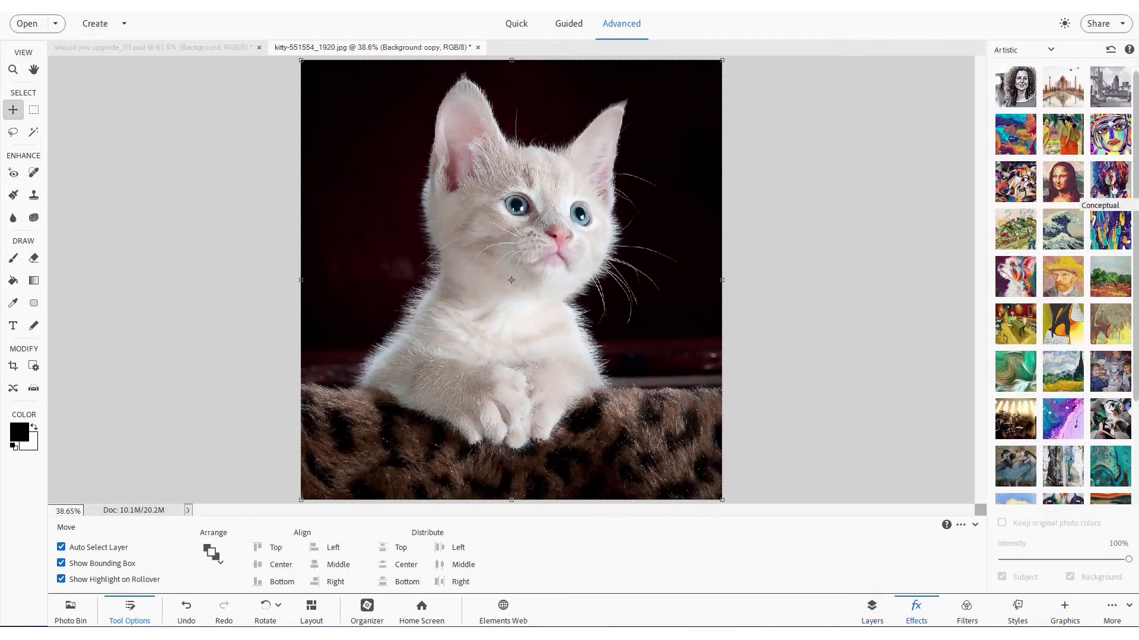
# Switch the Effects panel category from Artistic to Color Match
pyautogui.scroll(-3)
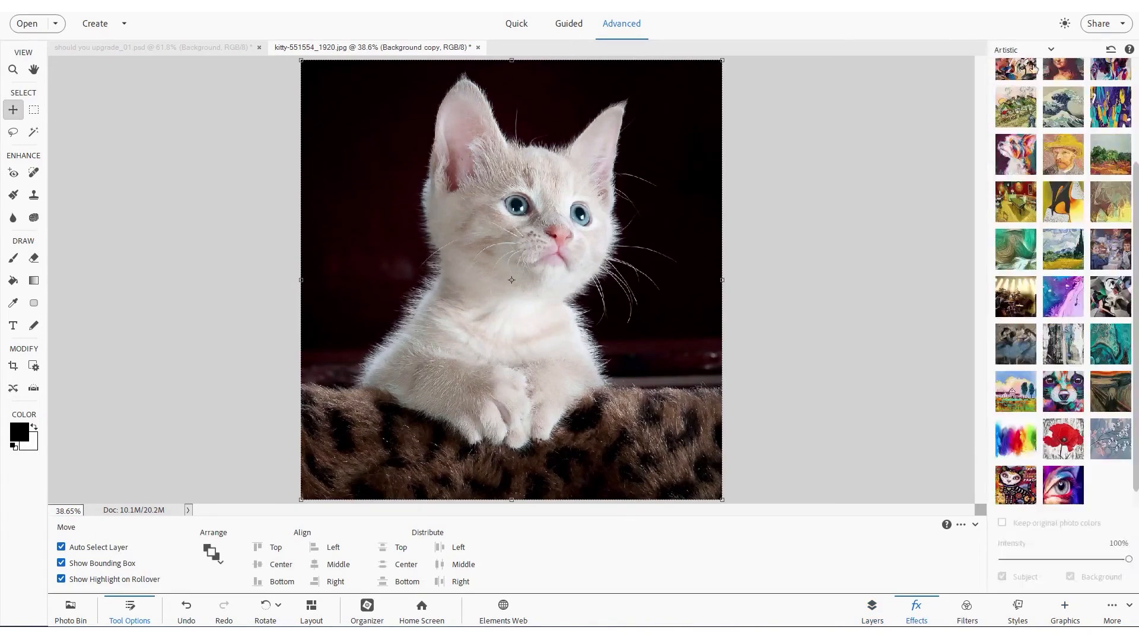
pyautogui.click(1022, 50)
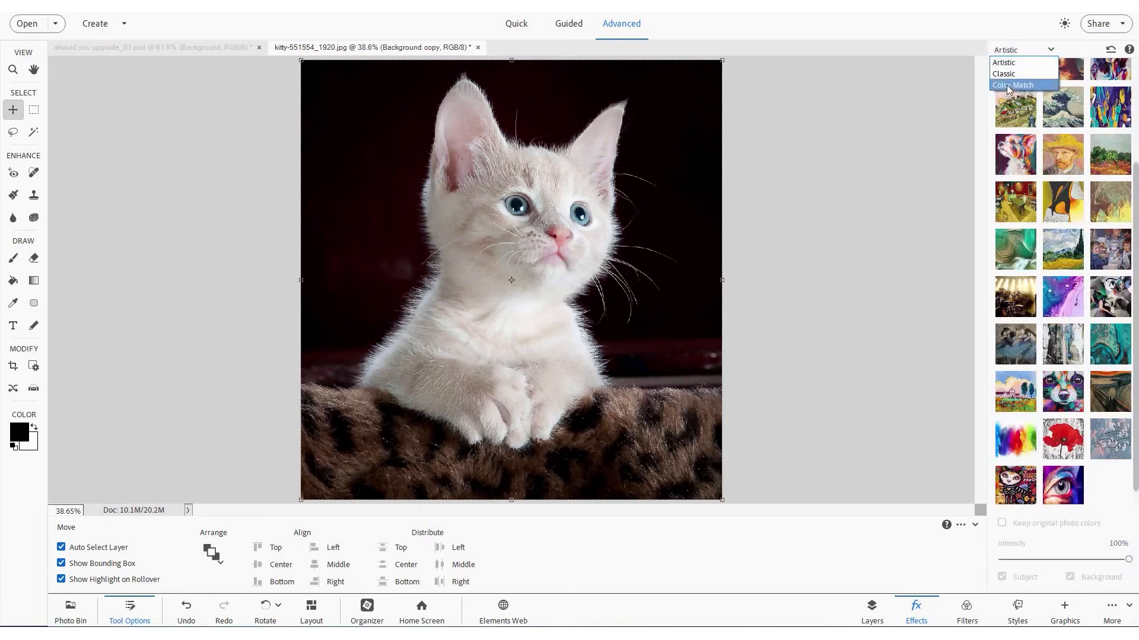
pyautogui.click(1012, 85)
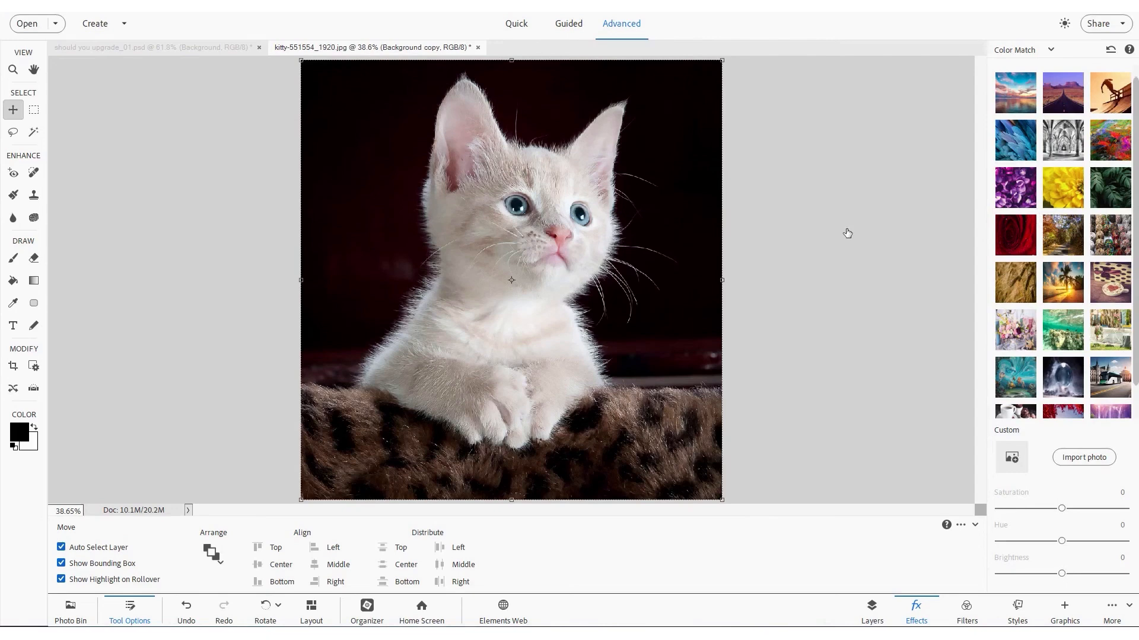
# Visit the Guided workspace, return to Advanced, and open Preferences from the Edit menu
pyautogui.click(568, 23)
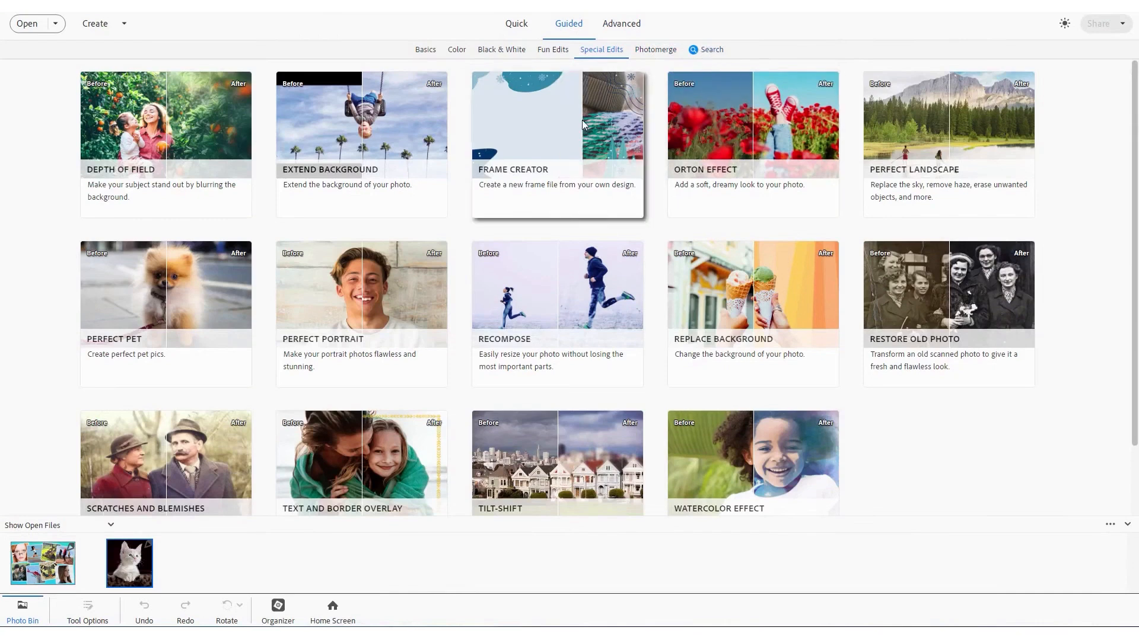
pyautogui.click(621, 23)
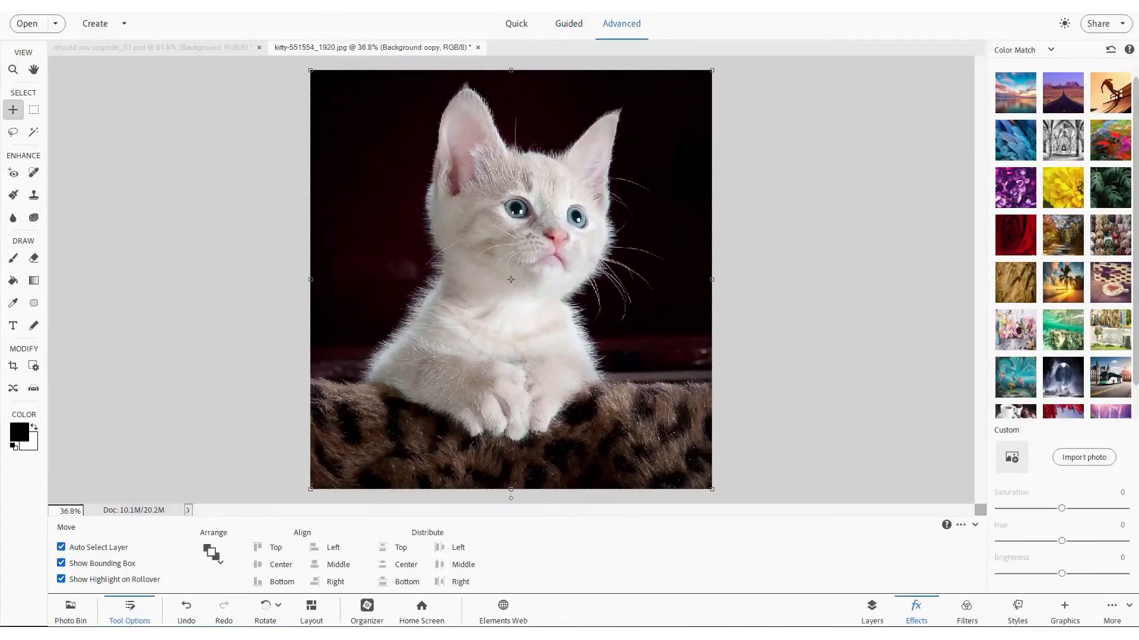
pyautogui.click(72, 7)
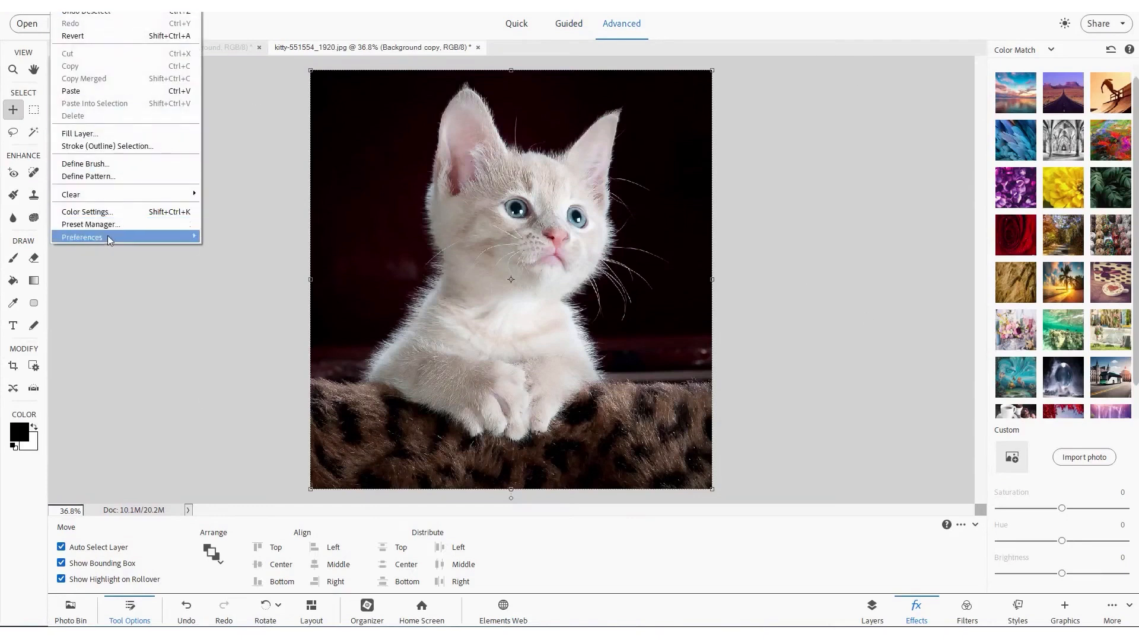
pyautogui.click(82, 238)
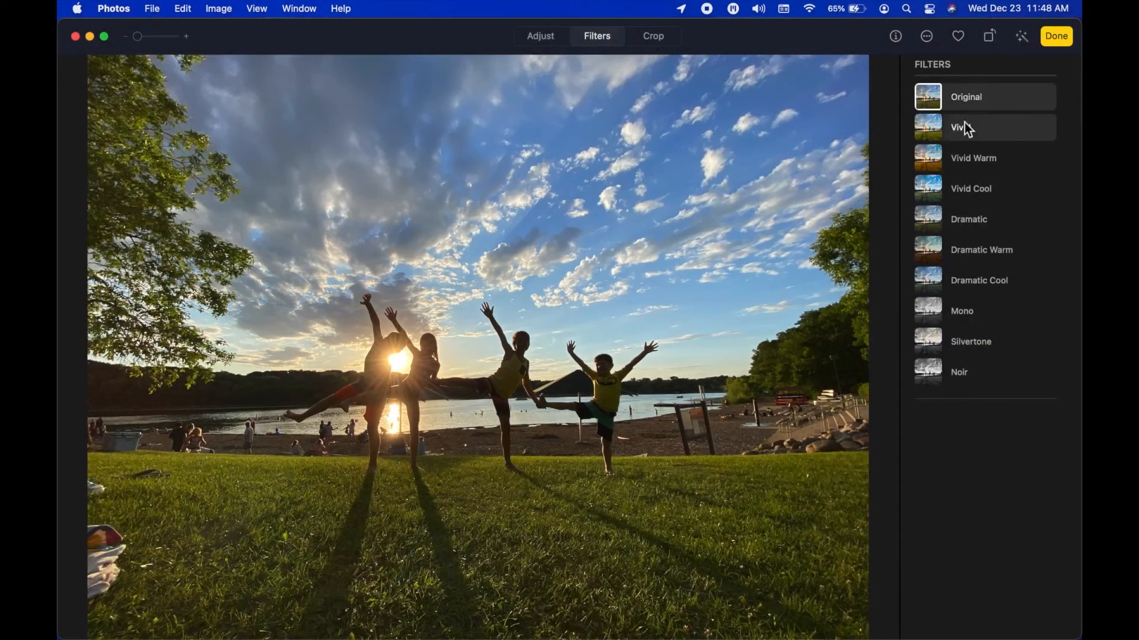
# Try Vivid and Vivid Cool, settle on Dramatic Warm, compare with the original, then open Adjust
pyautogui.click(981, 250)
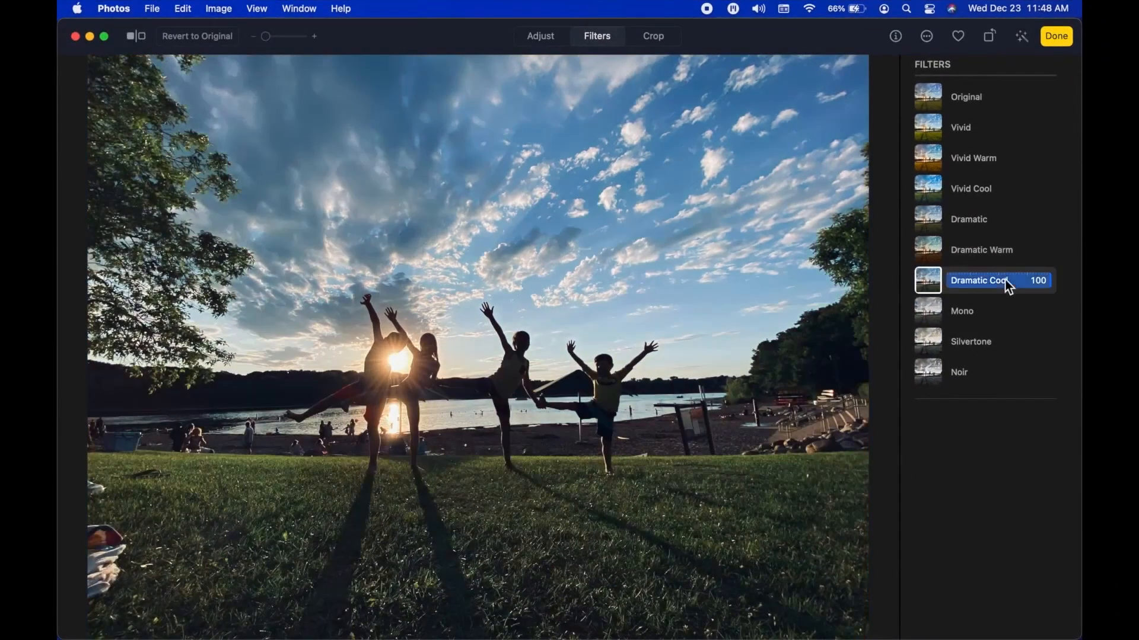
pyautogui.click(970, 189)
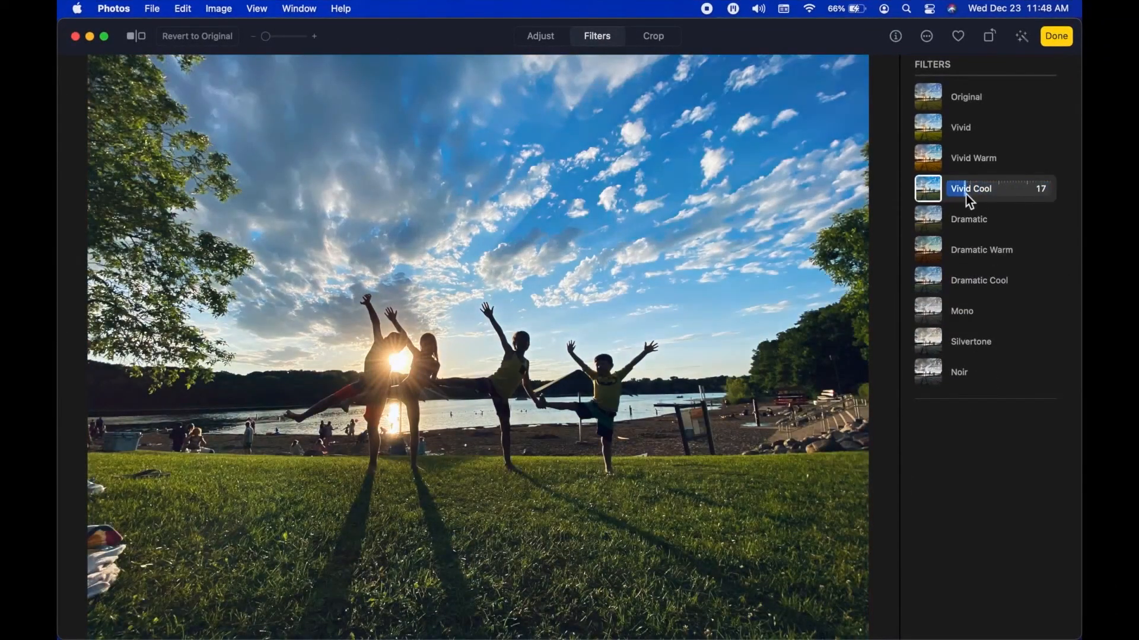
pyautogui.click(981, 250)
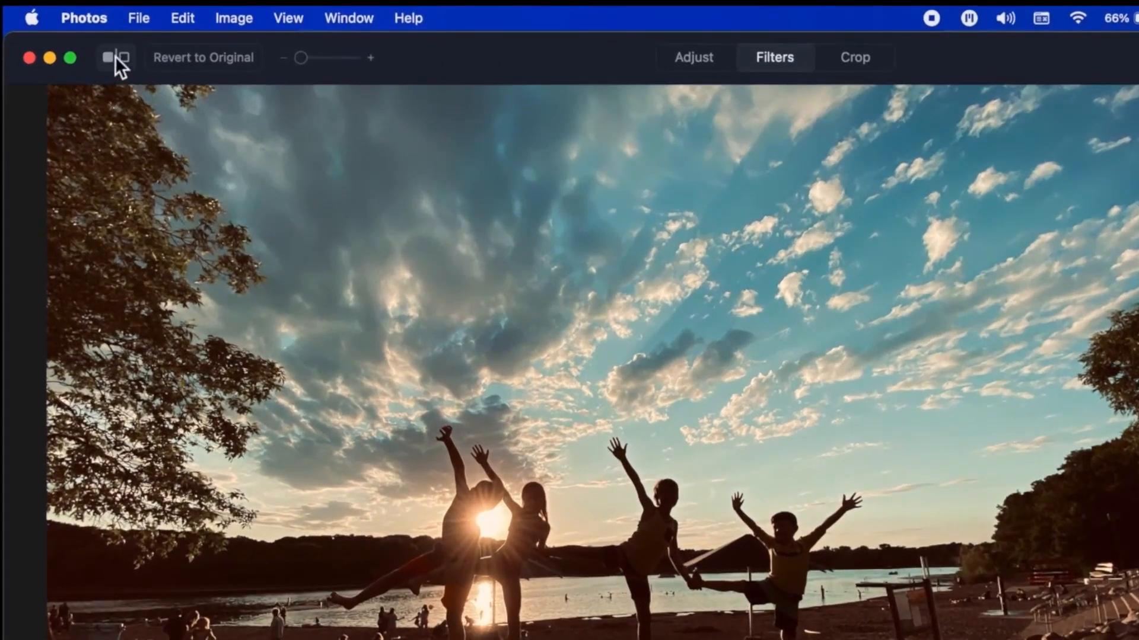
pyautogui.click(982, 250)
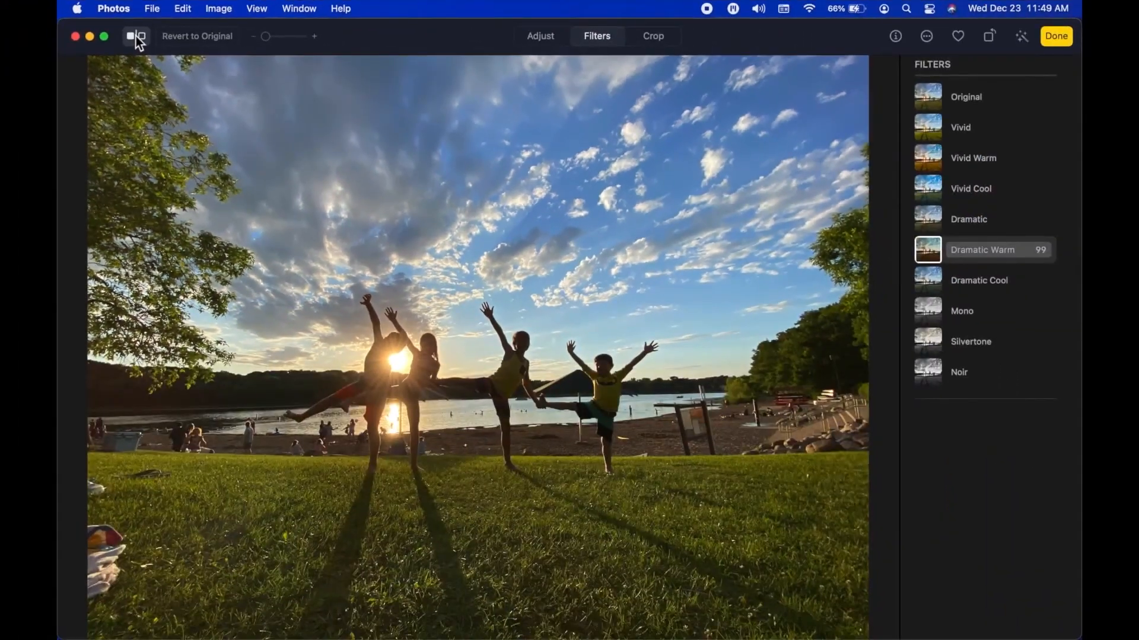
pyautogui.click(541, 35)
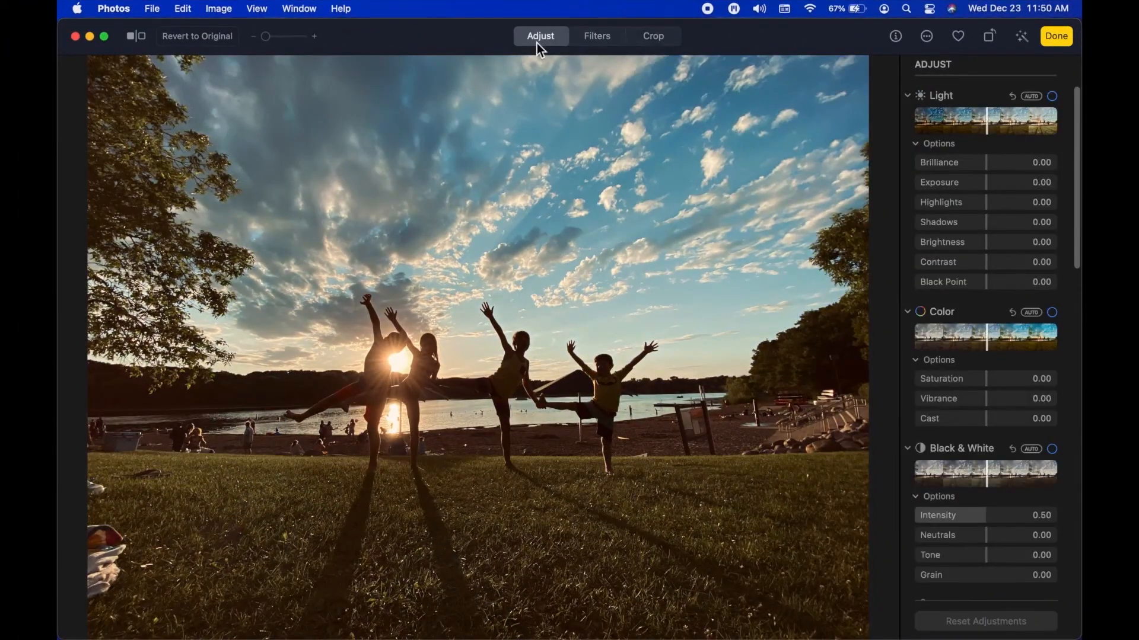